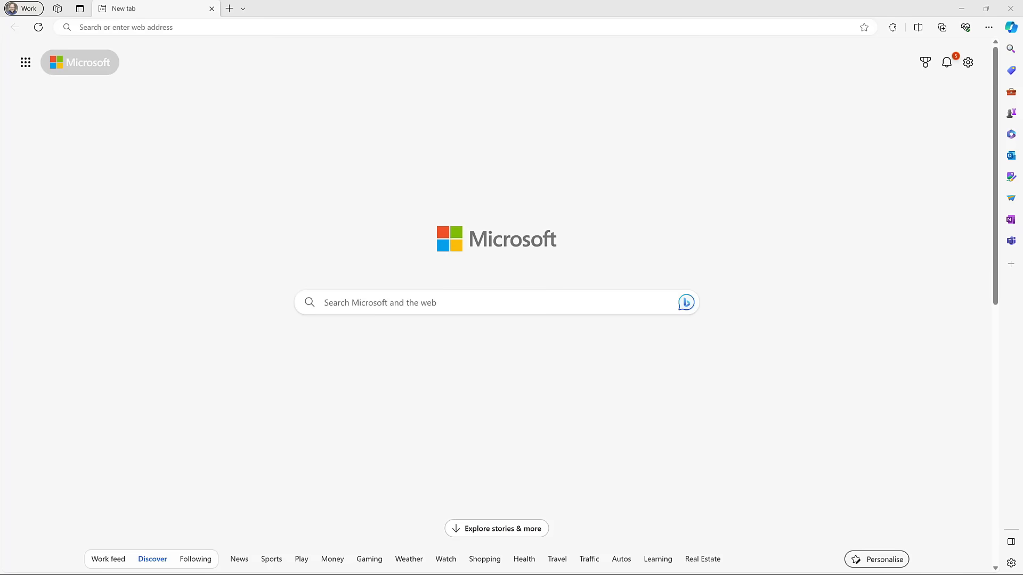
pyautogui.moveTo(163, 65)
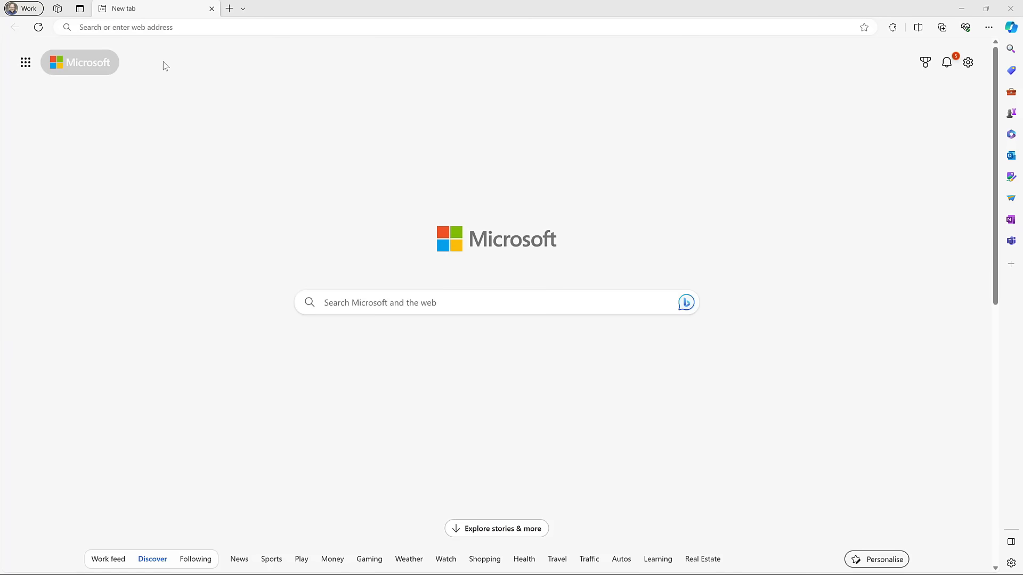
# Load adoption.microsoft.com/copilot from Edge's address bar
pyautogui.write('adoption.microsoft.com')
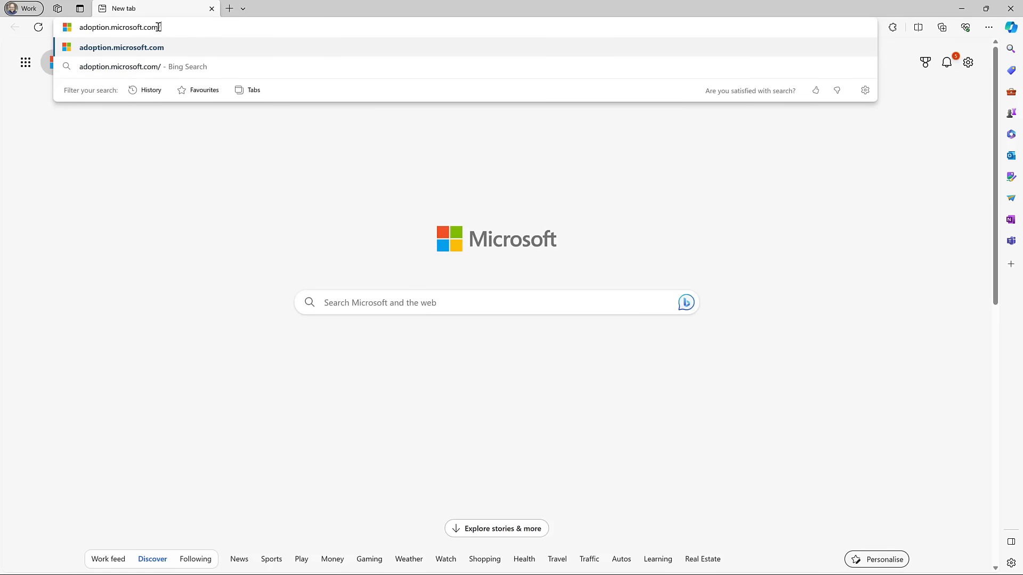
pyautogui.write('/copilo')
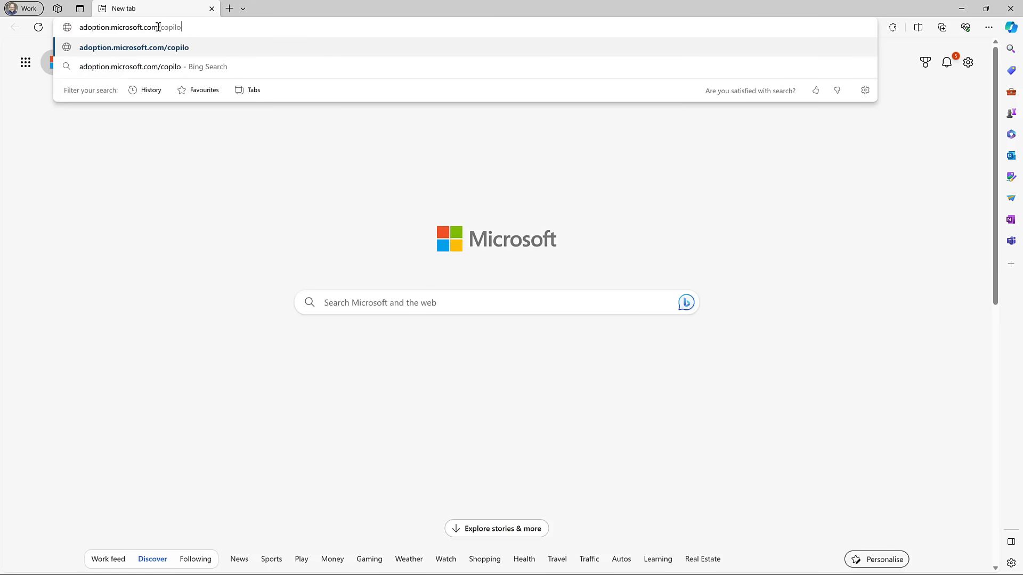
pyautogui.press('Enter')
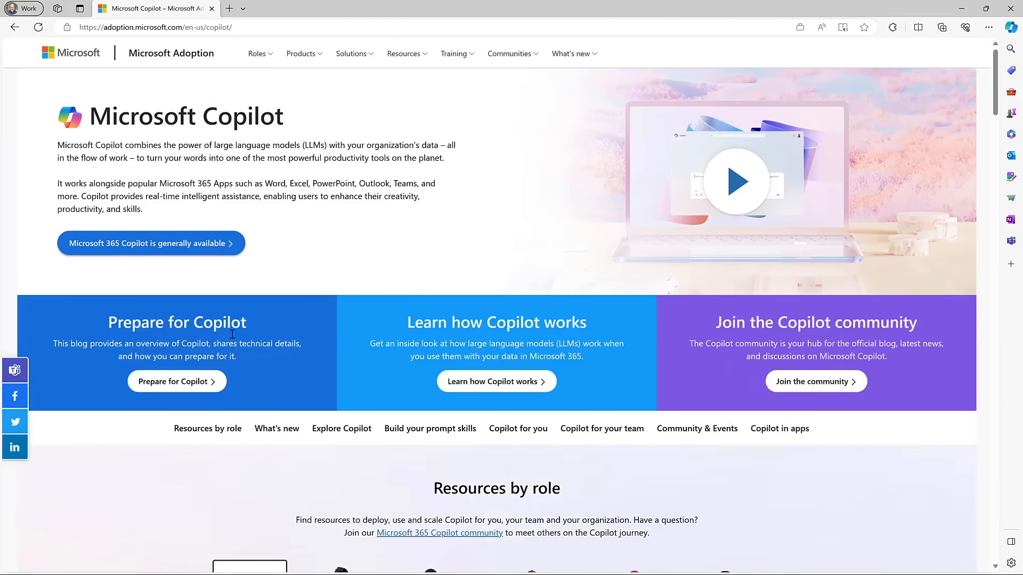
pyautogui.moveTo(740, 350)
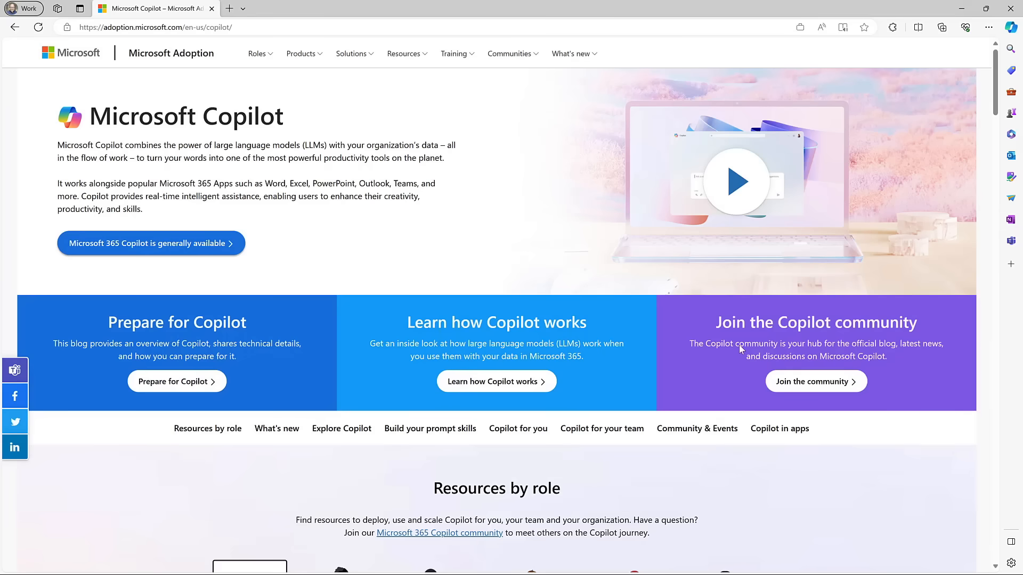
pyautogui.moveTo(792, 309)
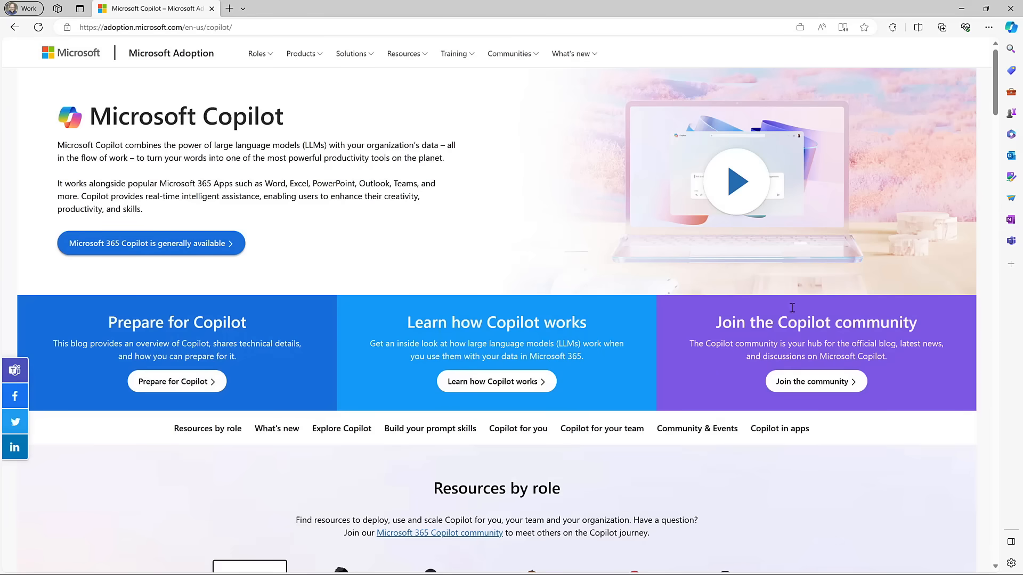
pyautogui.moveTo(441, 301)
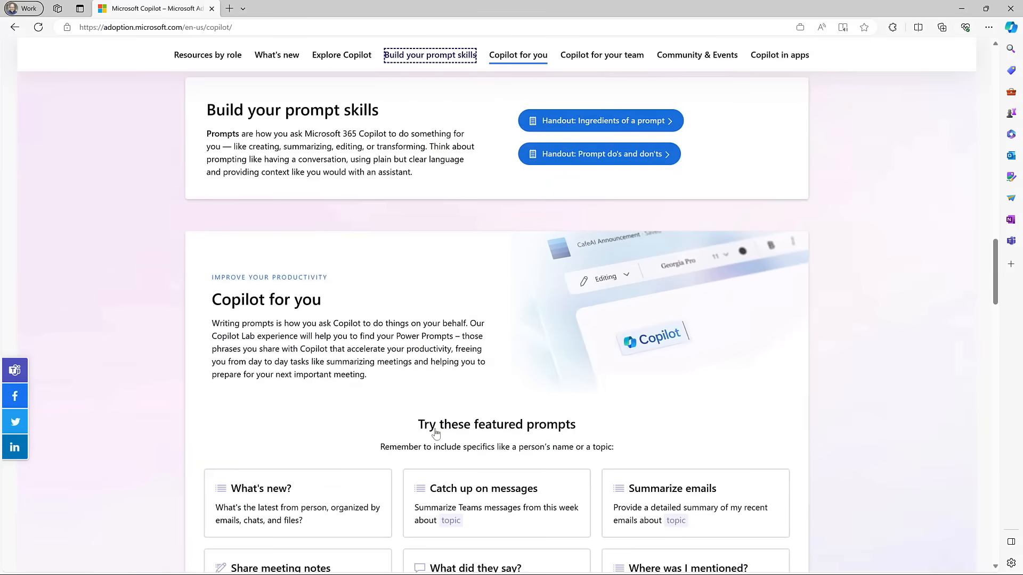
pyautogui.moveTo(569, 124)
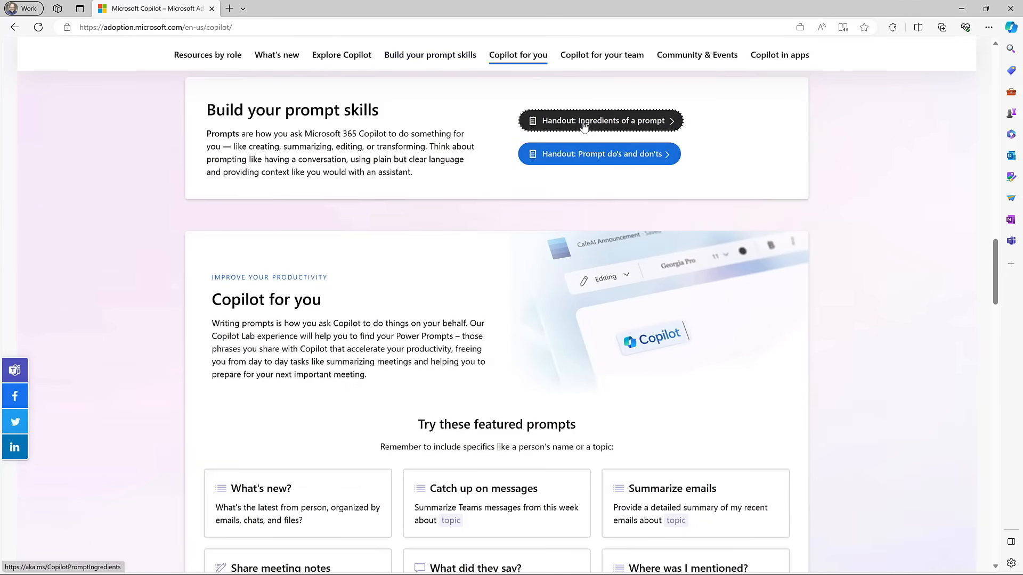
# Open 'Handout: Ingredients of a prompt' from the Build your prompt skills section
pyautogui.click(599, 120)
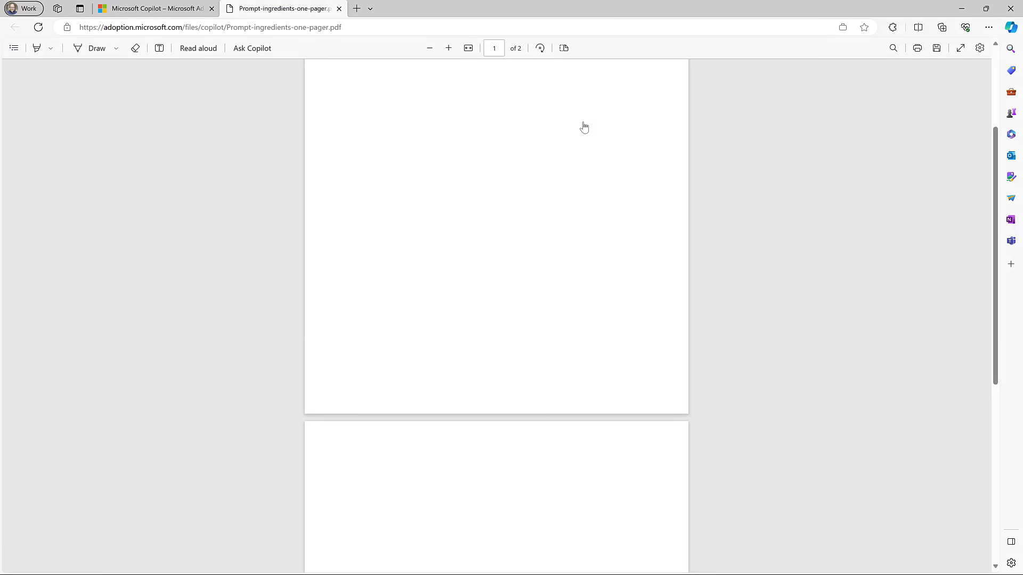
# Zoom the handout PDF in twice to enlarge the page
pyautogui.scroll(-3)
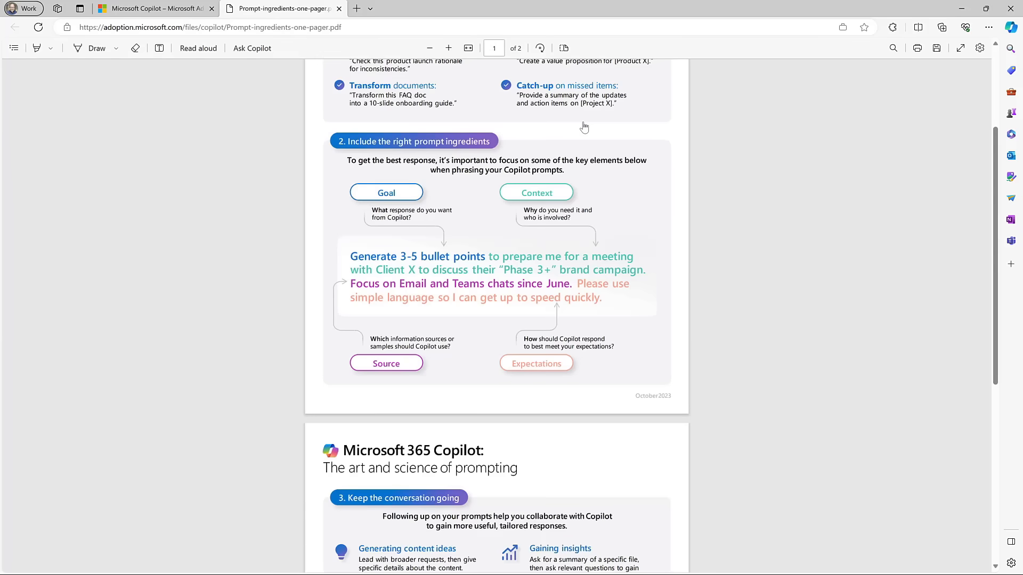
pyautogui.moveTo(607, 115)
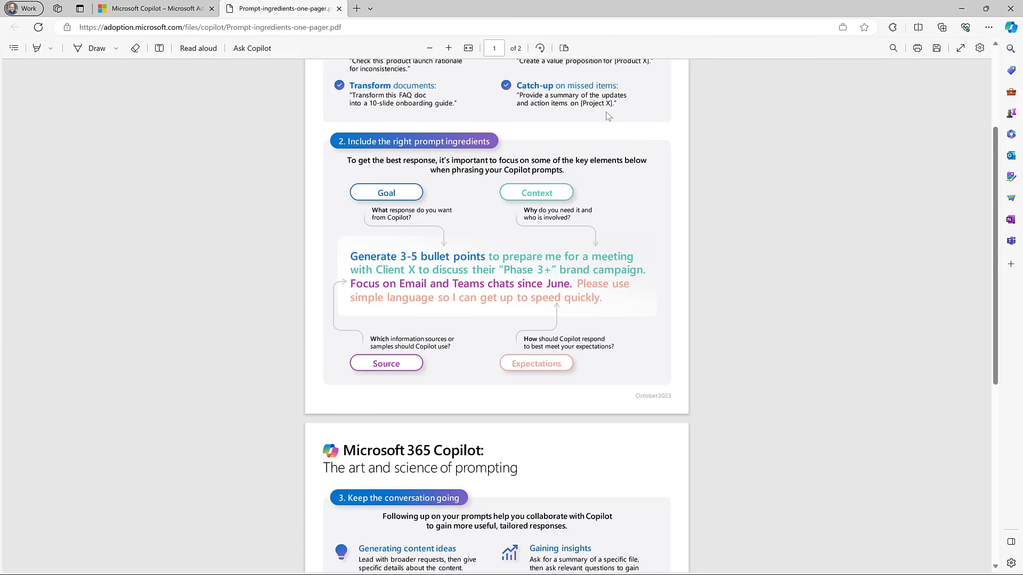
pyautogui.moveTo(581, 325)
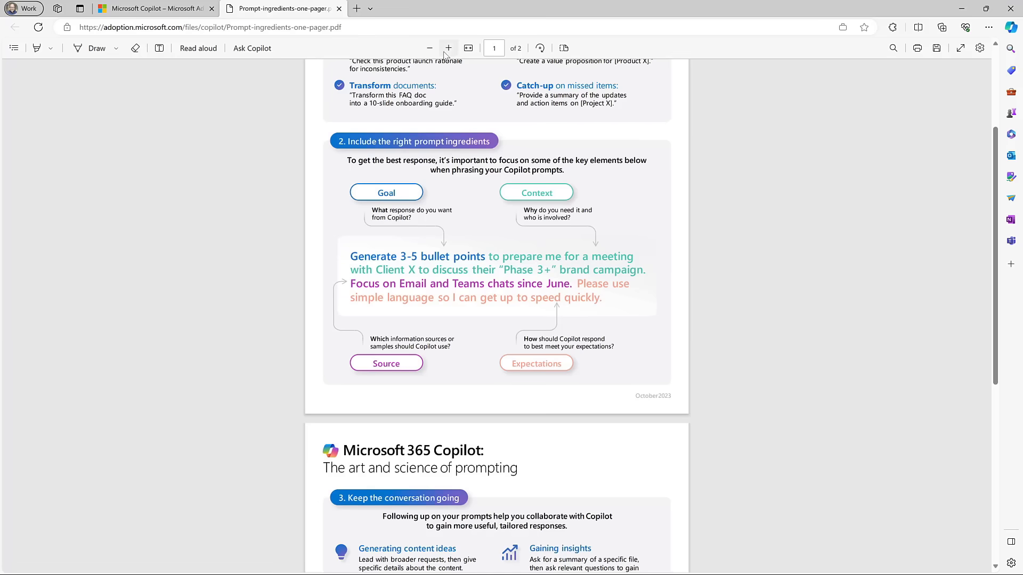
pyautogui.click(448, 48)
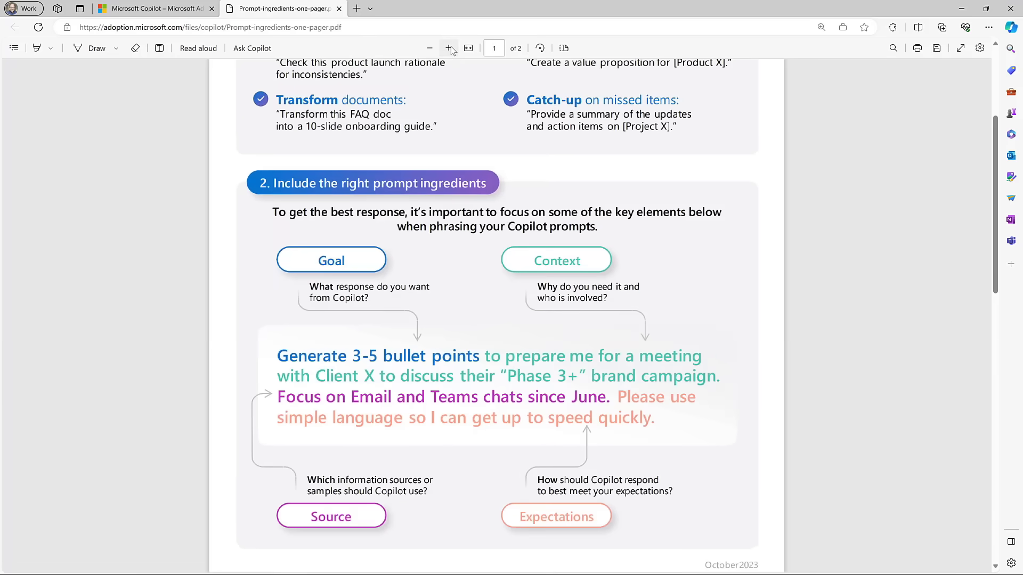
pyautogui.click(449, 47)
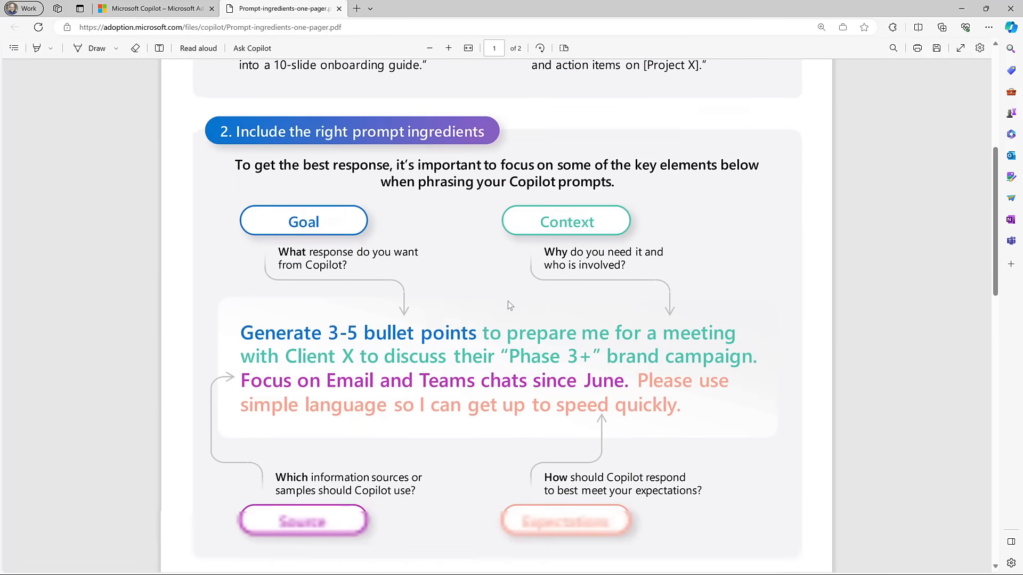
# Highlight the goal and context parts of the example prompt, then clear the selection
pyautogui.scroll(-3)
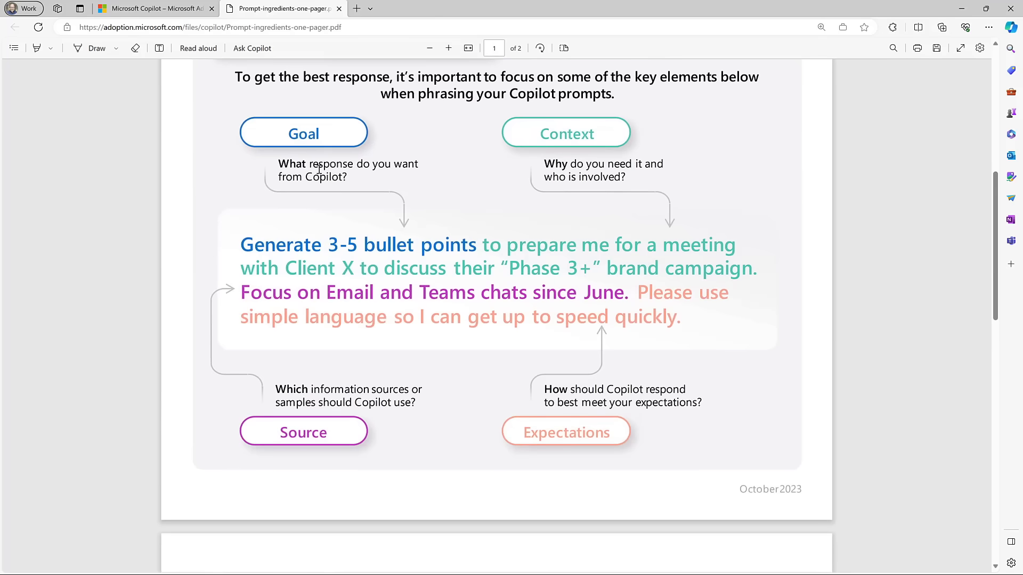
pyautogui.doubleClick(260, 245)
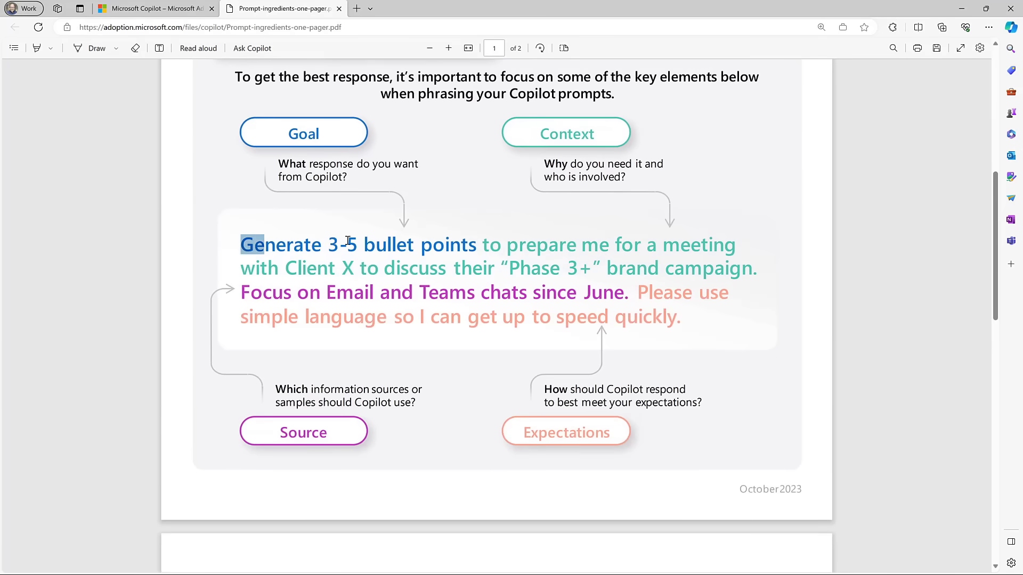
pyautogui.moveTo(240, 245); pyautogui.dragTo(476, 244)
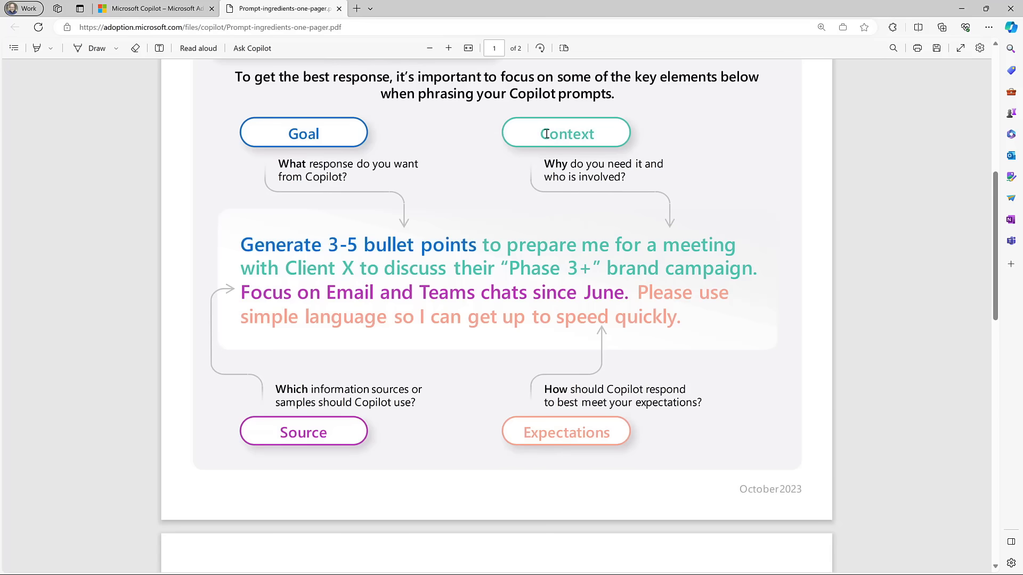
pyautogui.moveTo(484, 245)
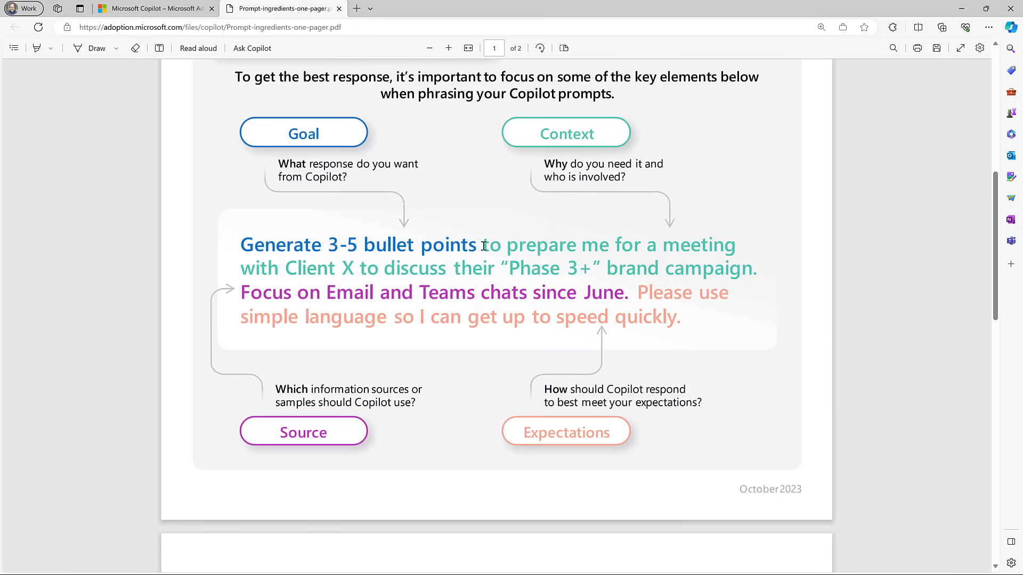
pyautogui.moveTo(481, 245); pyautogui.dragTo(756, 268)
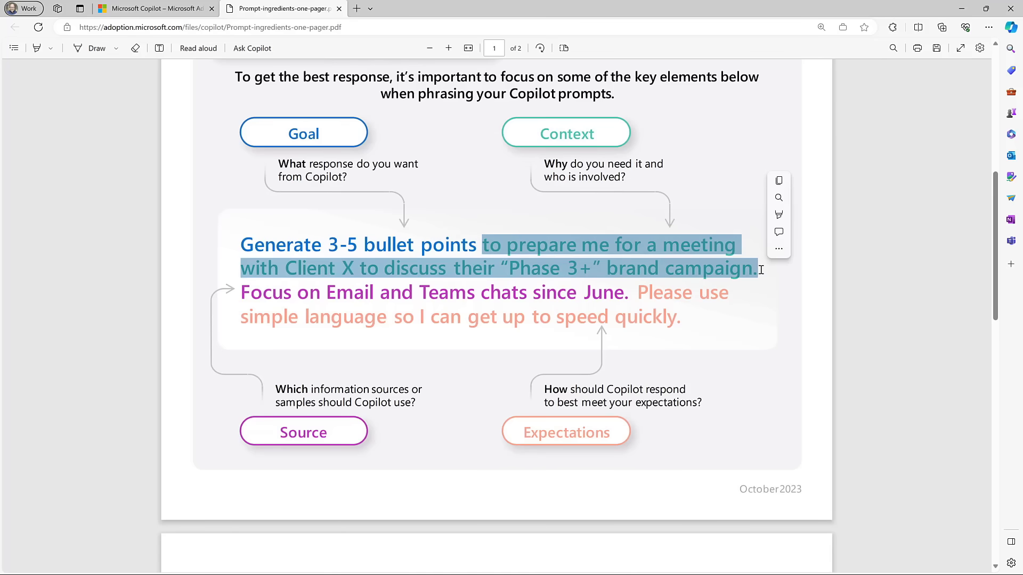
pyautogui.click(462, 129)
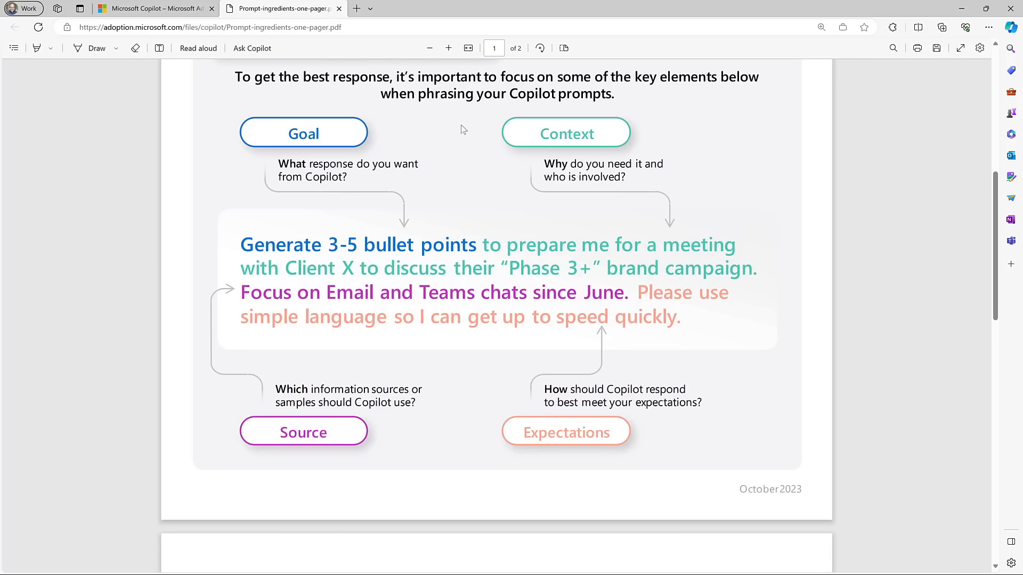
pyautogui.moveTo(234, 468)
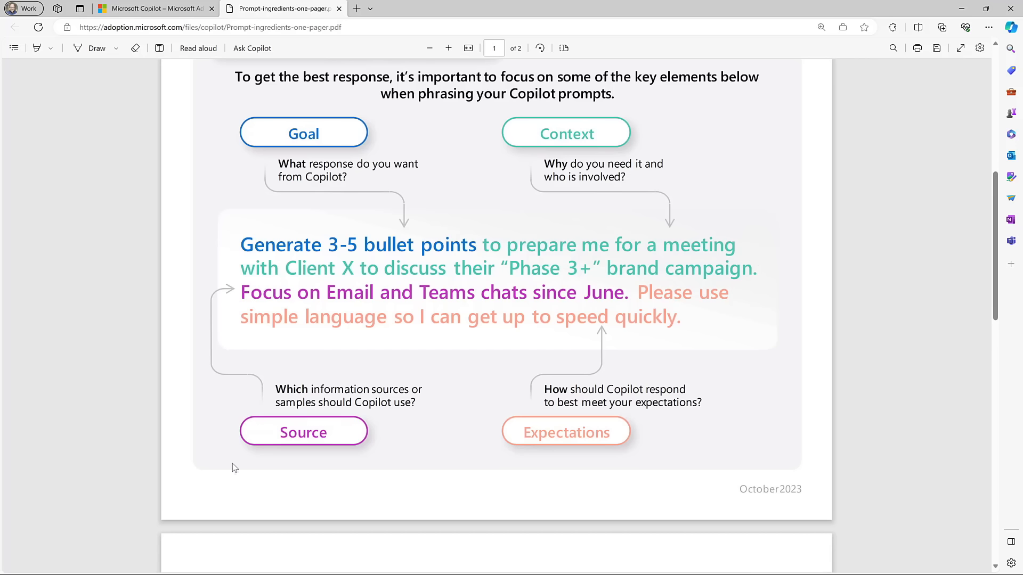
pyautogui.moveTo(268, 349)
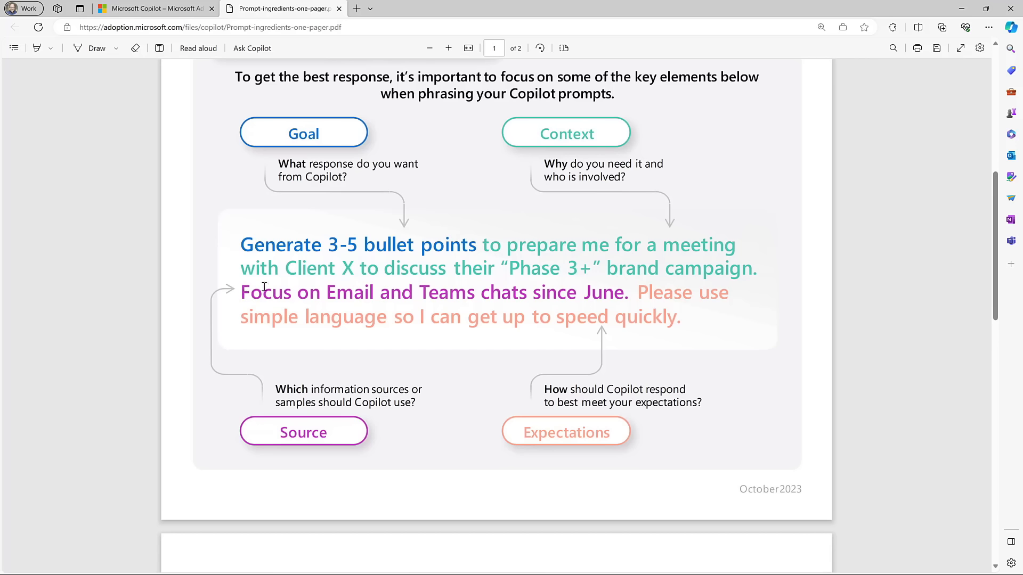
pyautogui.moveTo(594, 292)
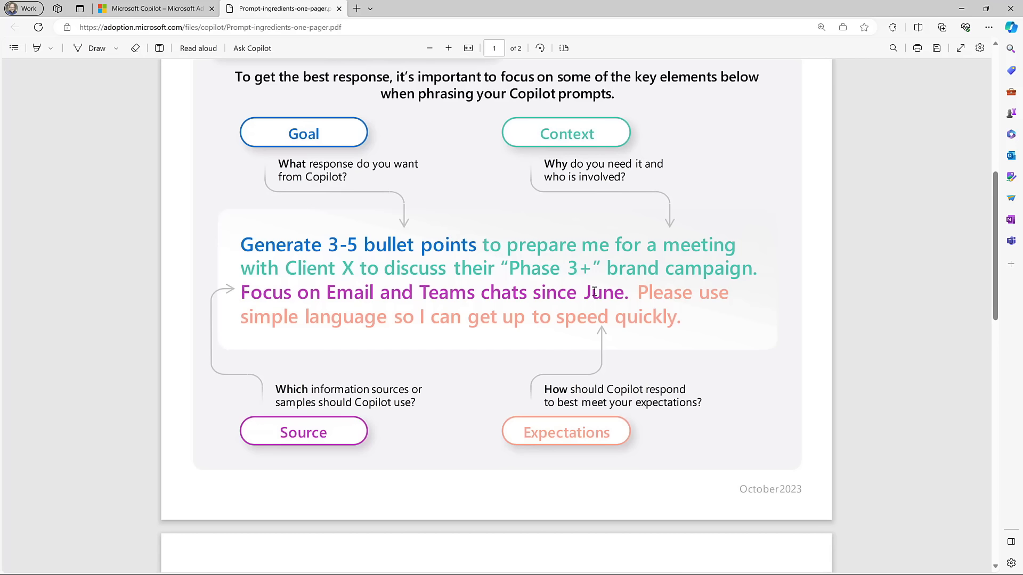
pyautogui.moveTo(627, 410)
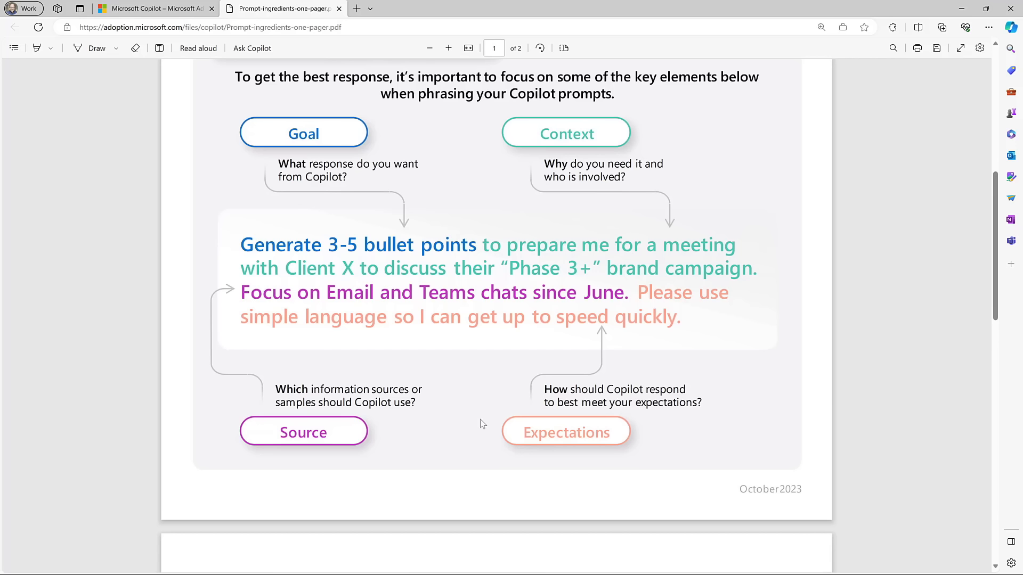
pyautogui.moveTo(635, 292)
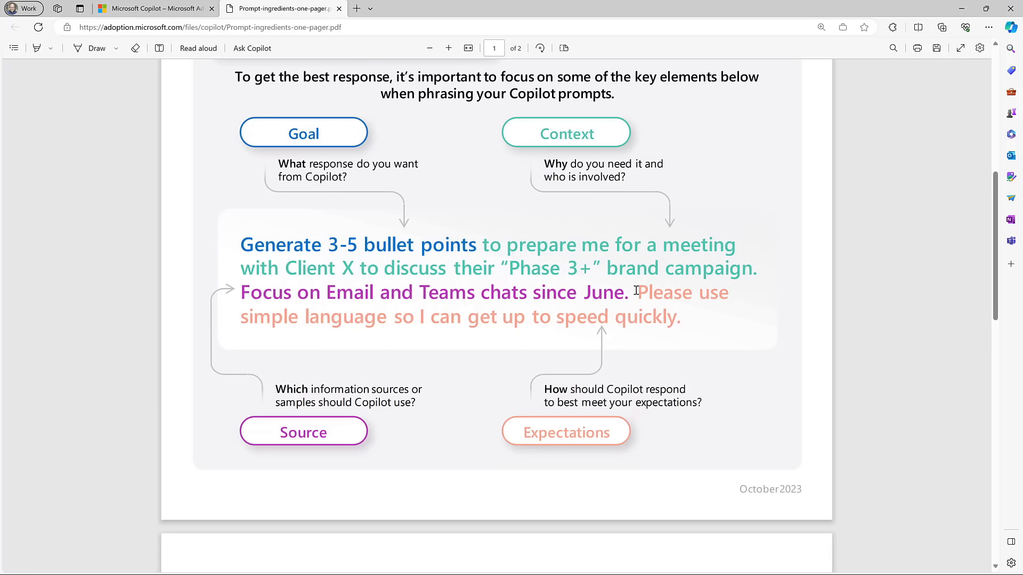
pyautogui.moveTo(441, 326)
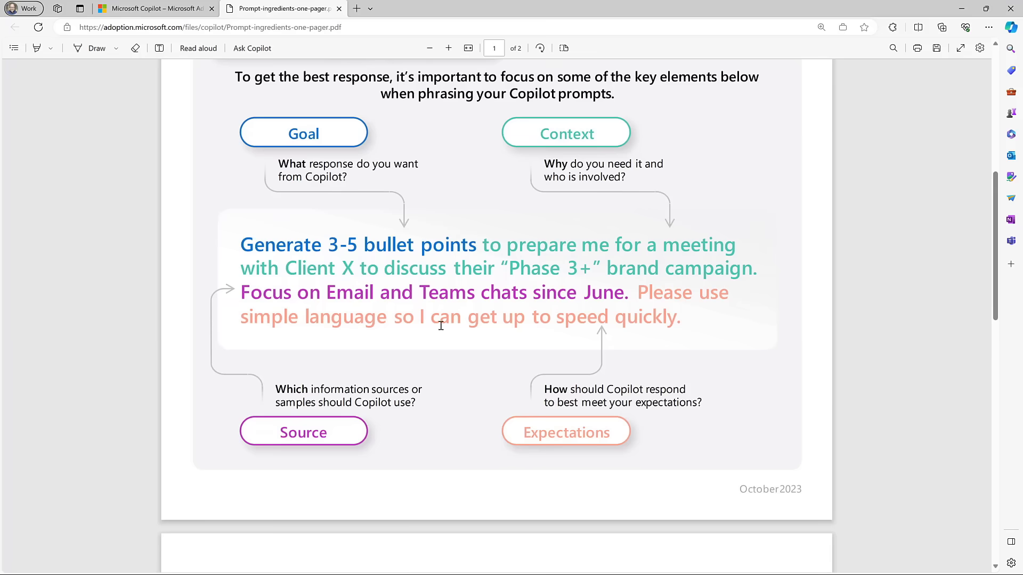
pyautogui.moveTo(670, 325)
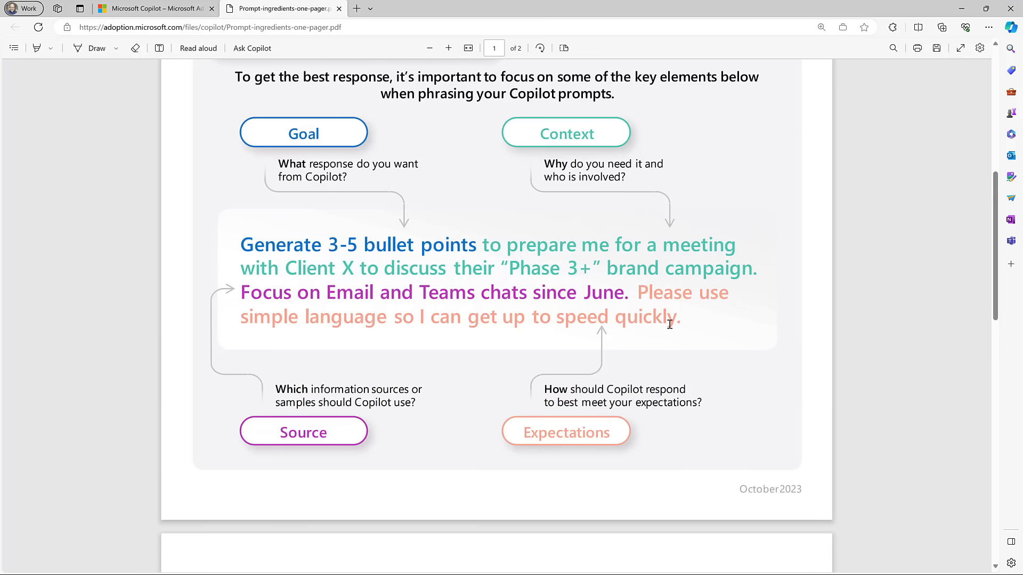
pyautogui.moveTo(365, 214)
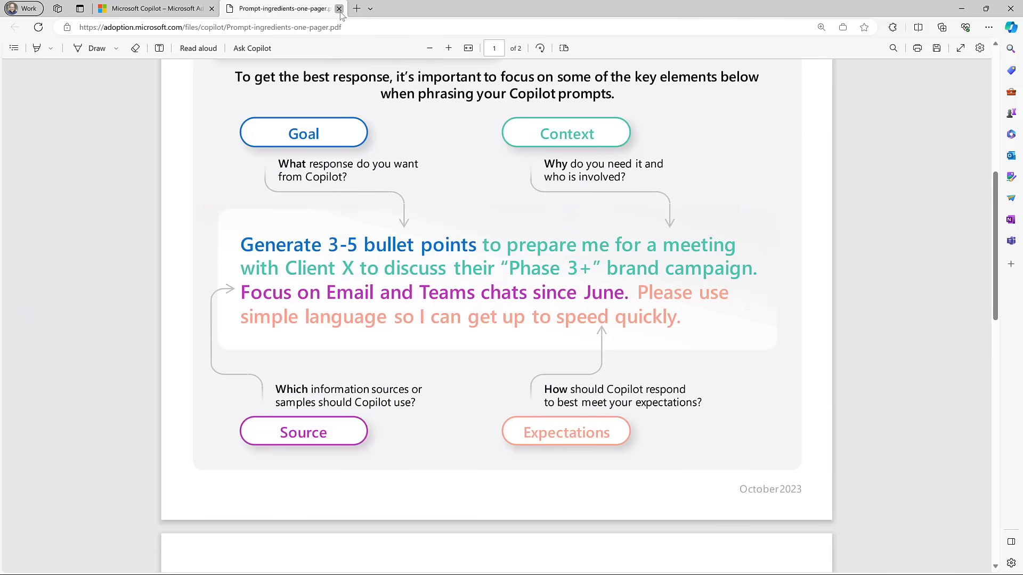
# Close the handout tab and open Learn more for Copilot in Word under Copilot in apps
pyautogui.click(339, 8)
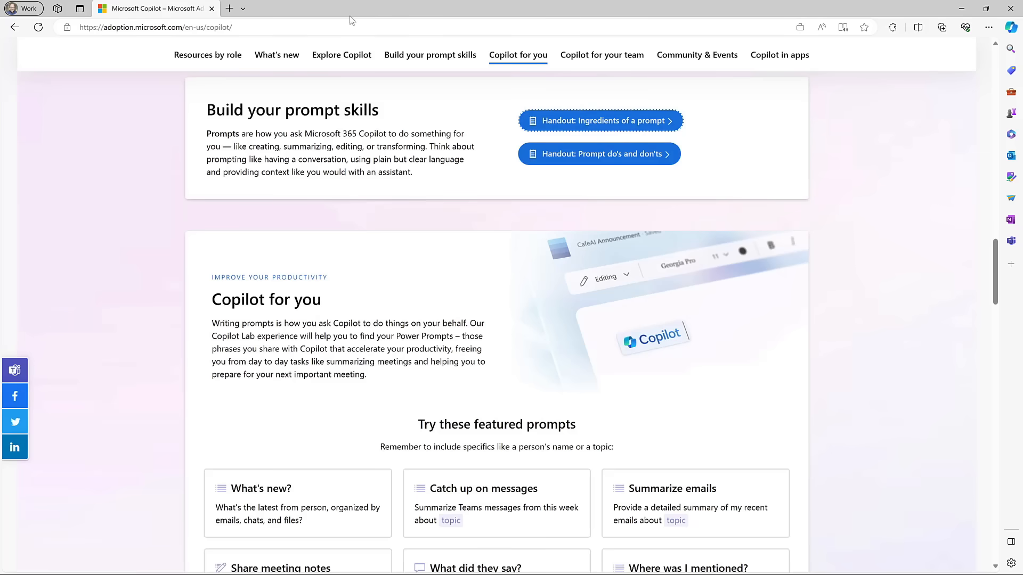
pyautogui.moveTo(775, 55)
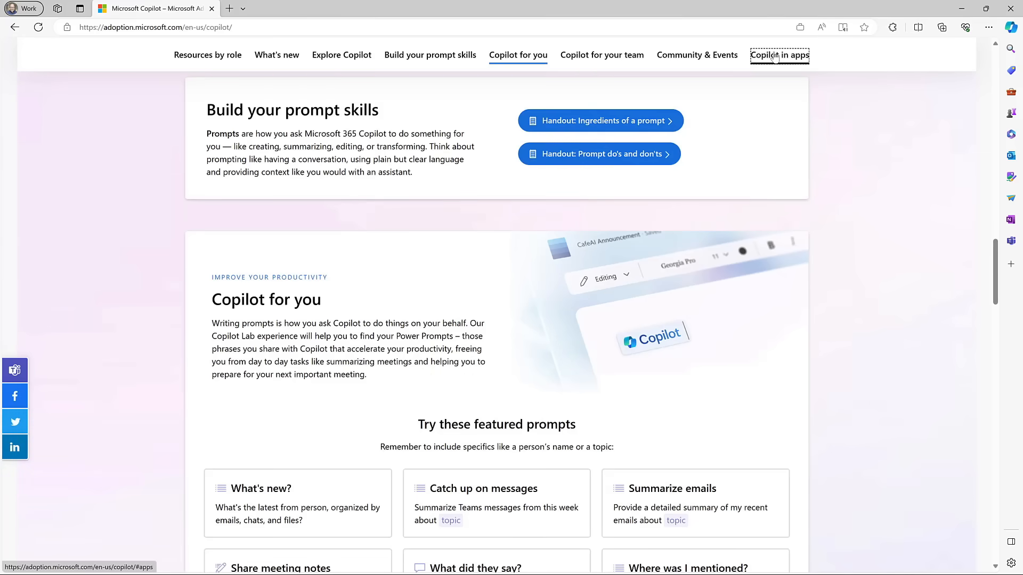
pyautogui.click(779, 55)
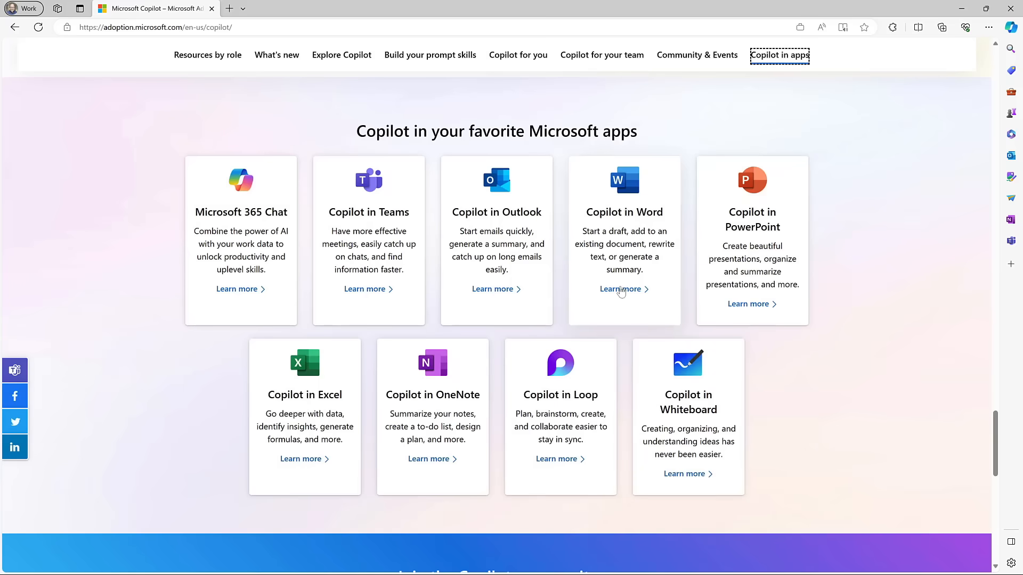
pyautogui.click(620, 289)
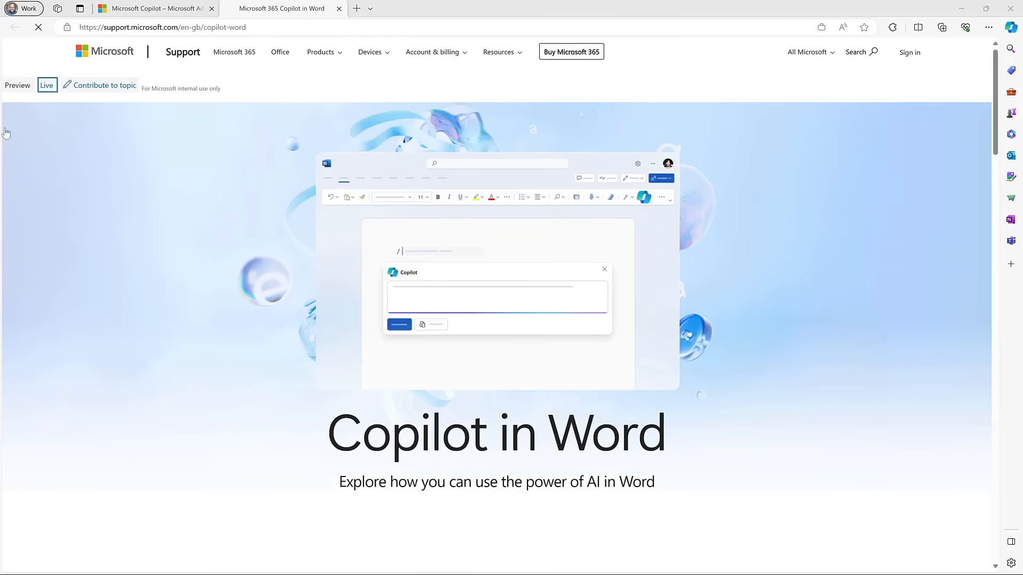
pyautogui.scroll(-3)
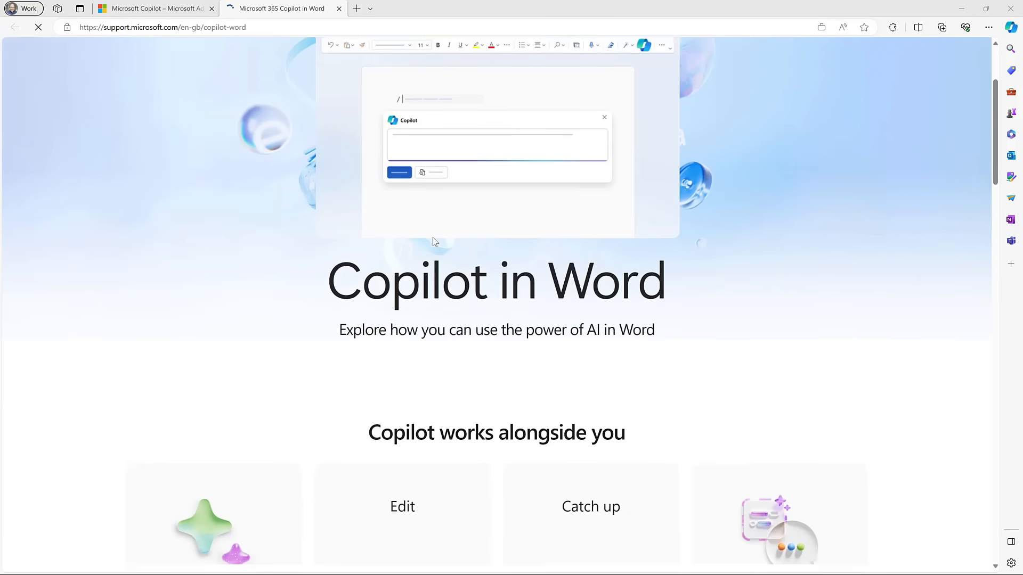
pyautogui.scroll(-3)
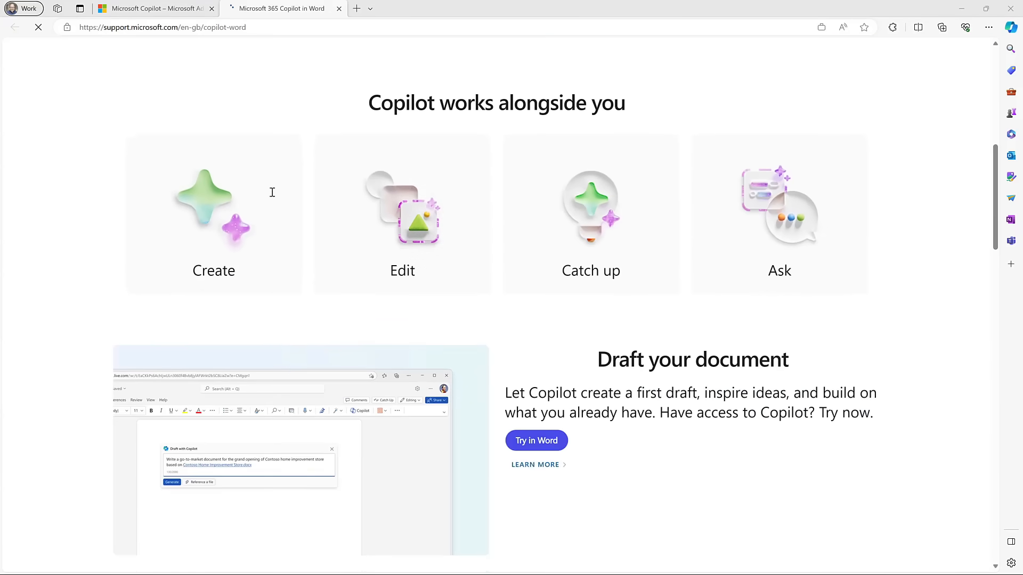
pyautogui.moveTo(416, 178)
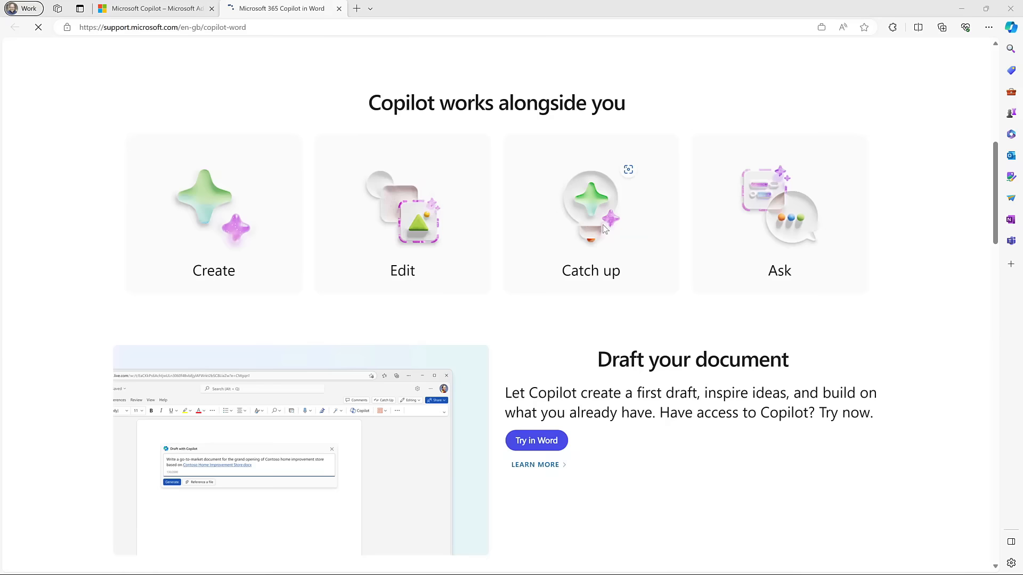
pyautogui.moveTo(795, 225)
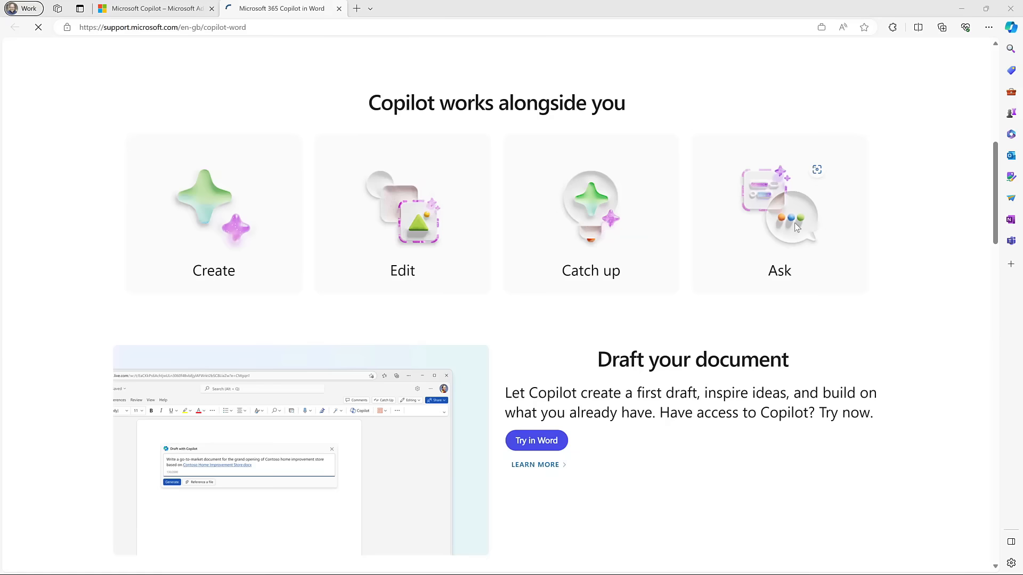
pyautogui.scroll(-3)
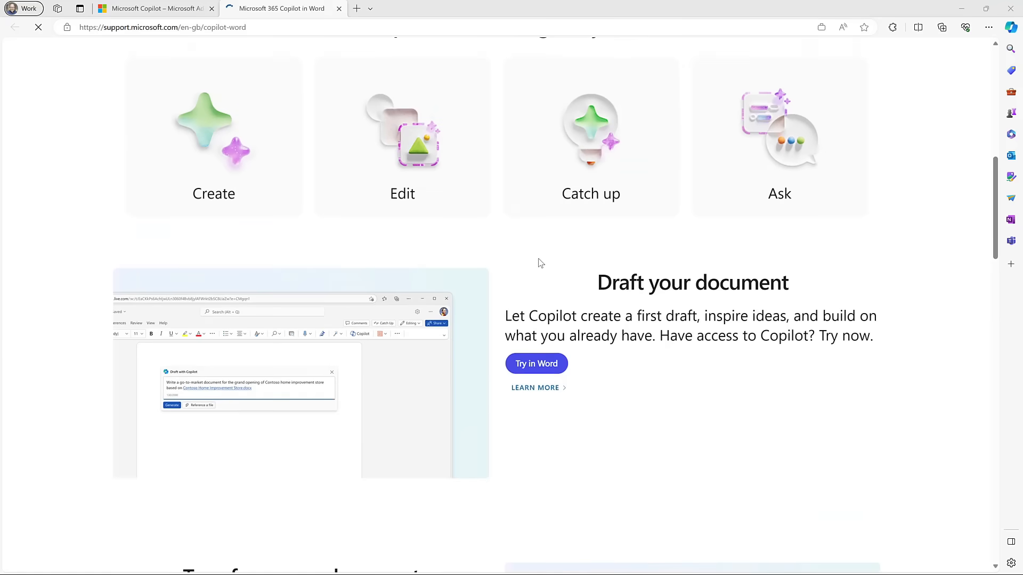
pyautogui.scroll(-3)
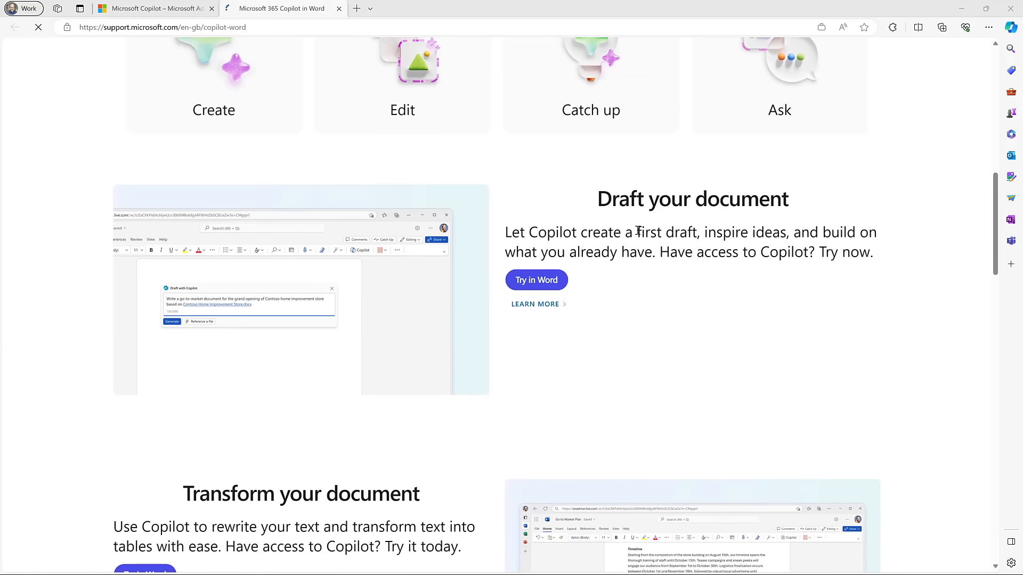
pyautogui.moveTo(535, 304)
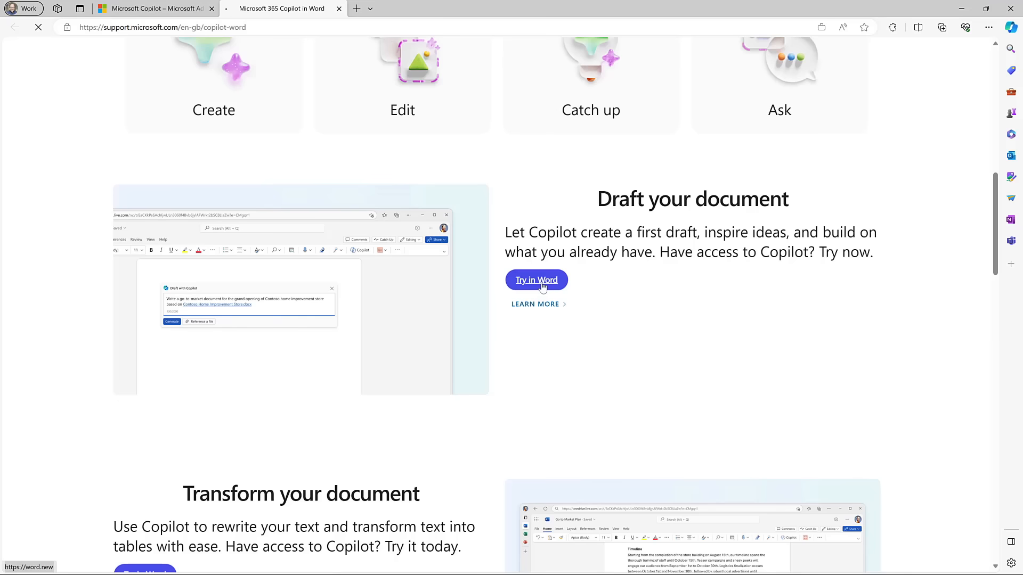
pyautogui.moveTo(534, 344)
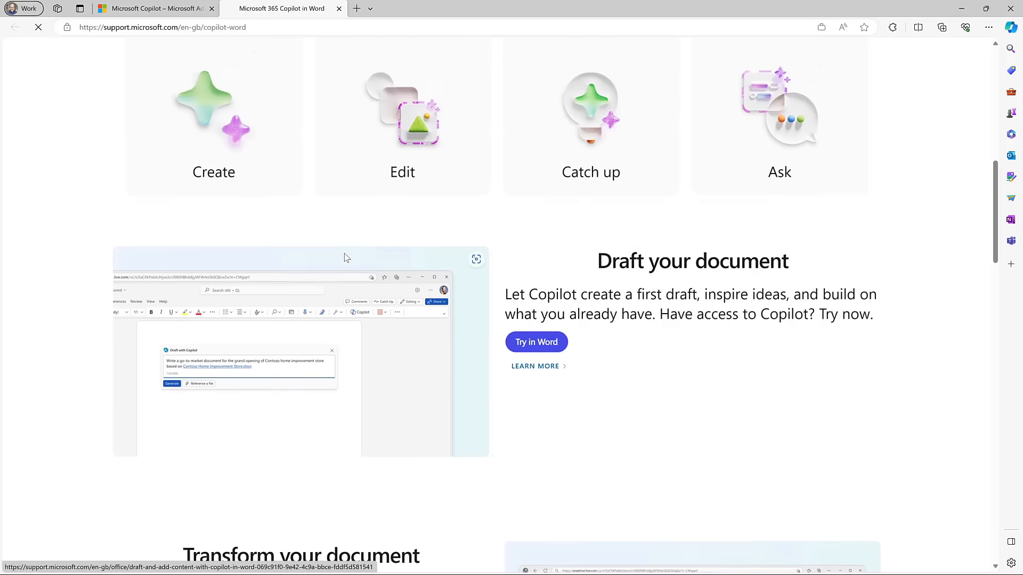
pyautogui.scroll(3)
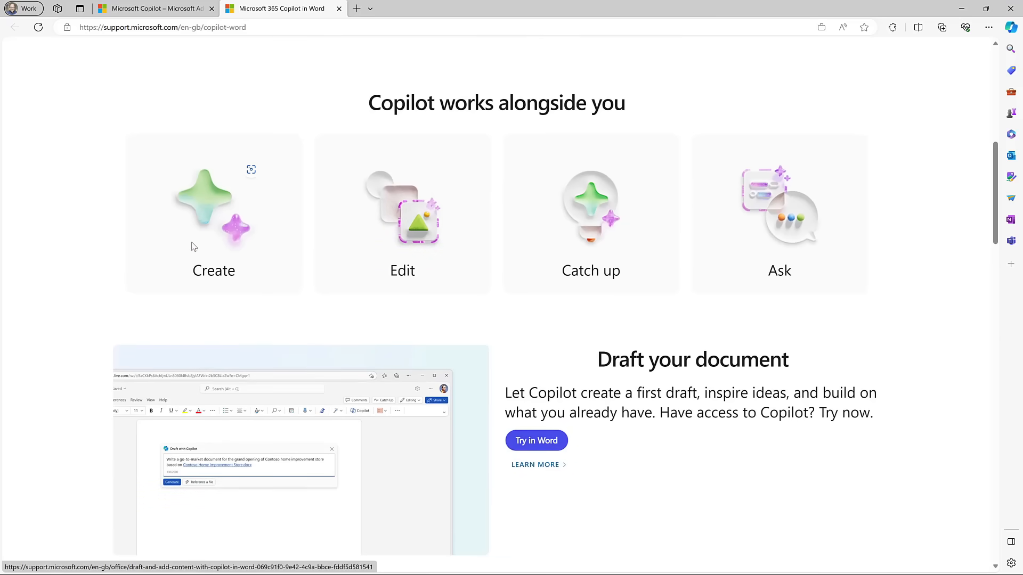
pyautogui.moveTo(268, 251)
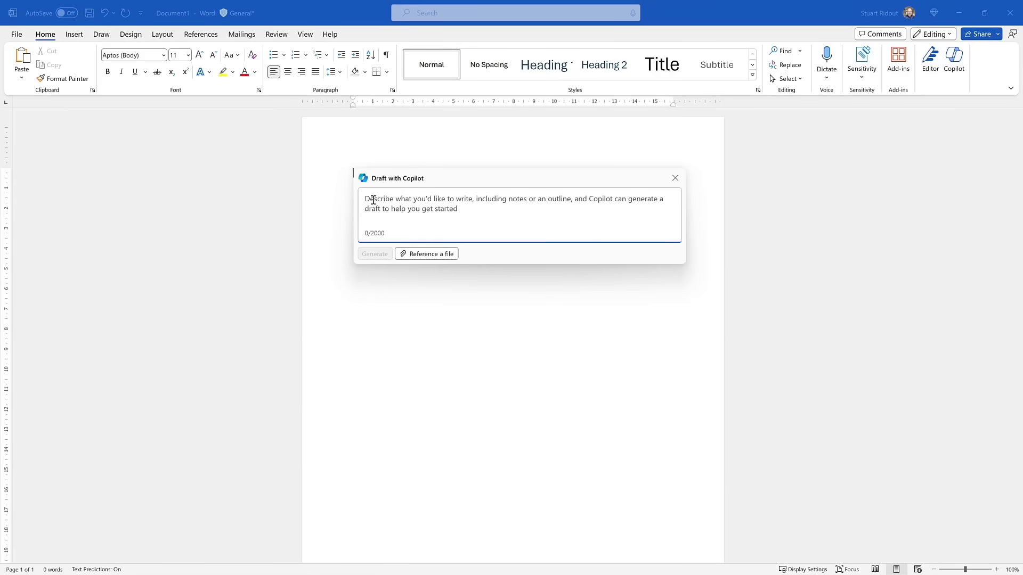
# Write the prompt requesting annual review guidance for managers, focused on development and future goals, plus a checklist
pyautogui.write('Astan HR')
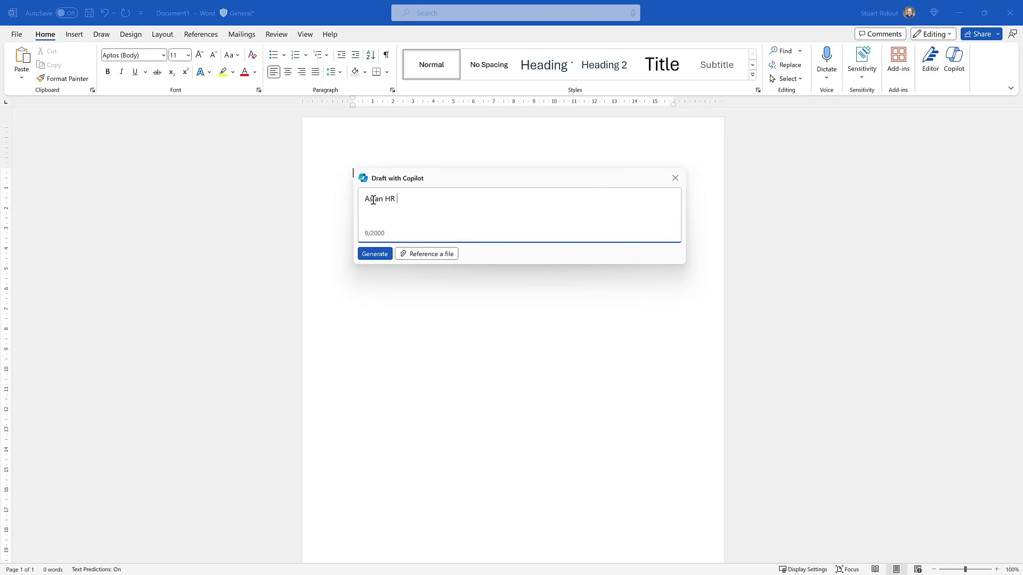
pyautogui.write('specialist')
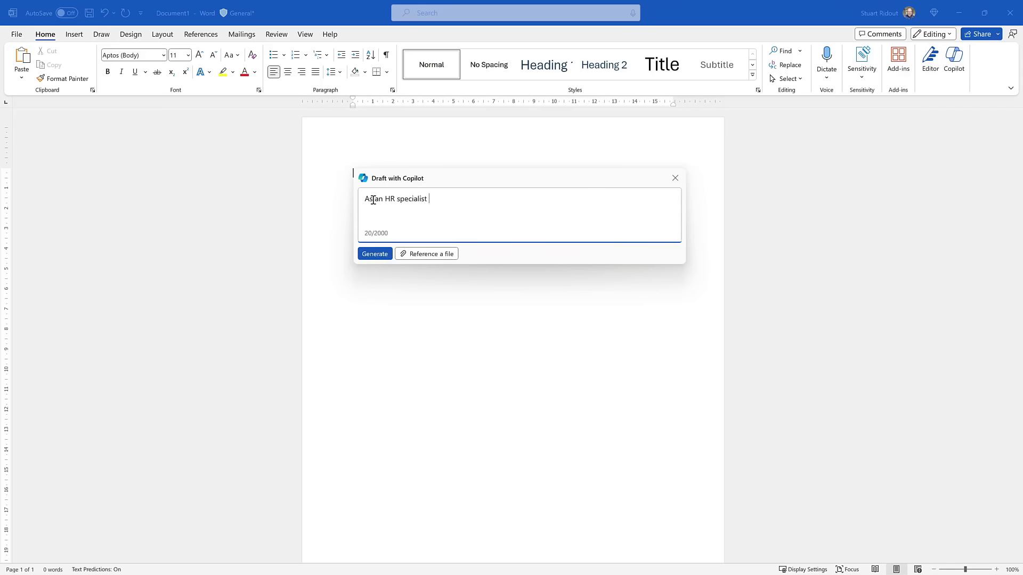
pyautogui.write('create a guidance documents for man')
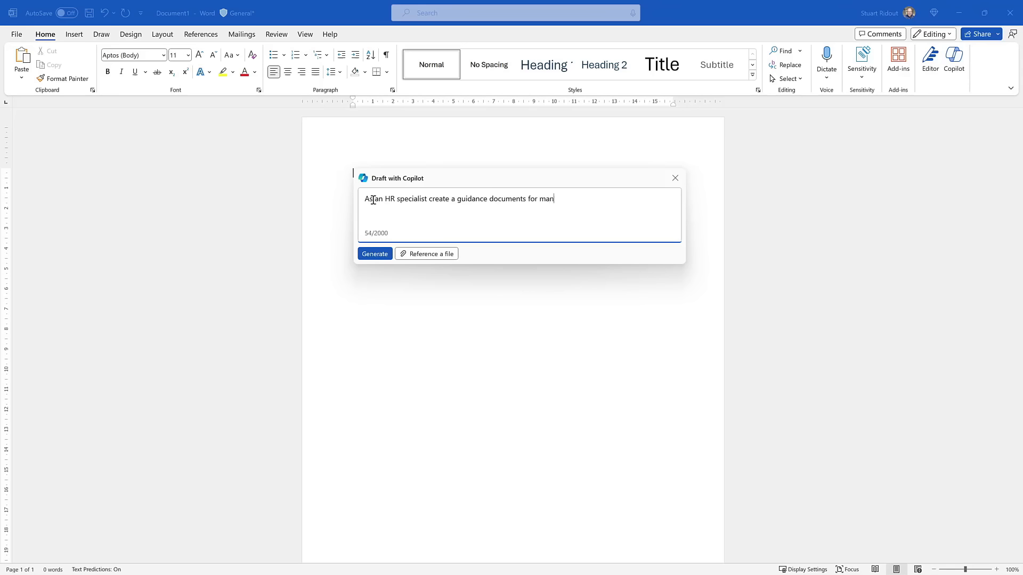
pyautogui.write('agers')
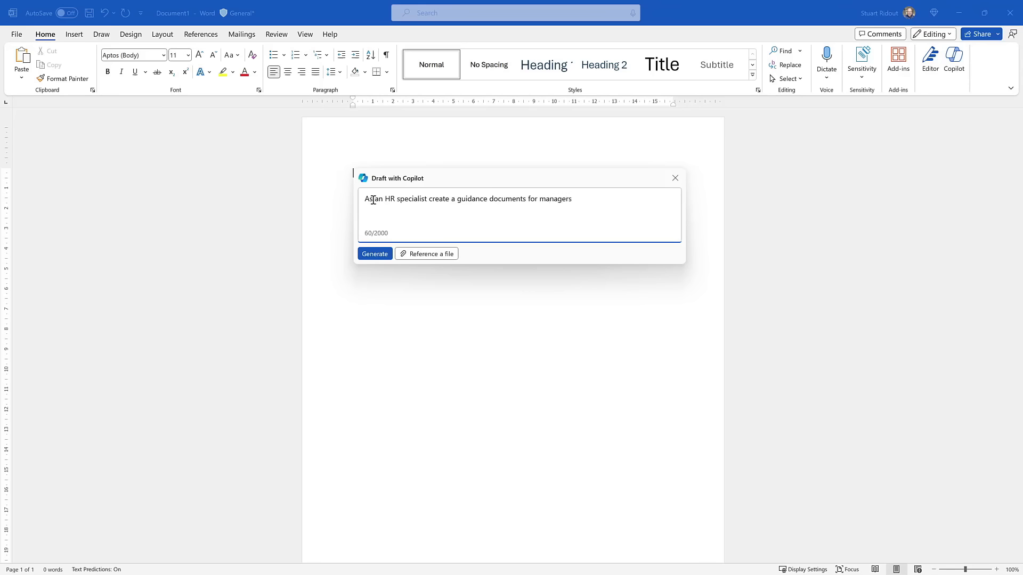
pyautogui.write('about how')
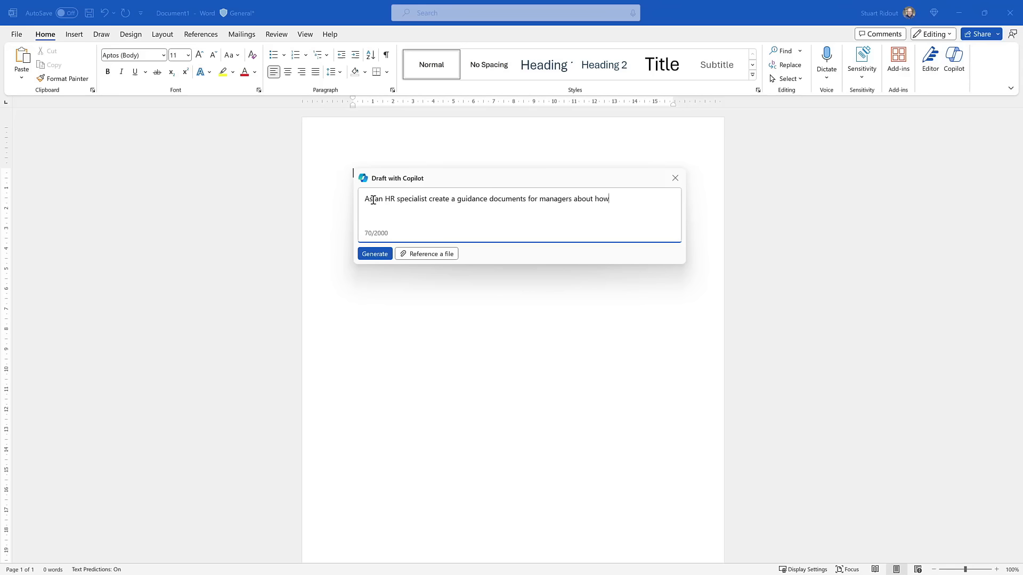
pyautogui.write('to run an')
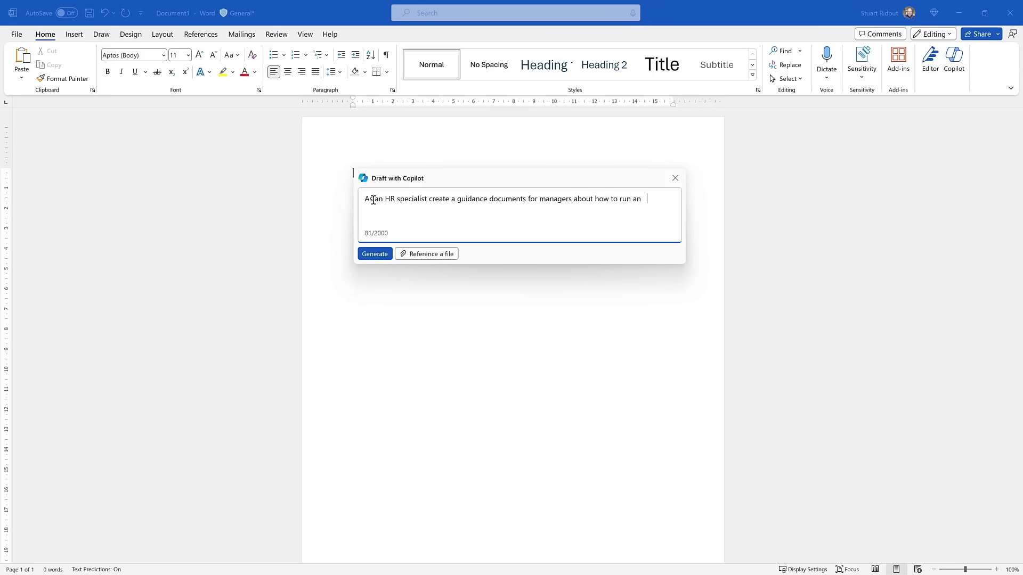
pyautogui.write('effective')
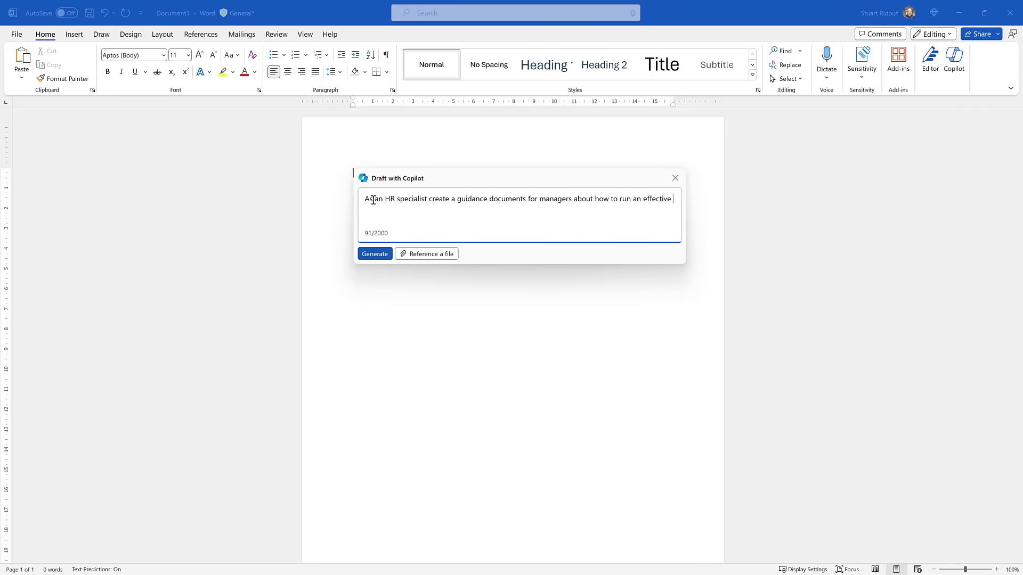
pyautogui.write('annual')
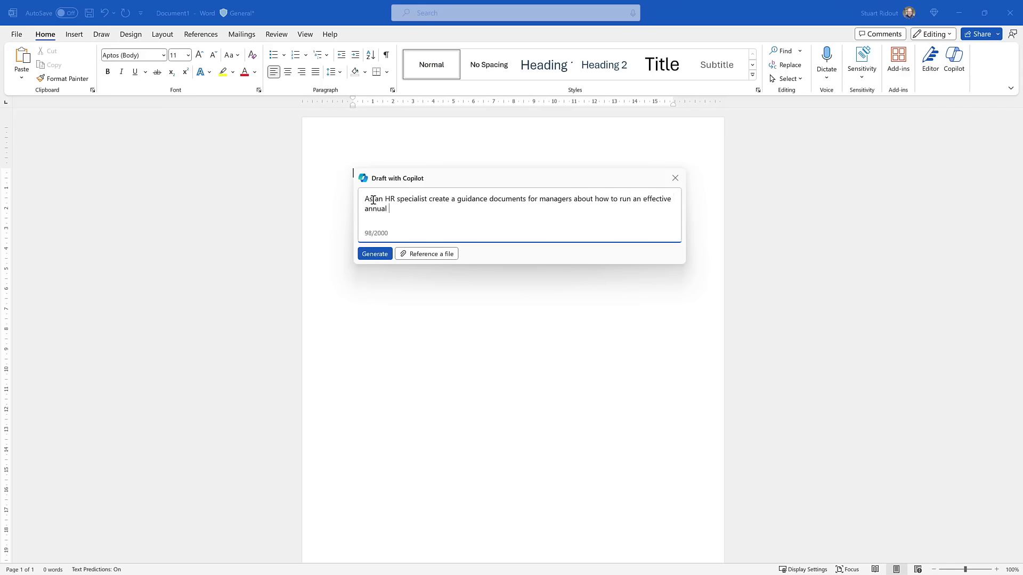
pyautogui.write('review with employees.  Remember')
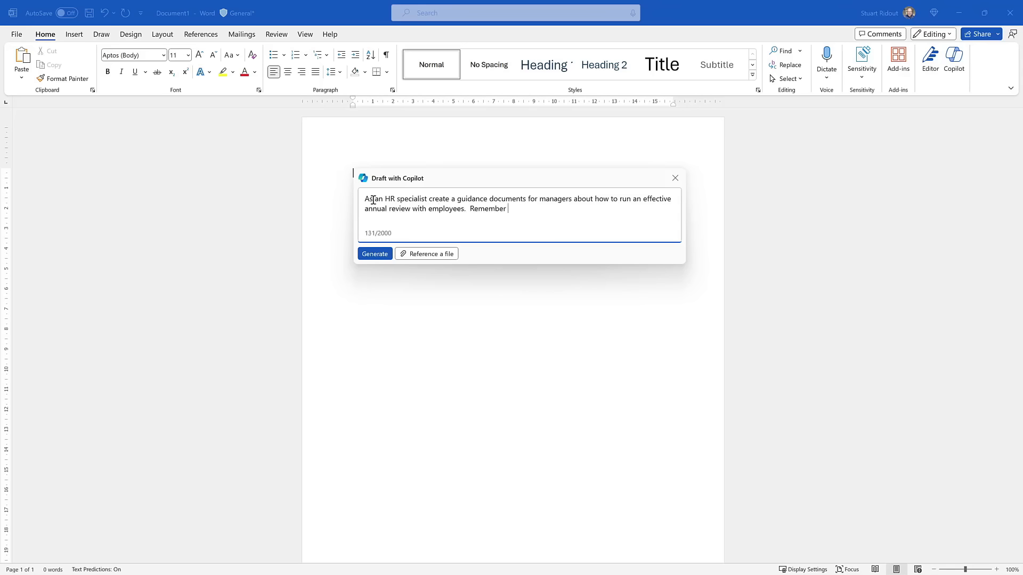
pyautogui.write('to not j')
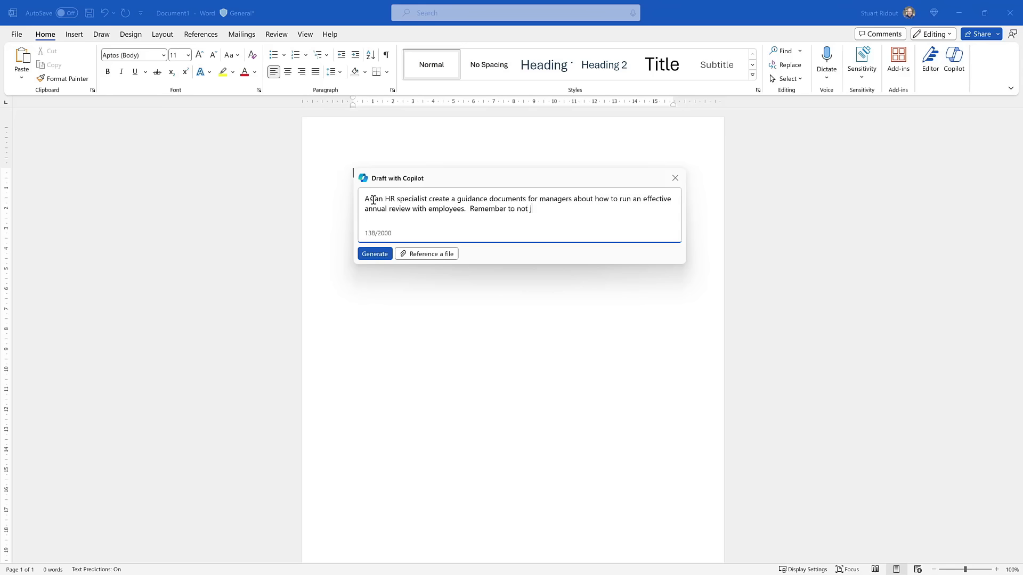
pyautogui.write('ust do')
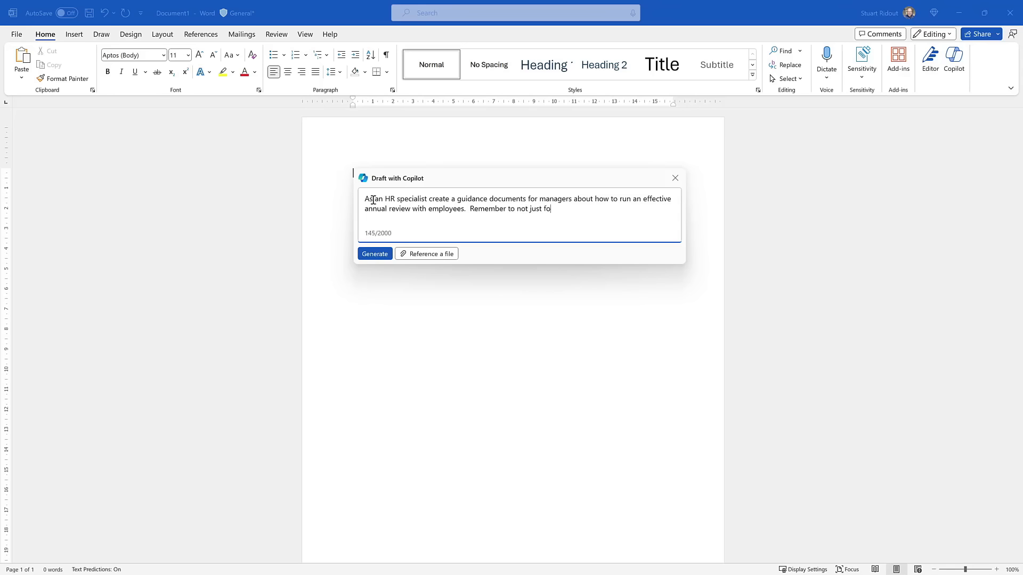
pyautogui.write('cus on historic performance but also')
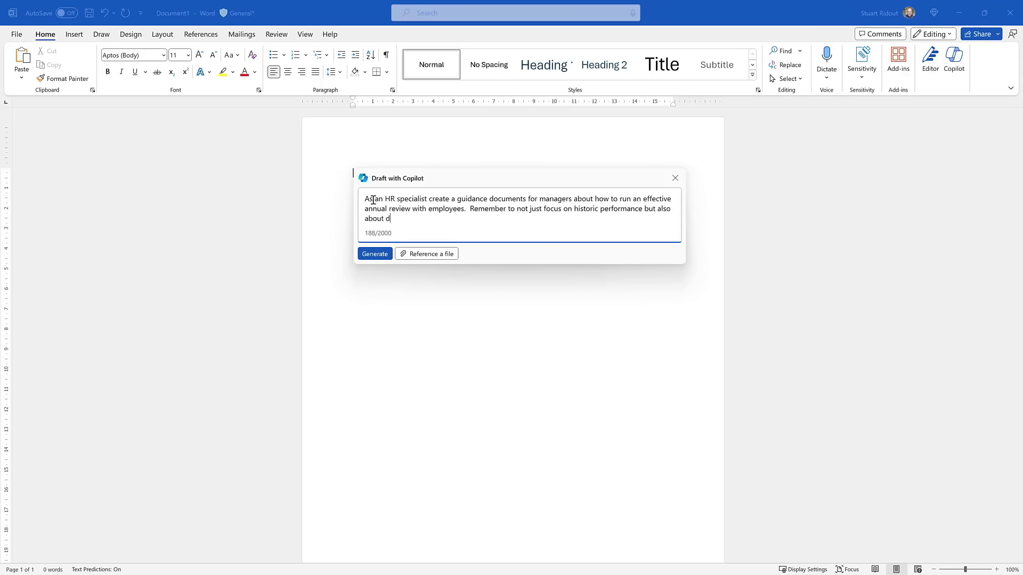
pyautogui.write('evelopment')
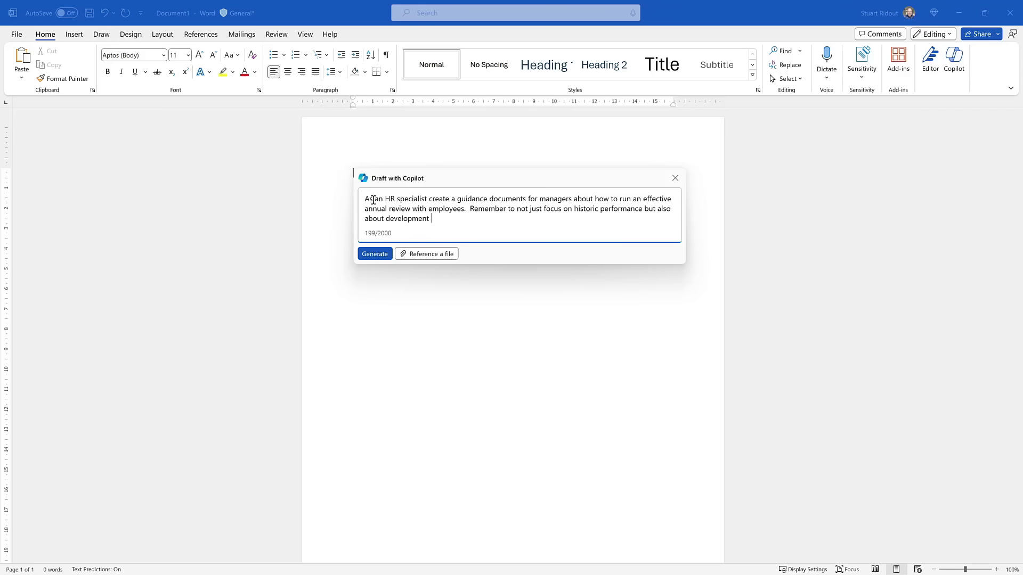
pyautogui.write('and fu')
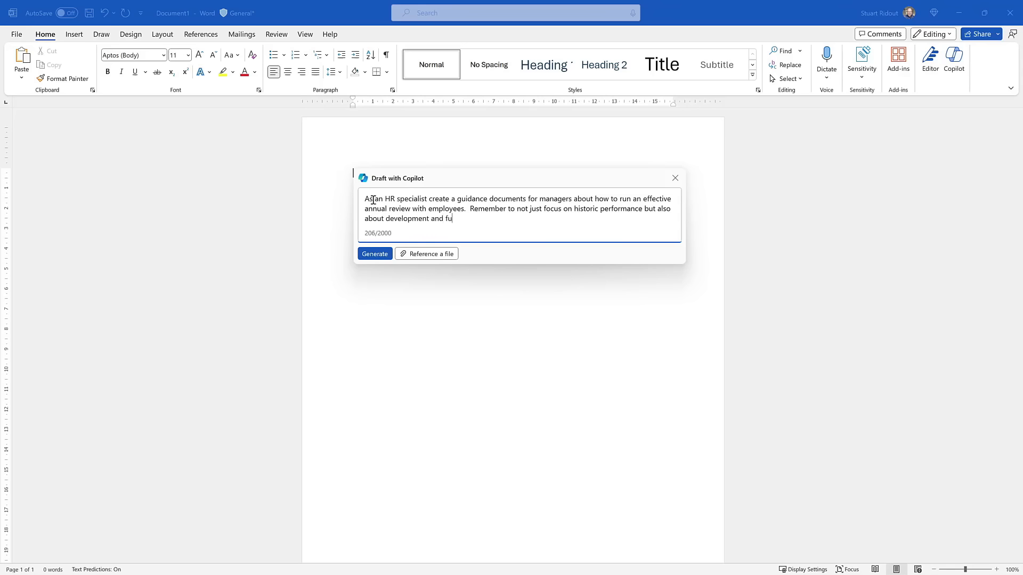
pyautogui.write('ture goals')
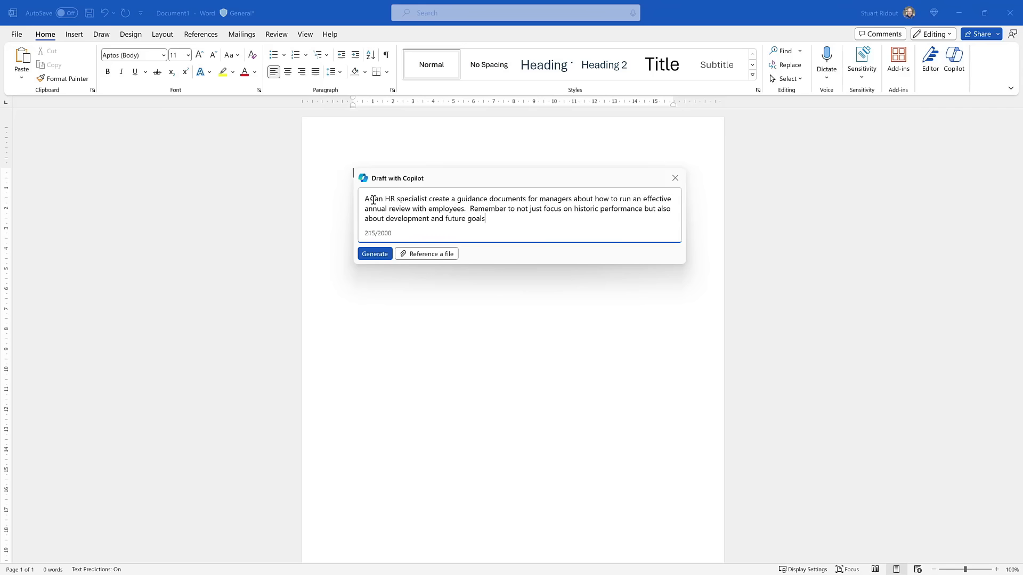
pyautogui.write('.')
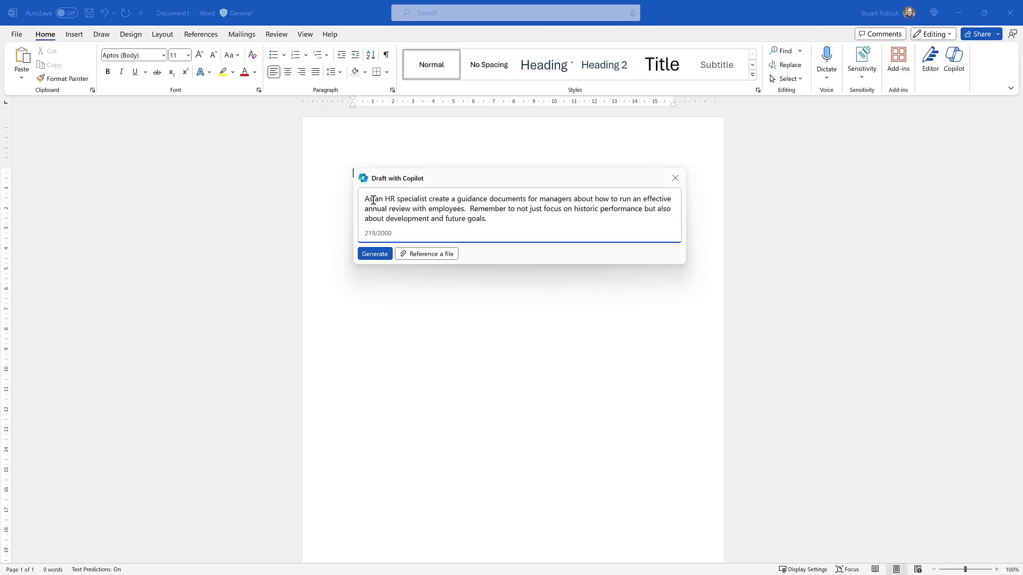
pyautogui.write('Produce a c')
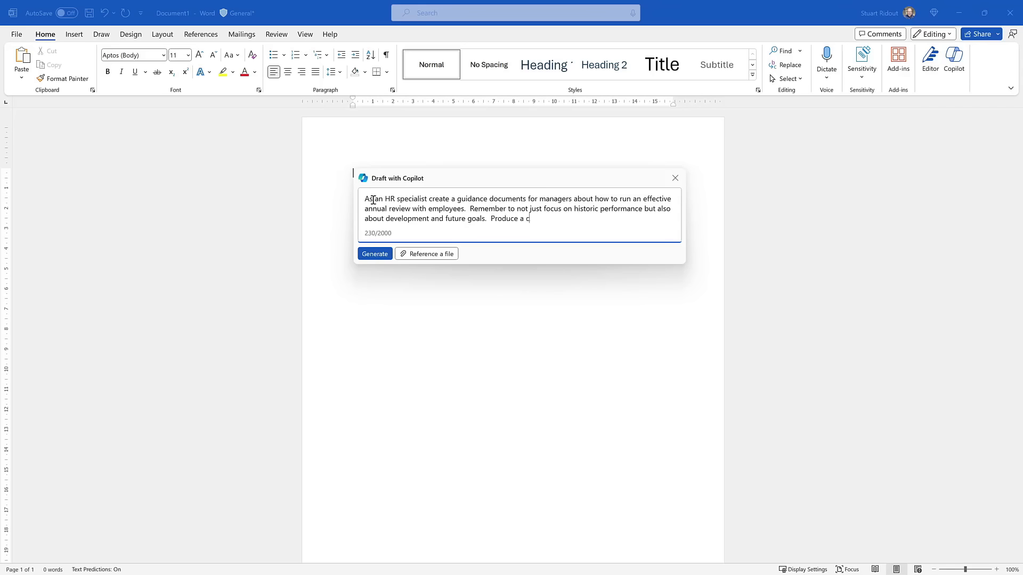
pyautogui.write('hecklist for managers')
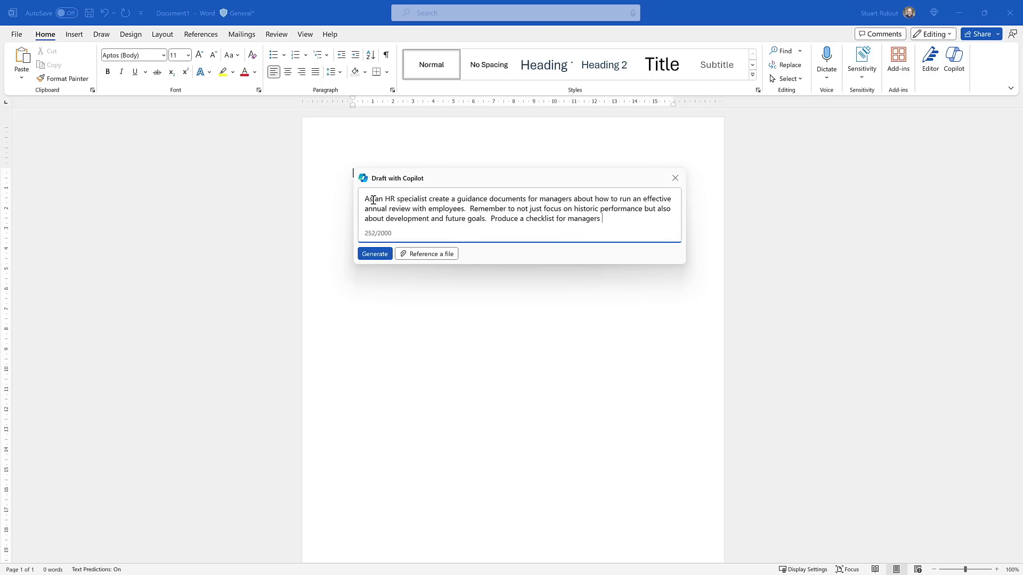
pyautogui.write('tha')
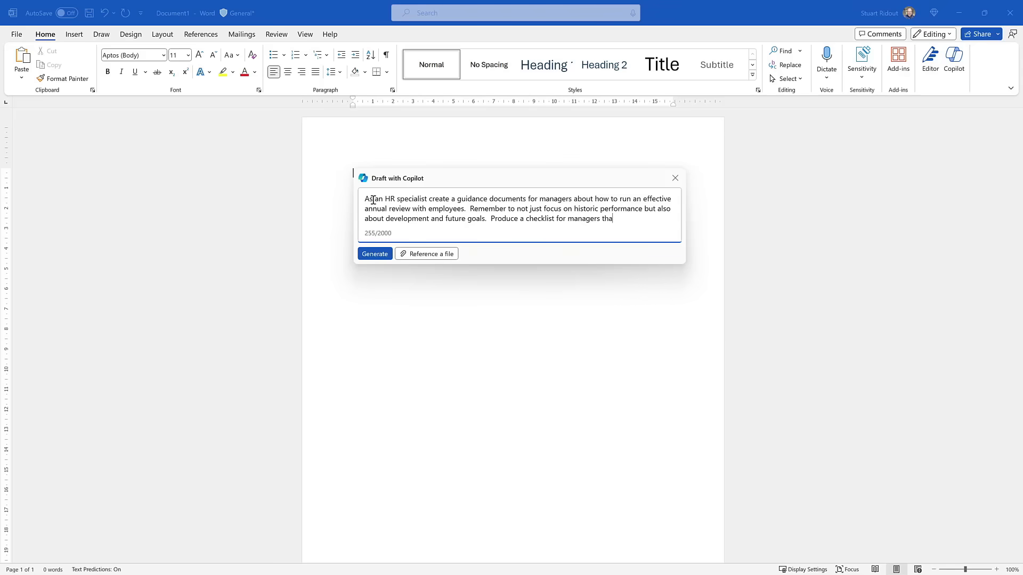
pyautogui.write('t they can')
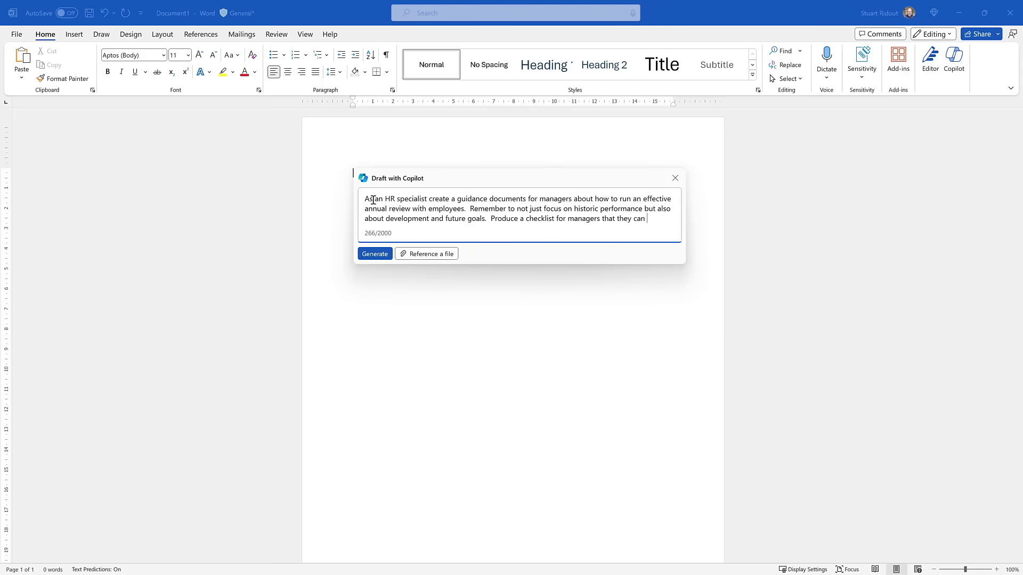
pyautogui.write('use to ensure')
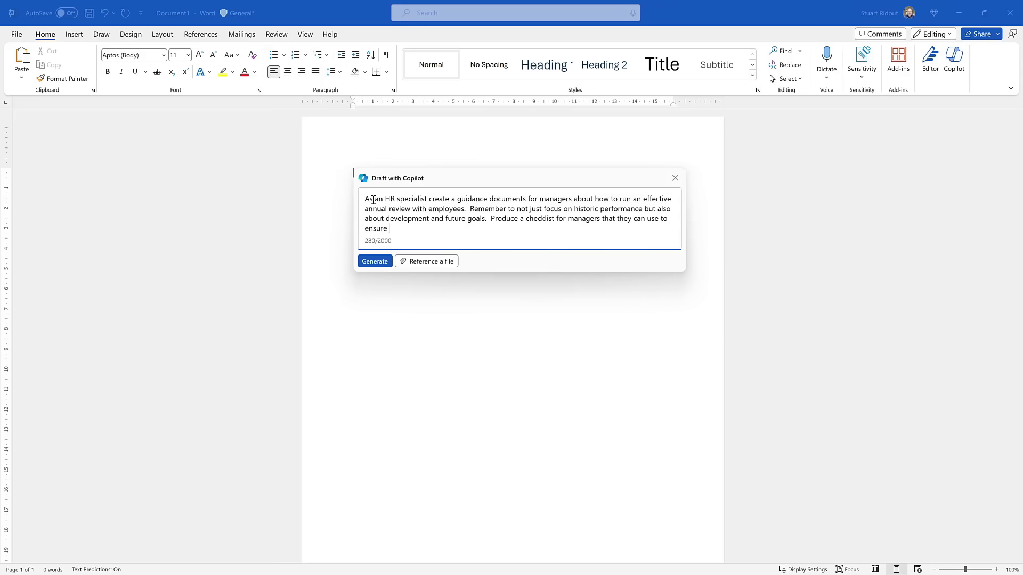
pyautogui.write("they've hit")
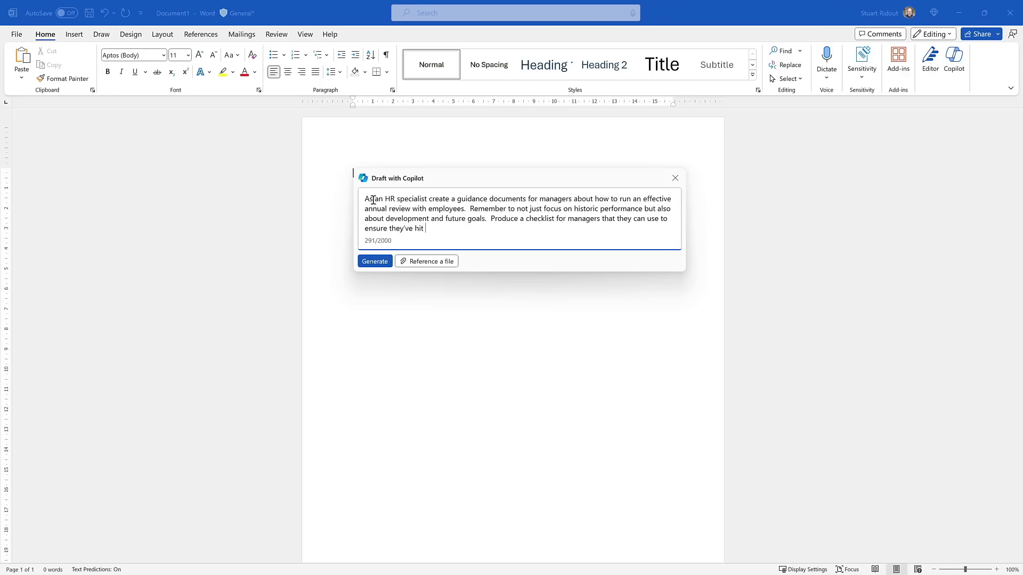
pyautogui.write('all the points in their rev')
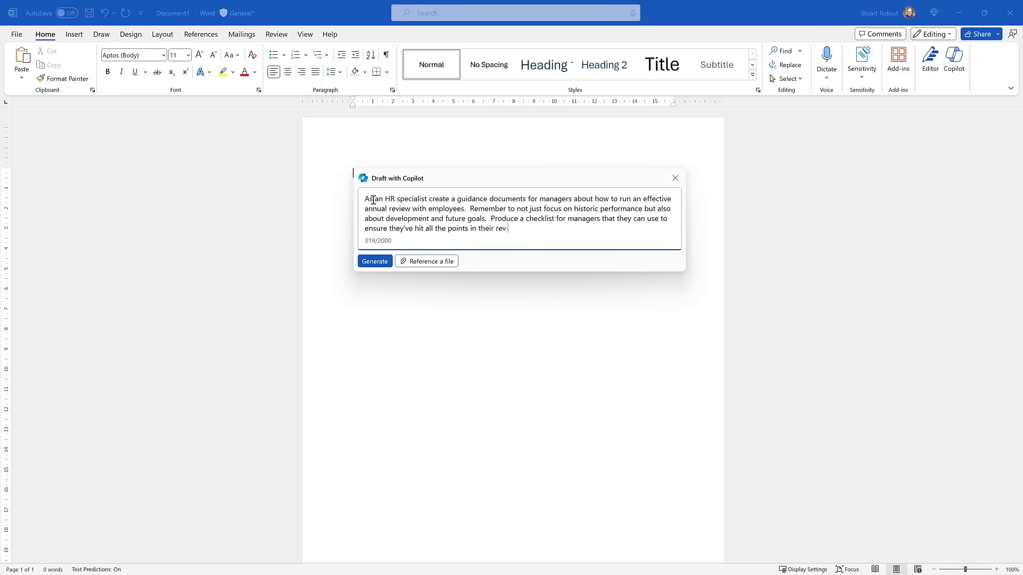
pyautogui.write('iew.')
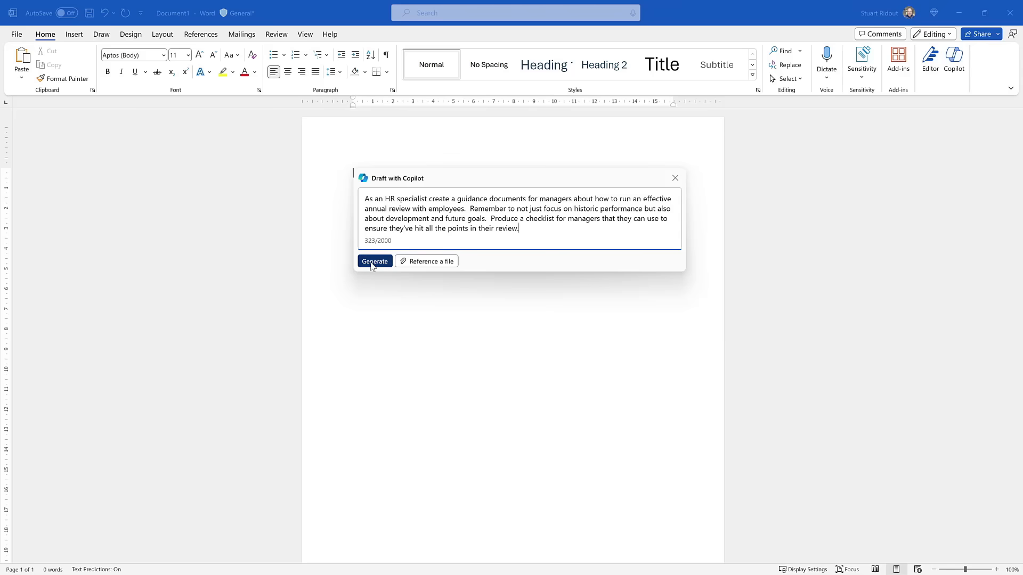
# Generate the annual review guidance draft and scroll through it to the Checklist for Managers
pyautogui.click(374, 261)
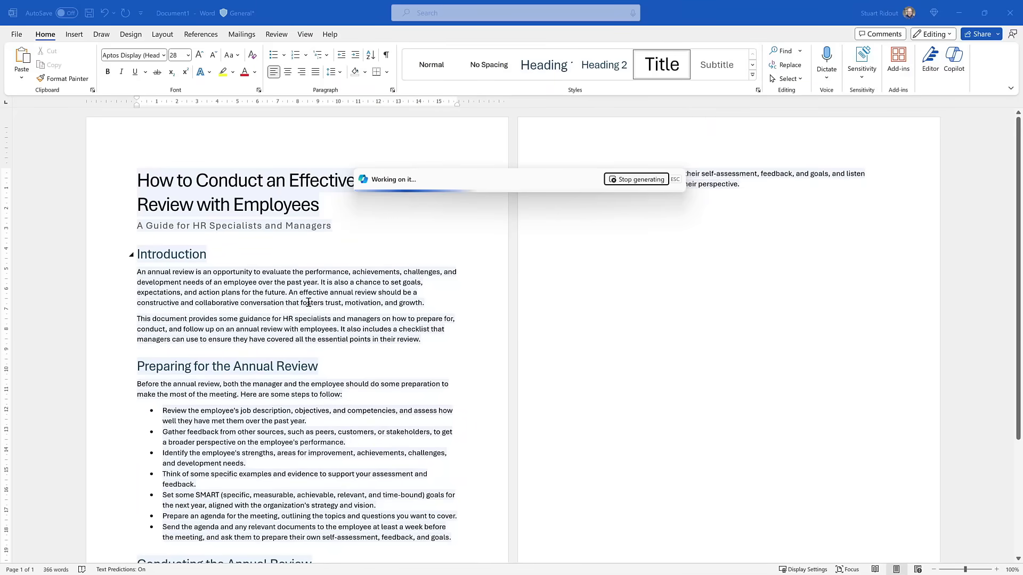
pyautogui.scroll(-3)
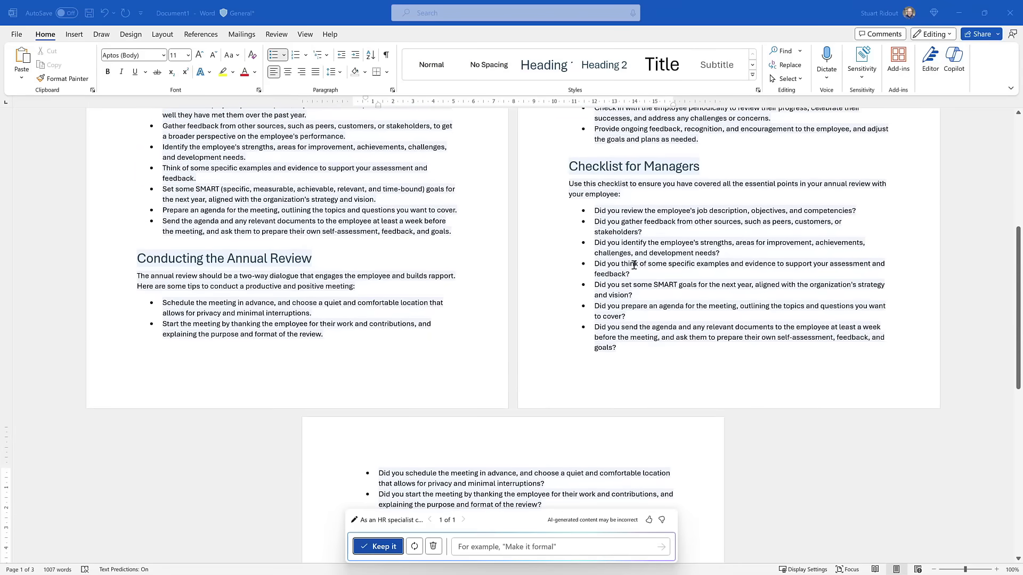
pyautogui.scroll(-3)
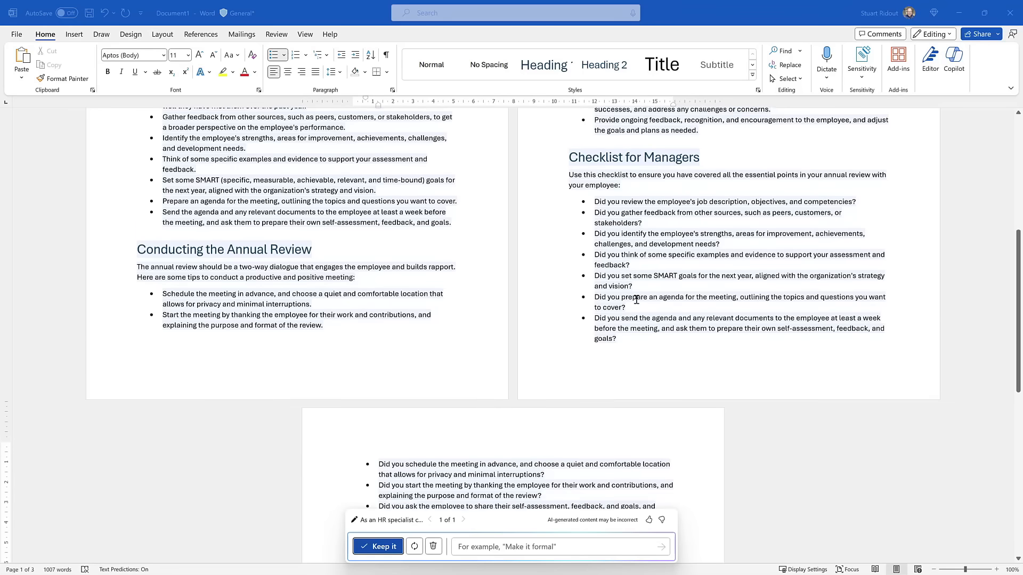
pyautogui.scroll(-3)
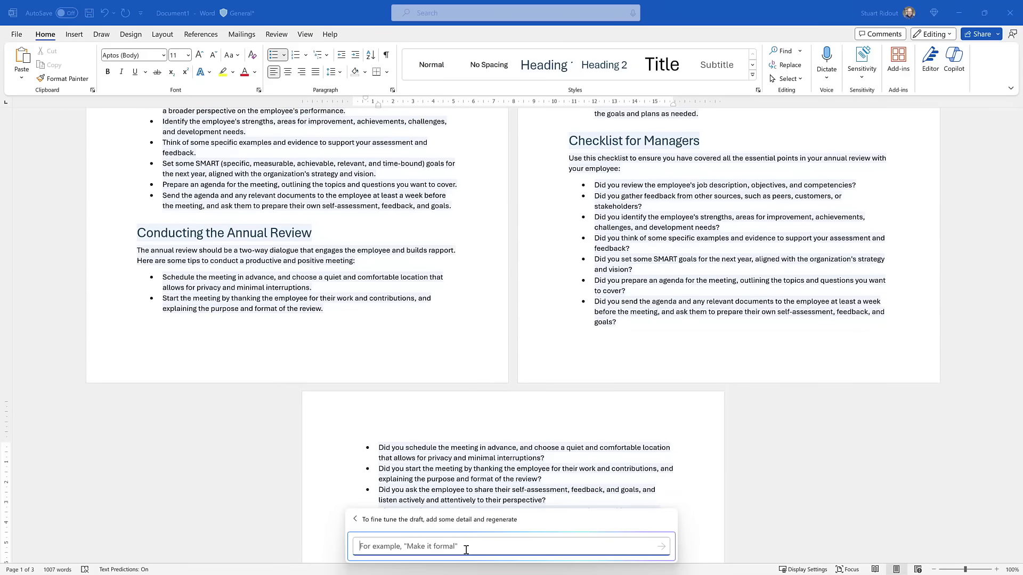
# Ask Copilot to limit the checklist for managers to the most important 10 items
pyautogui.write('Limit the checklist for managers to the most important 10')
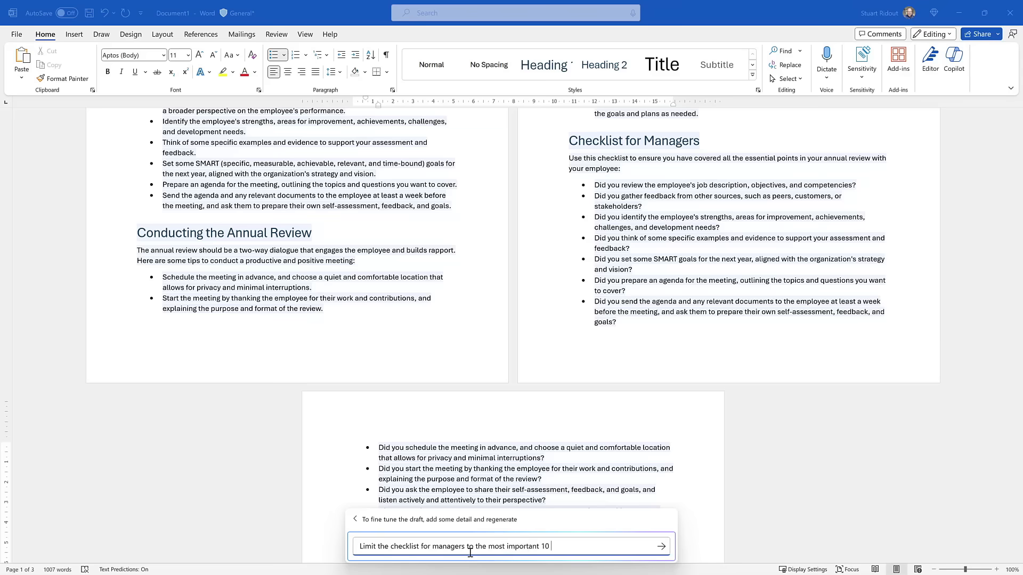
pyautogui.write('items')
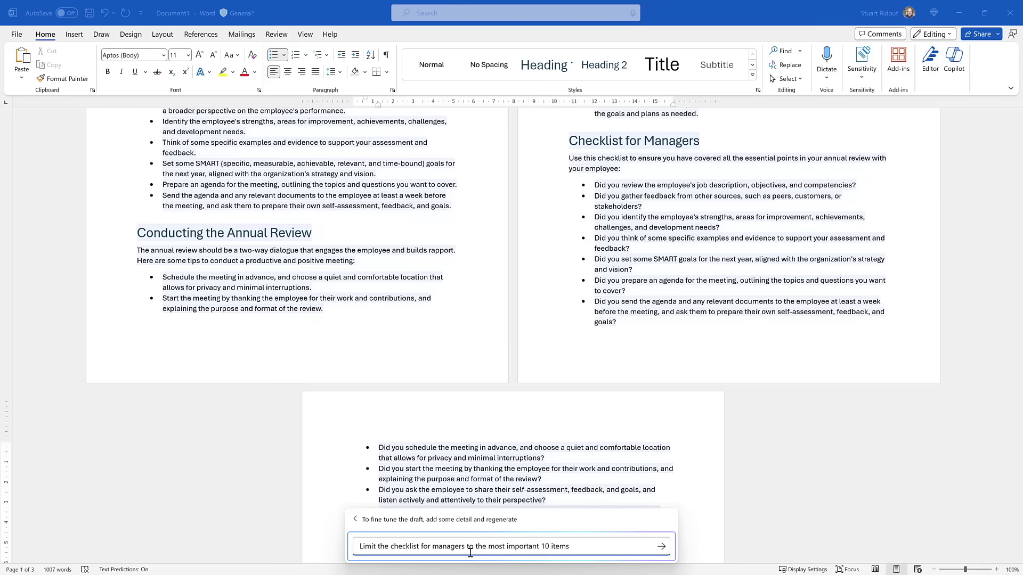
pyautogui.click(661, 545)
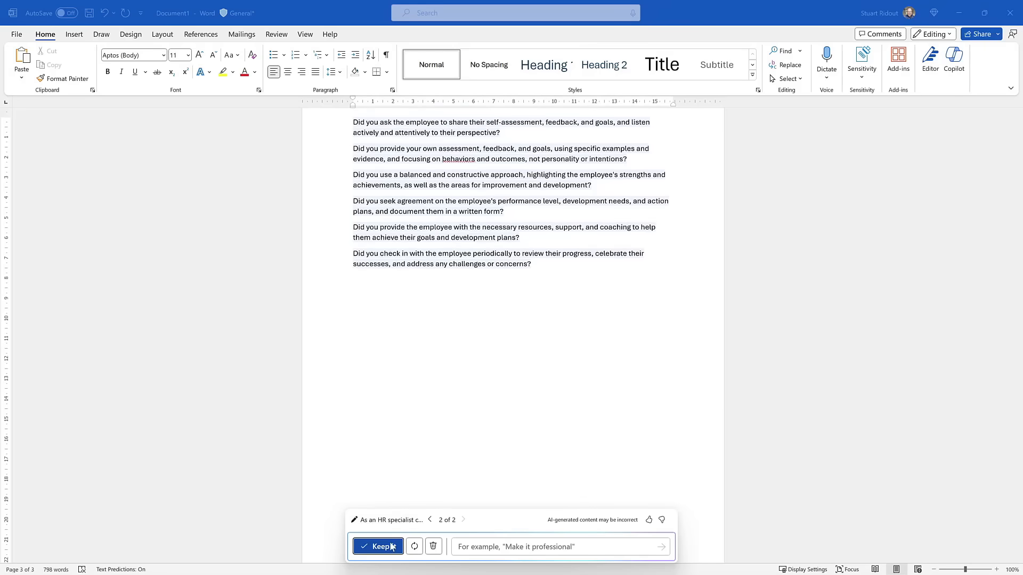
# Keep the shortened draft and maximise the Copilot in Word support page
pyautogui.click(378, 547)
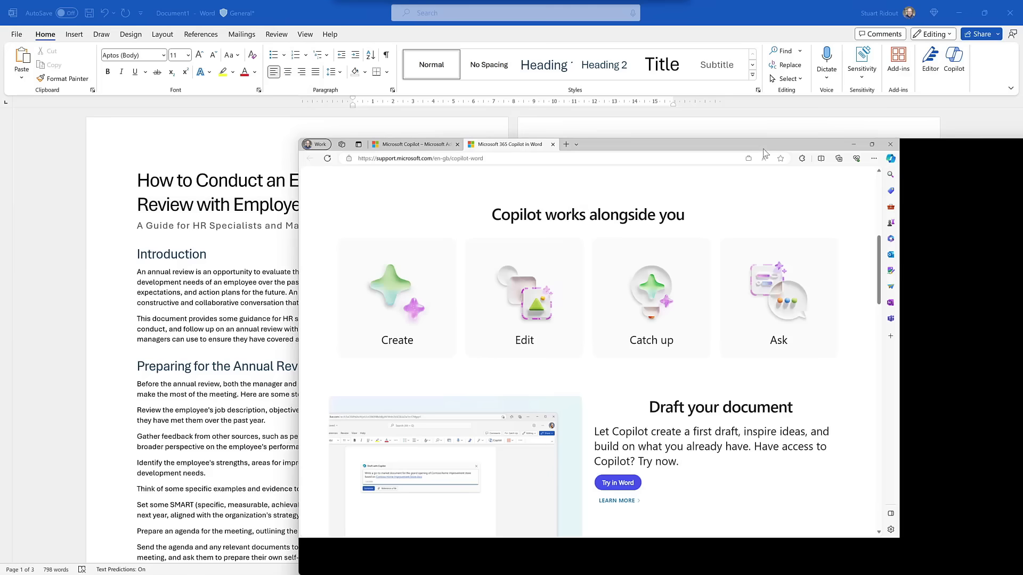
pyautogui.click(872, 144)
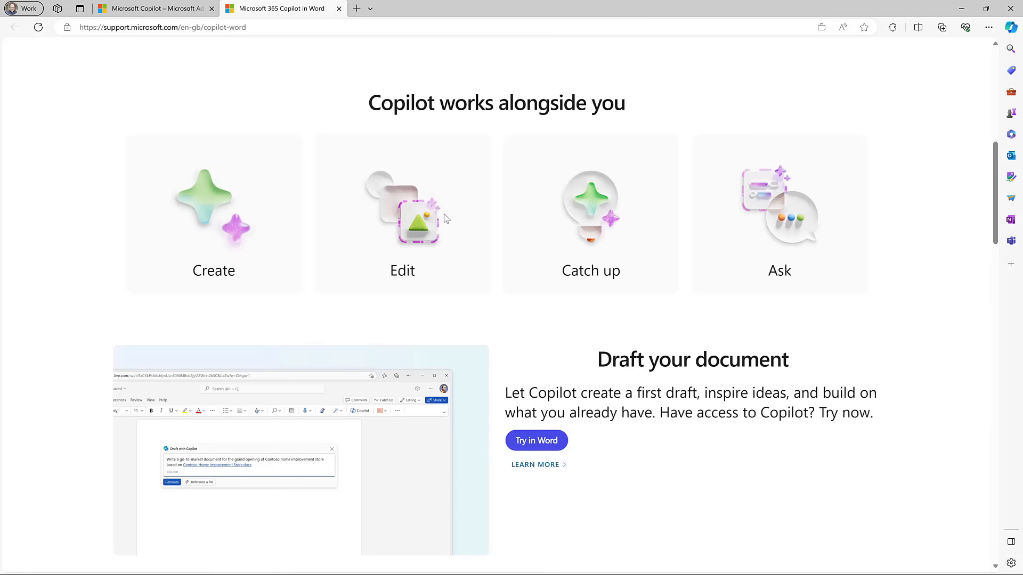
pyautogui.moveTo(472, 286)
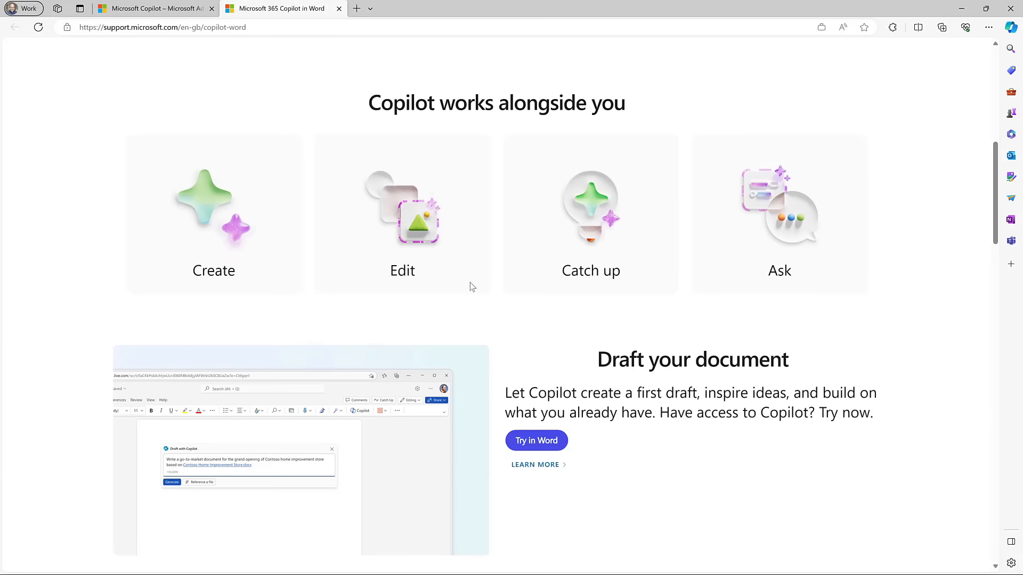
pyautogui.moveTo(674, 357)
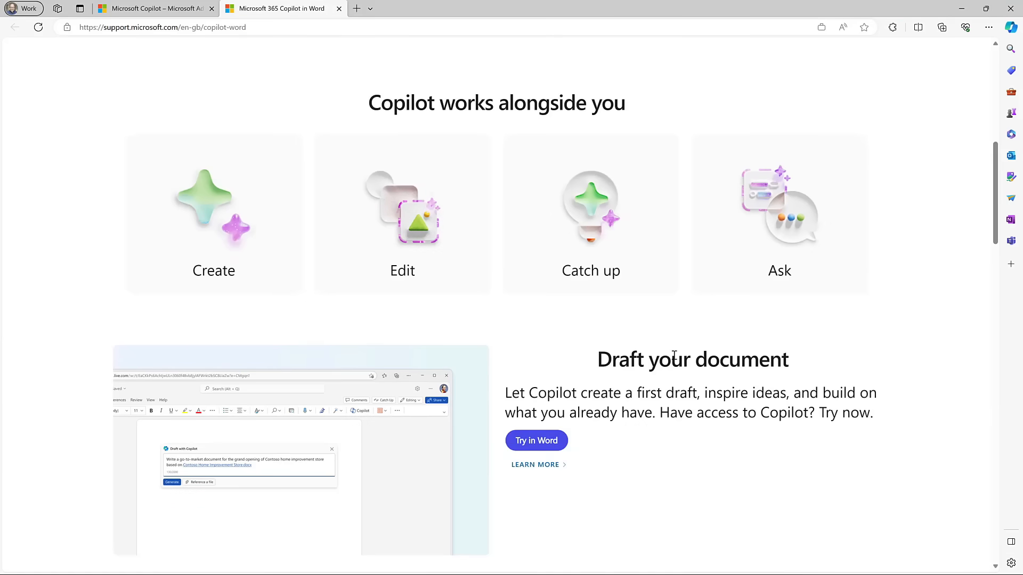
pyautogui.scroll(-3)
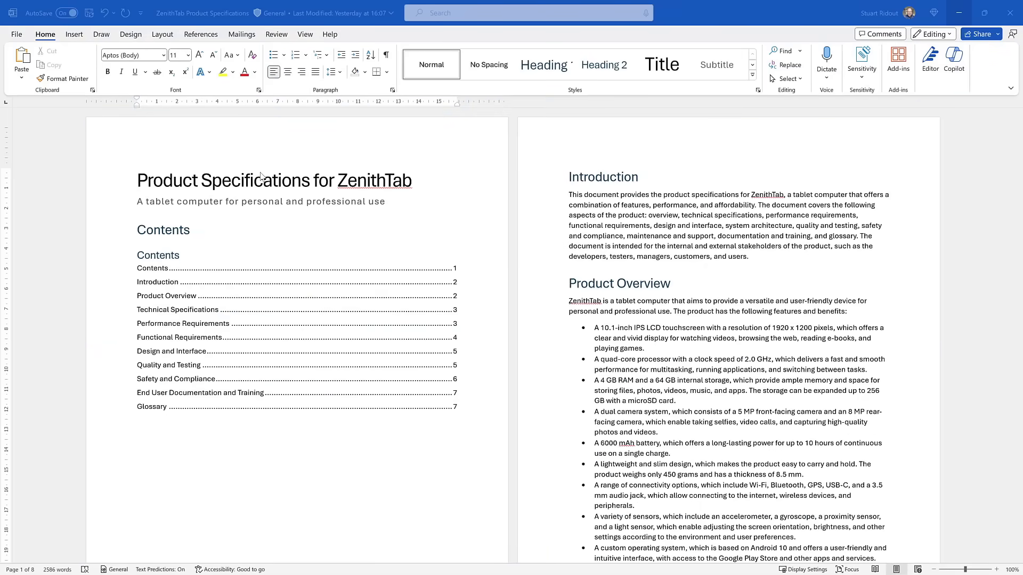
pyautogui.moveTo(639, 203)
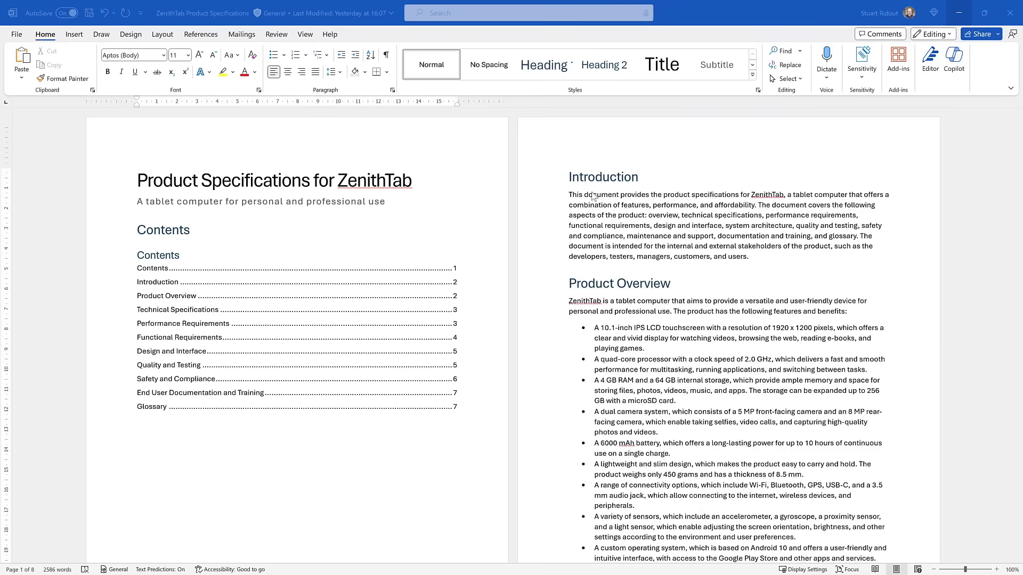
# Select the whole Introduction paragraph of the ZenithTab Product Specifications
pyautogui.scroll(-3)
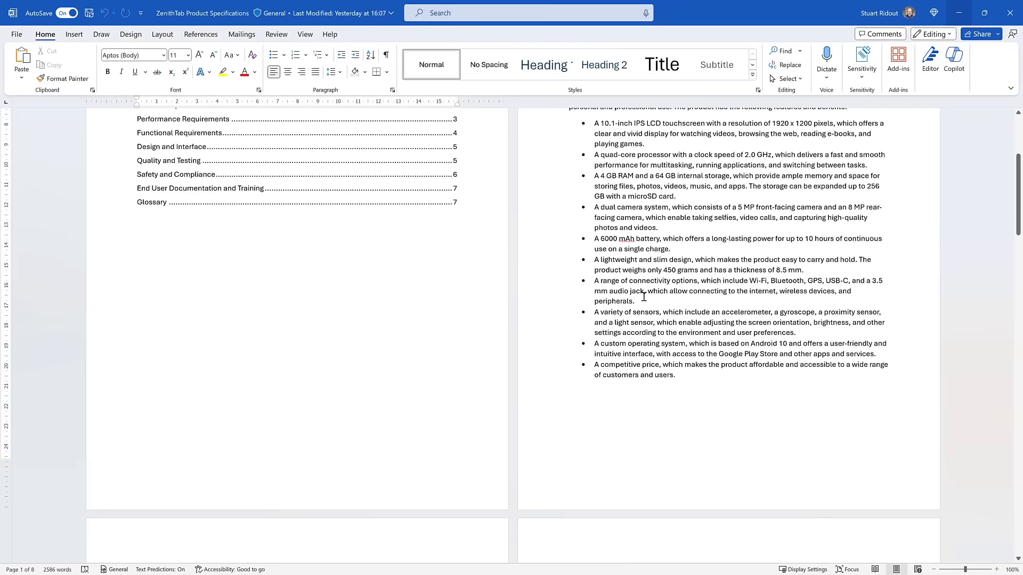
pyautogui.scroll(3)
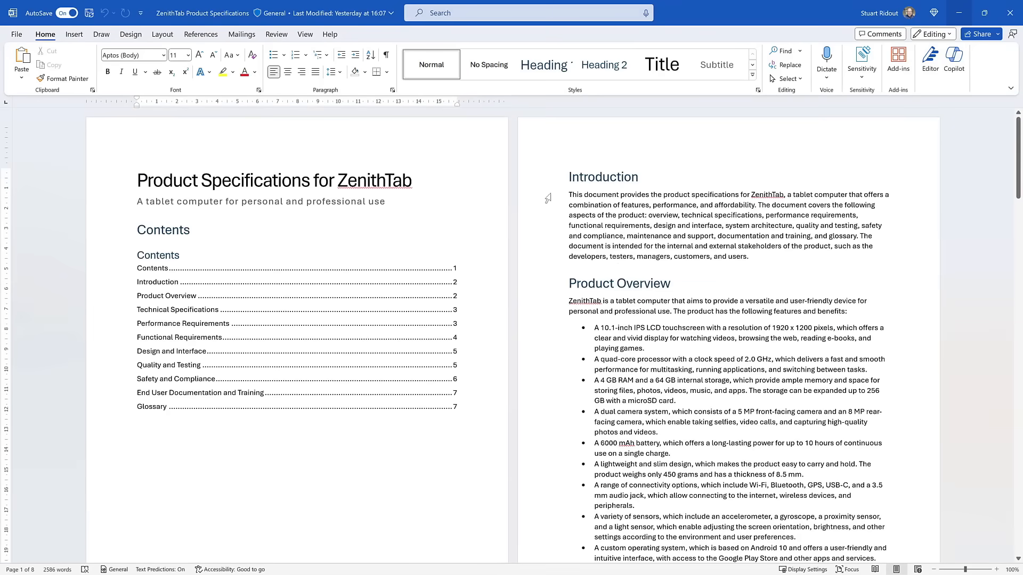
pyautogui.moveTo(569, 195); pyautogui.dragTo(660, 215)
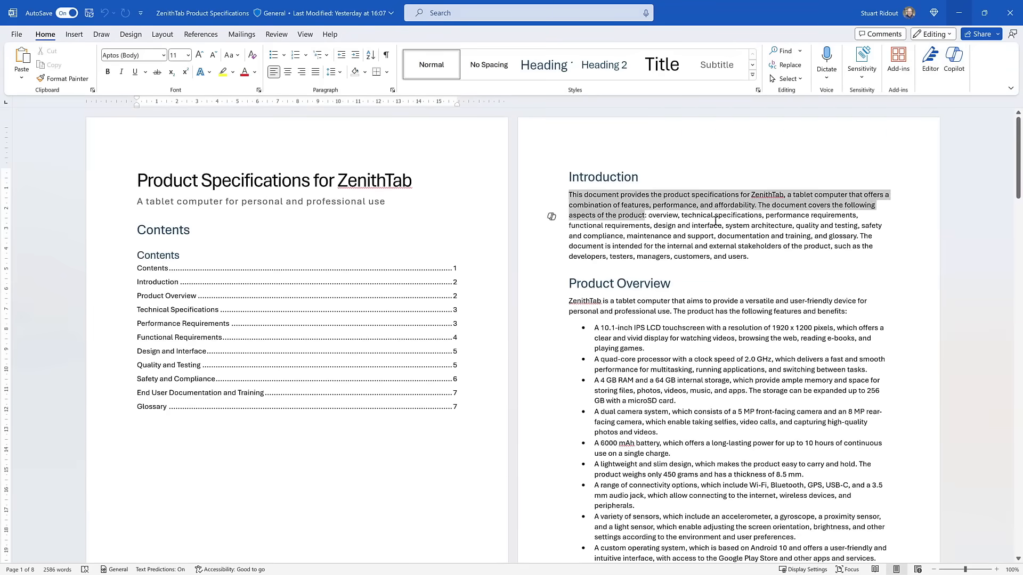
pyautogui.moveTo(715, 215); pyautogui.dragTo(750, 255)
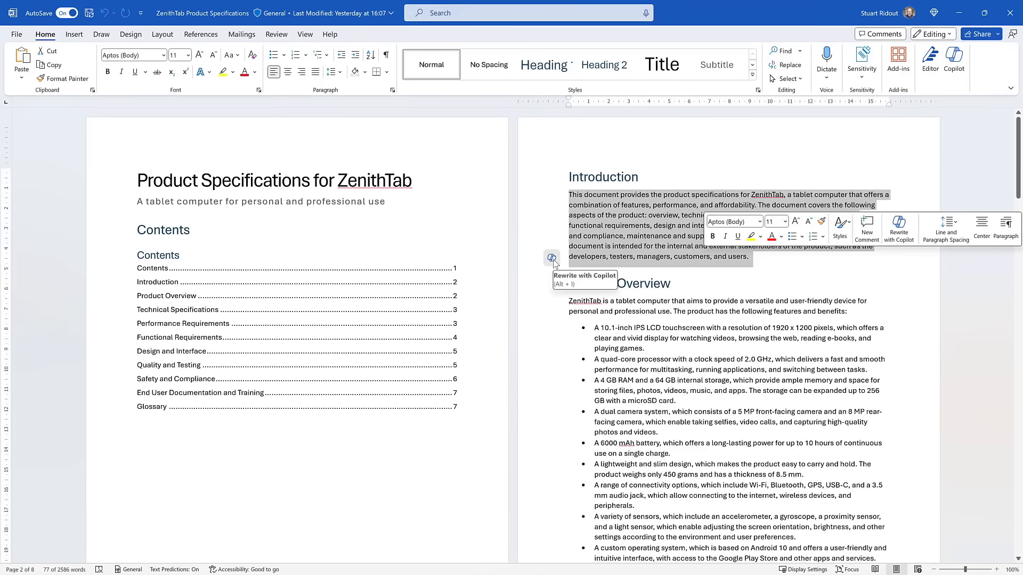
# Generate Copilot rewrites of the Introduction, page through two alternatives, and regenerate
pyautogui.click(552, 258)
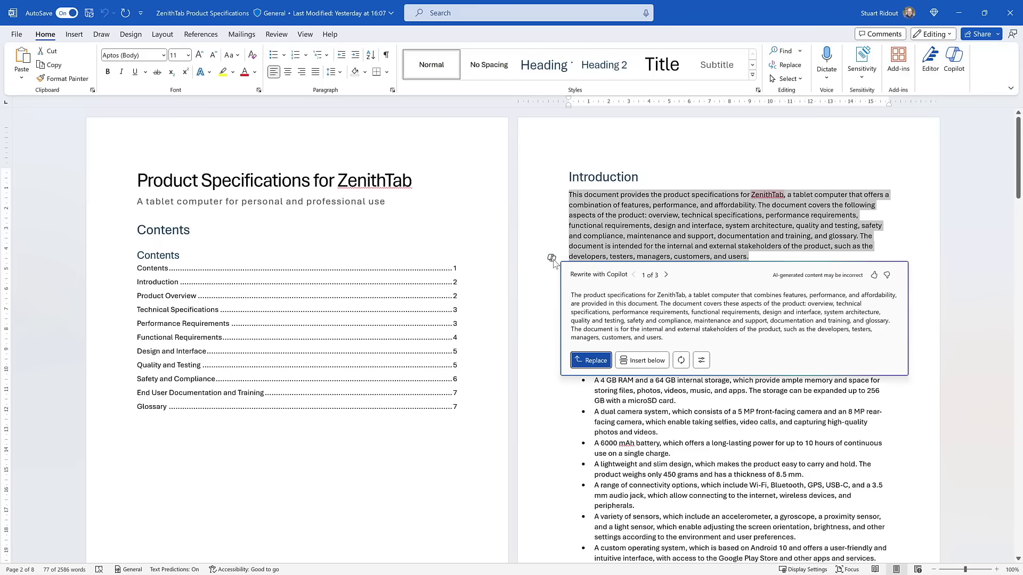
pyautogui.moveTo(759, 292)
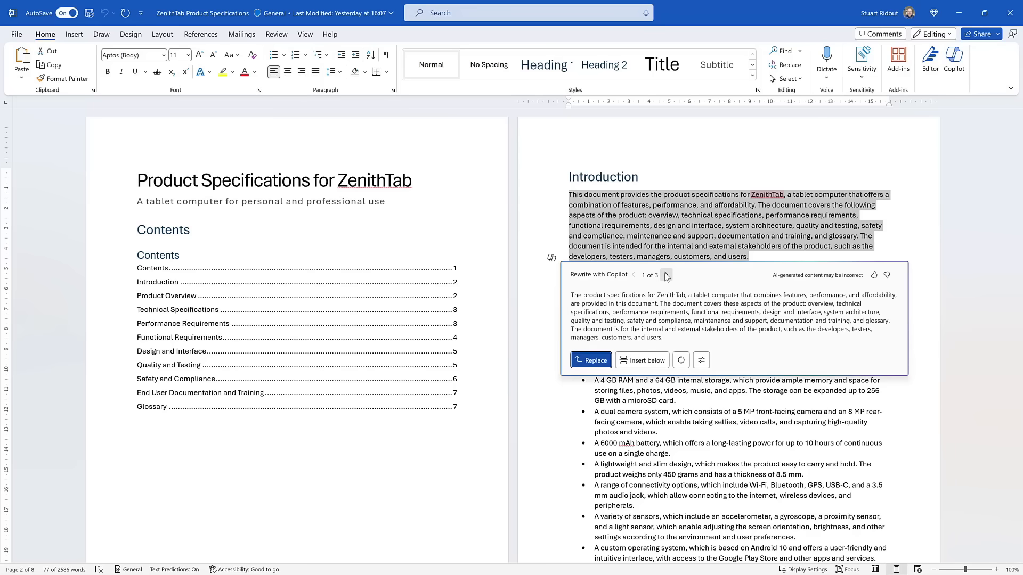
pyautogui.click(666, 275)
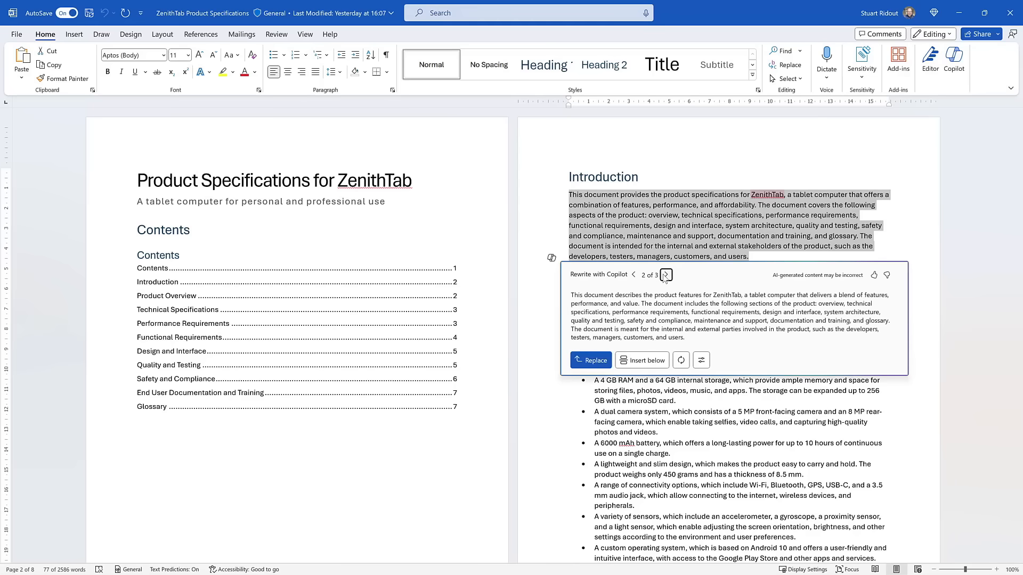
pyautogui.click(665, 275)
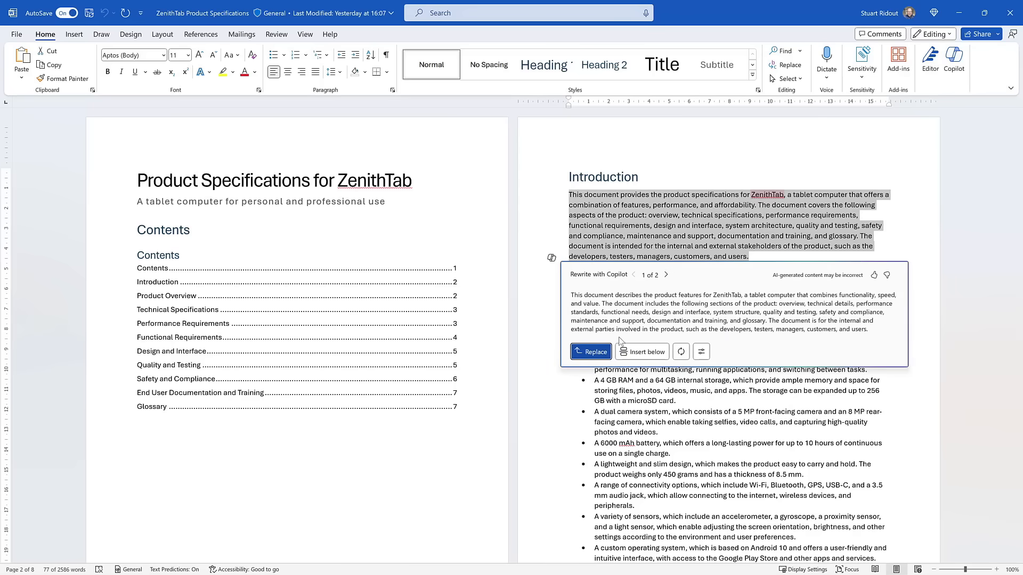
pyautogui.click(681, 352)
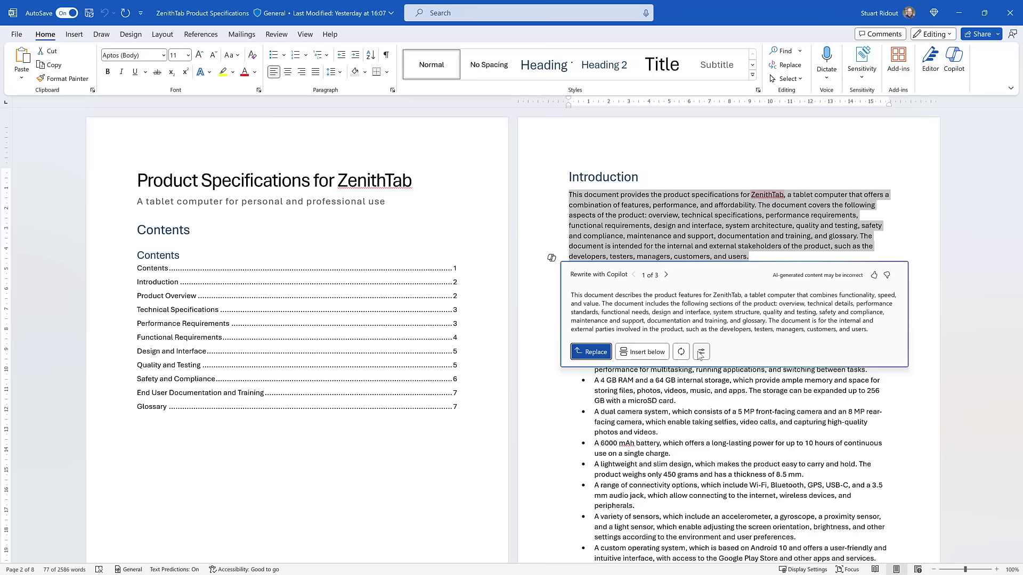
# Regenerate the ZenithTab Introduction rewrites in Professional tone and browse the suggested versions
pyautogui.click(702, 351)
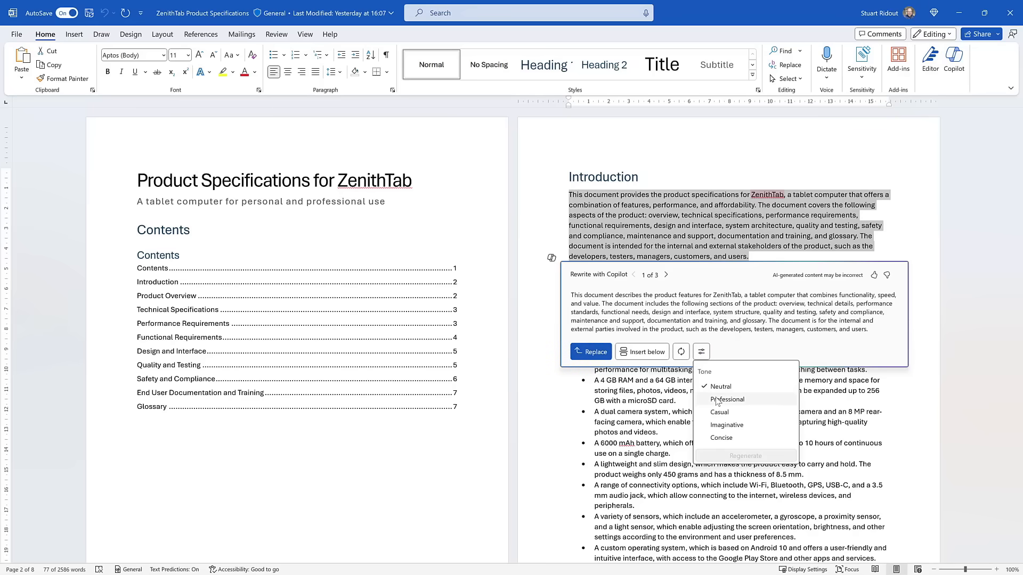
pyautogui.click(727, 399)
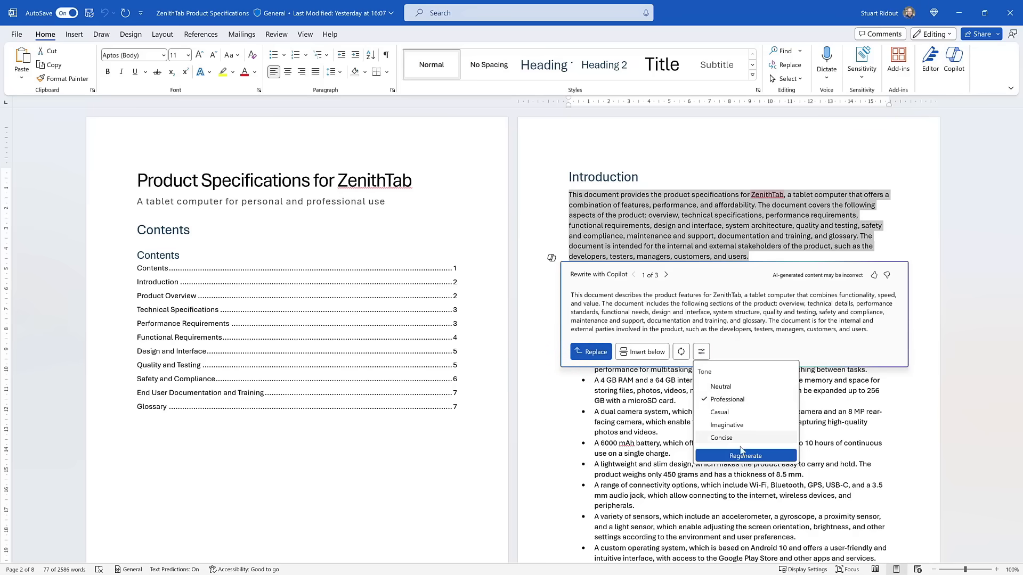
pyautogui.click(745, 455)
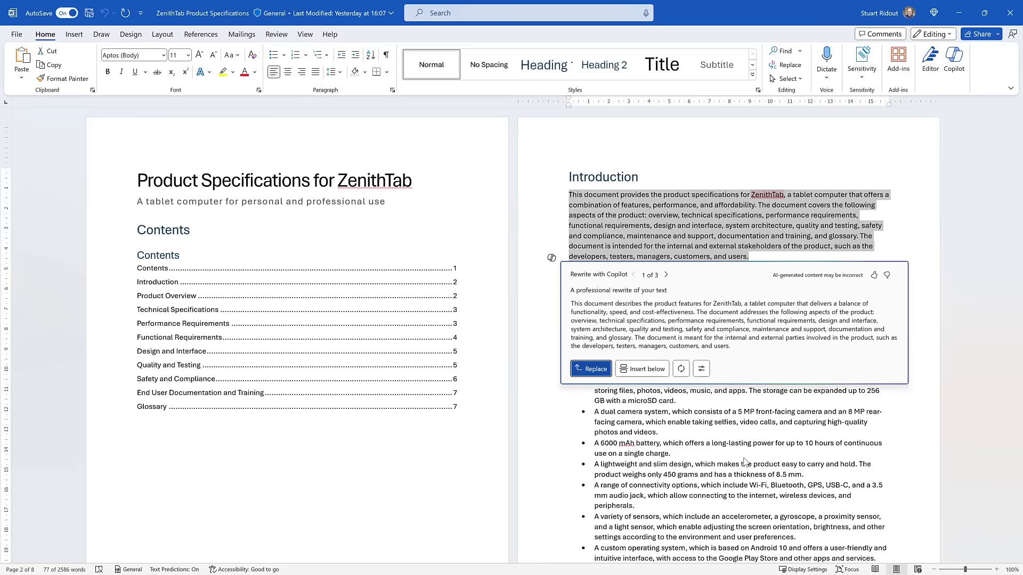
pyautogui.moveTo(677, 293)
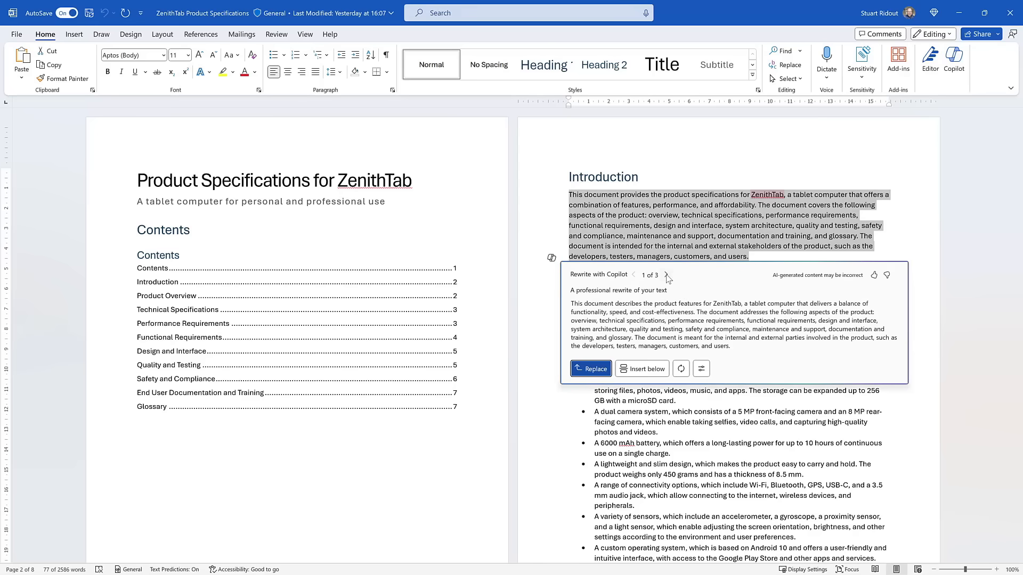
pyautogui.click(666, 274)
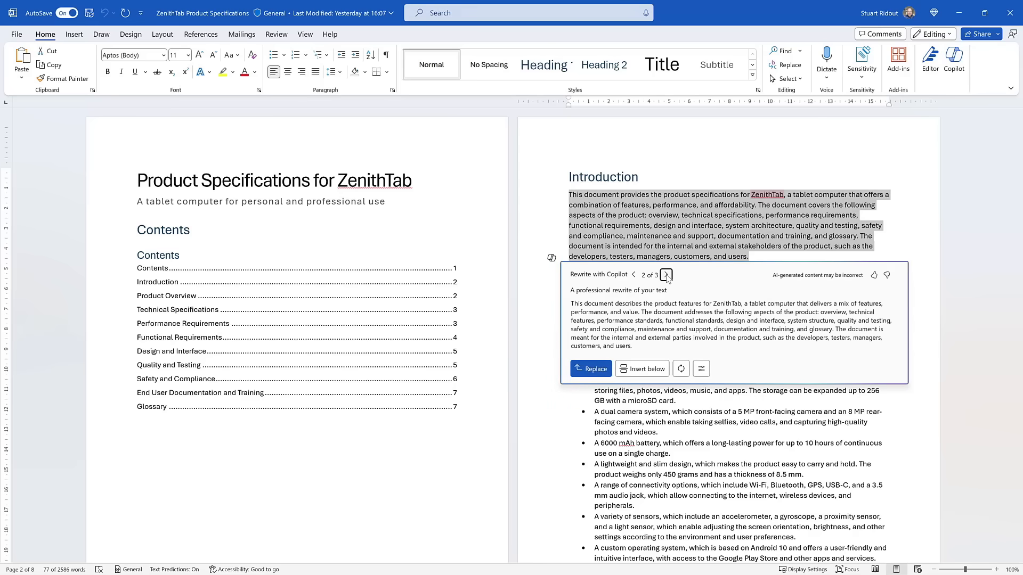
pyautogui.click(591, 369)
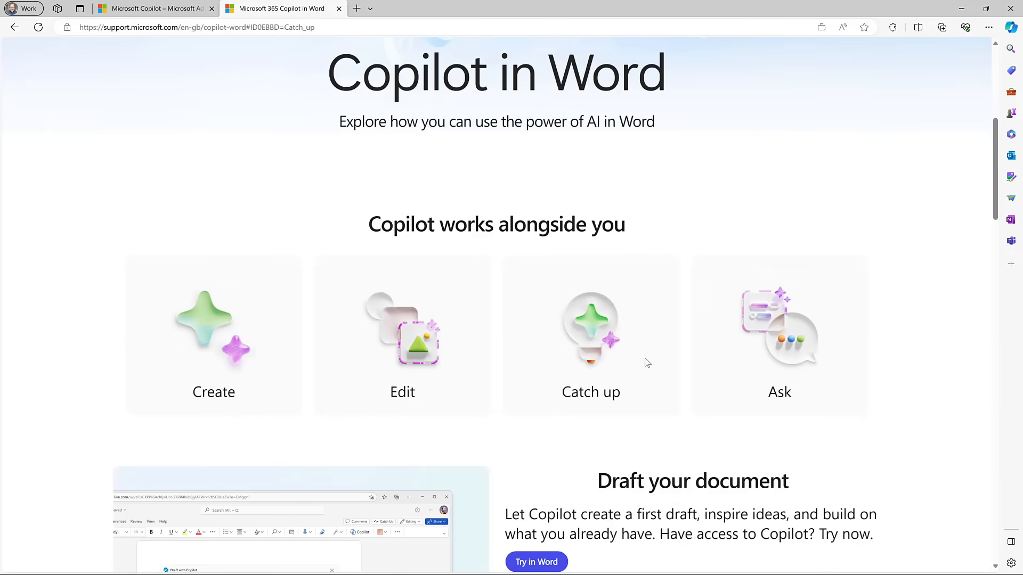
pyautogui.moveTo(656, 436)
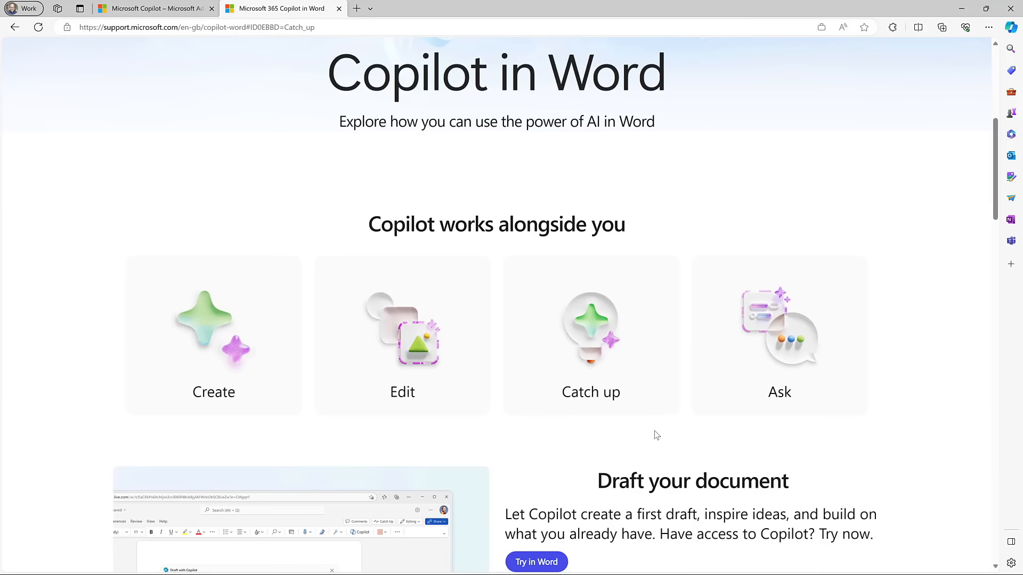
pyautogui.moveTo(672, 432)
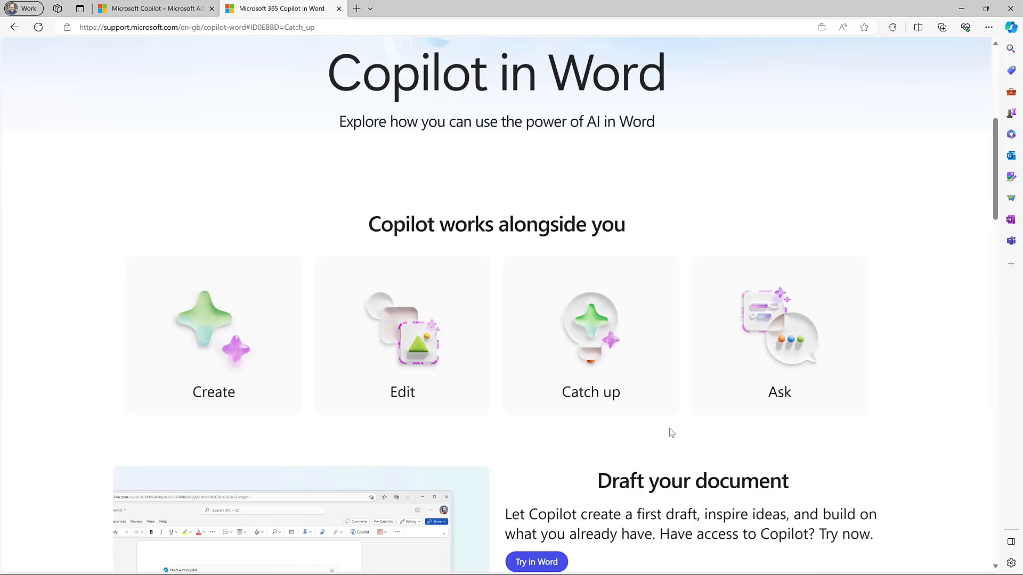
# Scroll to Chat with Copilot and Generate a summary, then return to the ZenithTab document
pyautogui.scroll(-3)
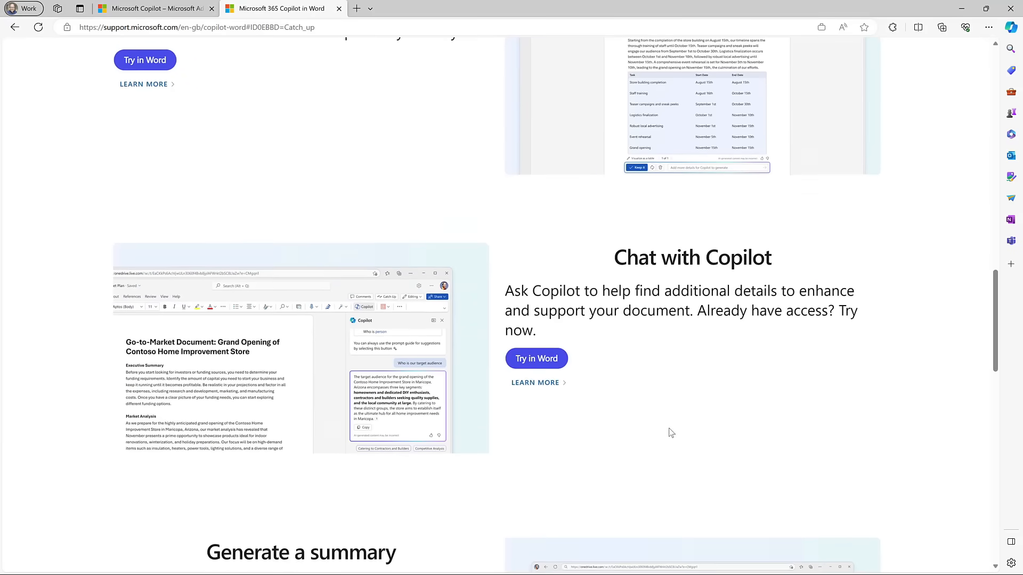
pyautogui.scroll(-3)
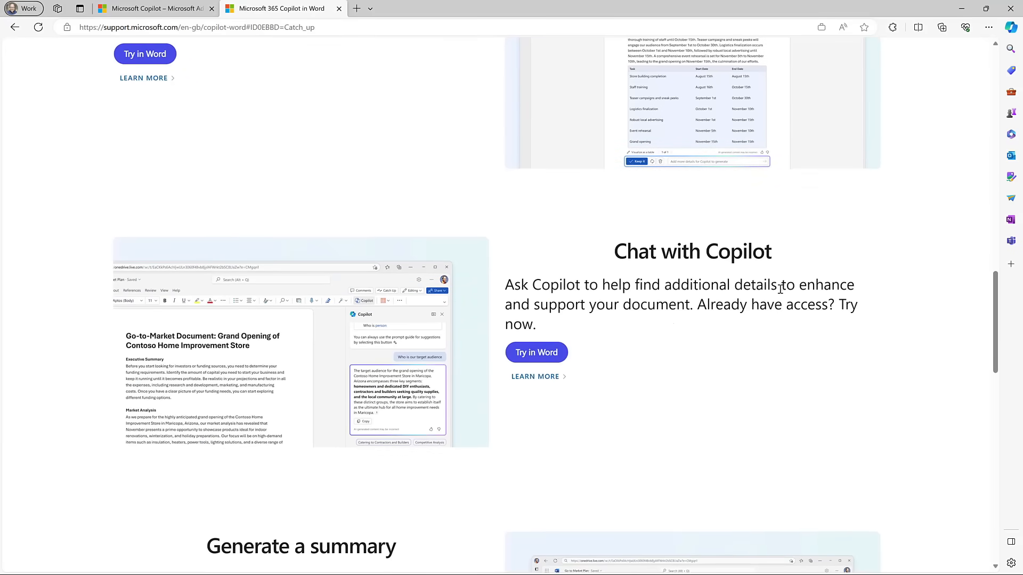
pyautogui.moveTo(577, 401)
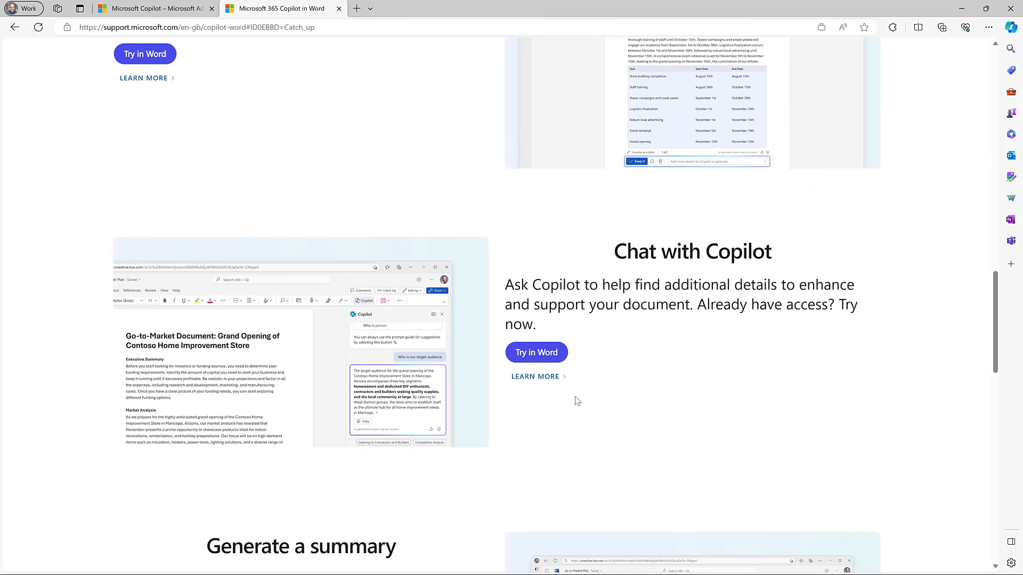
pyautogui.scroll(-3)
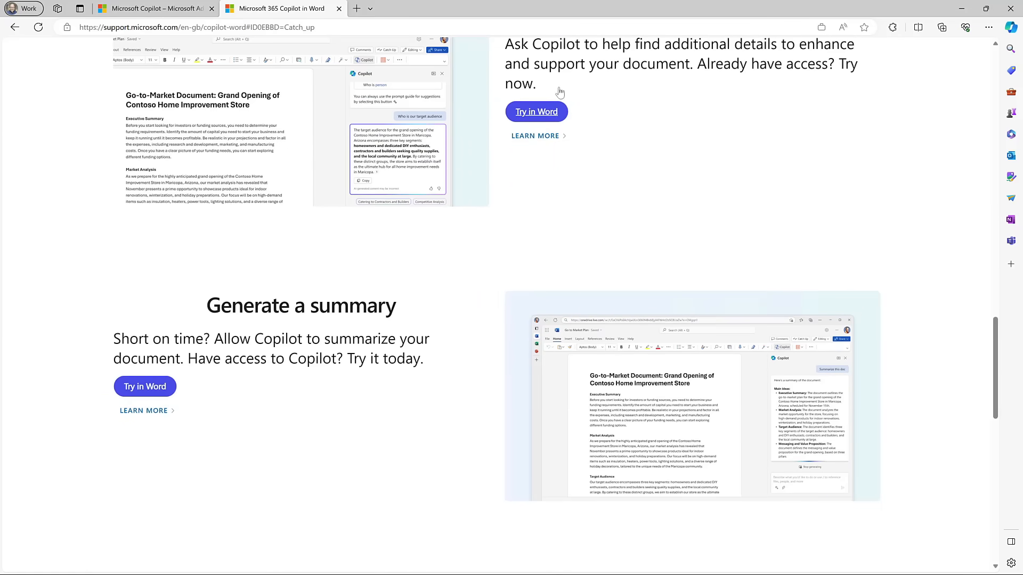
pyautogui.click(536, 111)
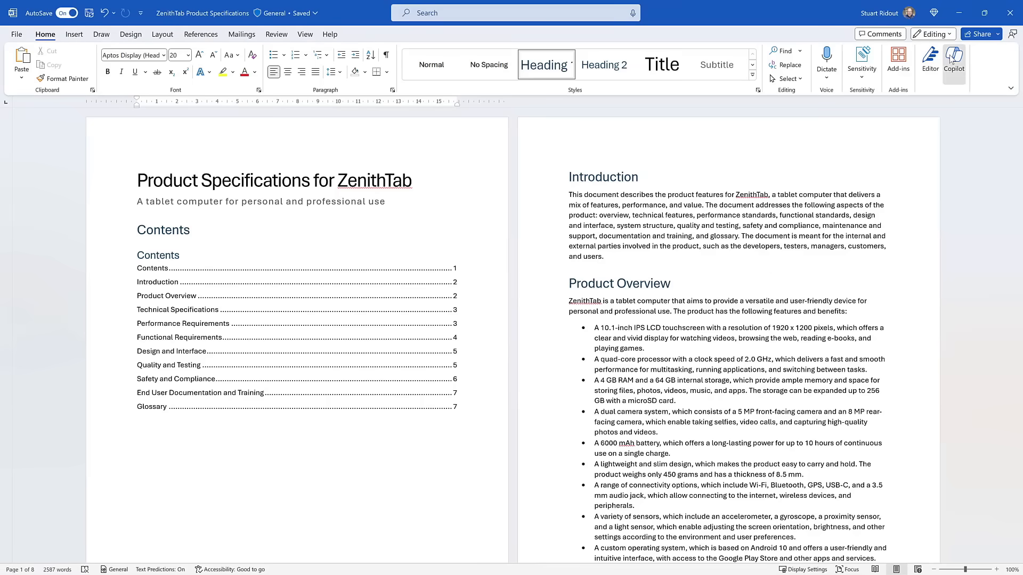
# Ask Copilot: 'Summarise this document in three paragraphs'
pyautogui.click(954, 56)
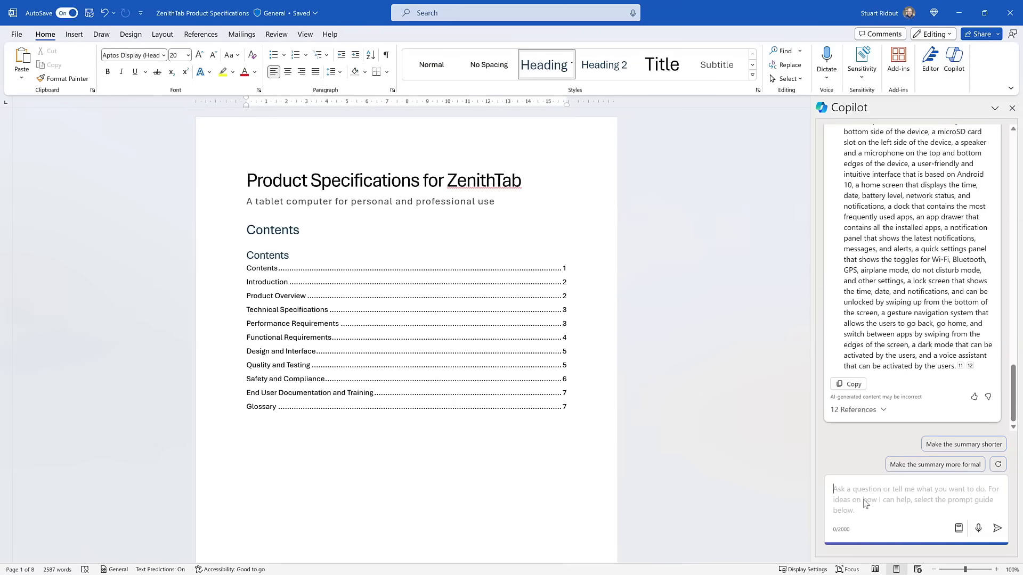
pyautogui.moveTo(887, 495)
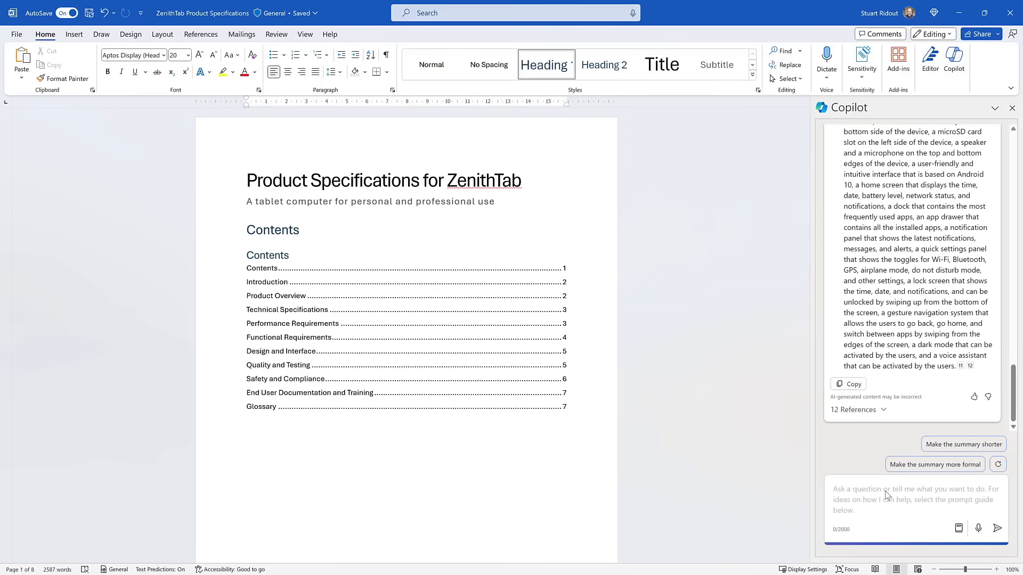
pyautogui.write('Summarise this document in three para')
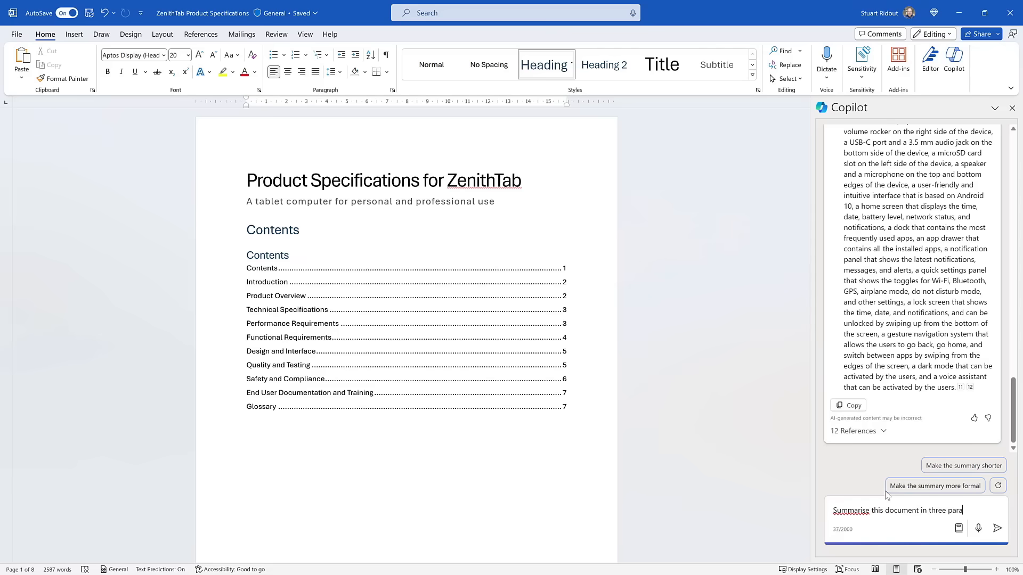
pyautogui.click(998, 529)
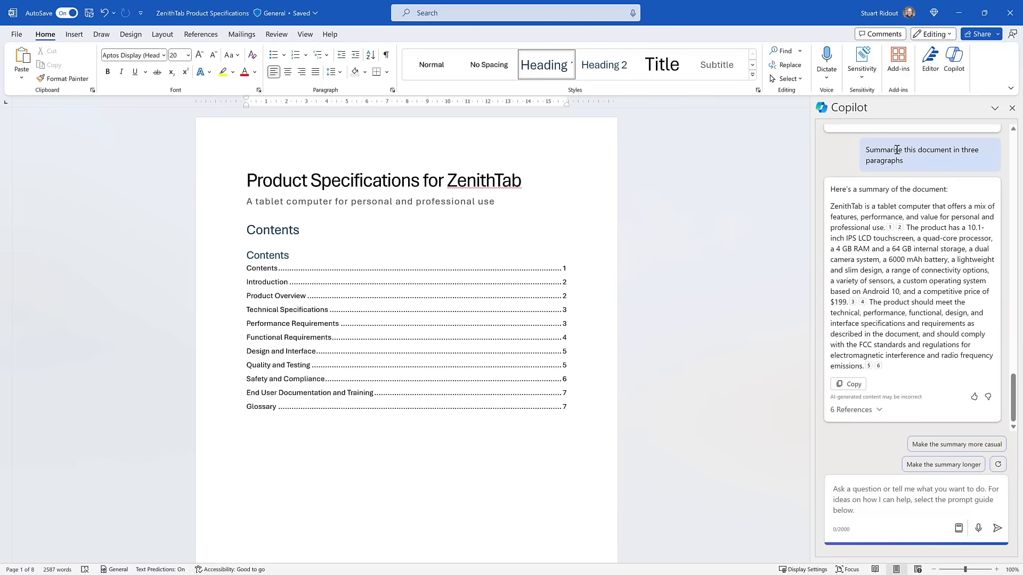
pyautogui.moveTo(940, 447)
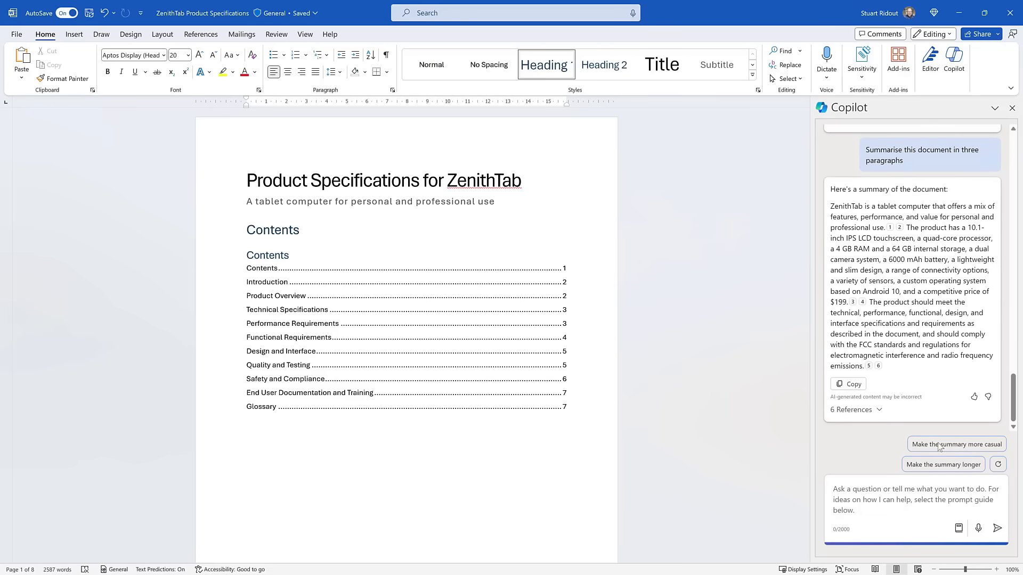
# Use the 'Make the summary longer' suggestion to get a detailed 26-reference summary
pyautogui.click(943, 465)
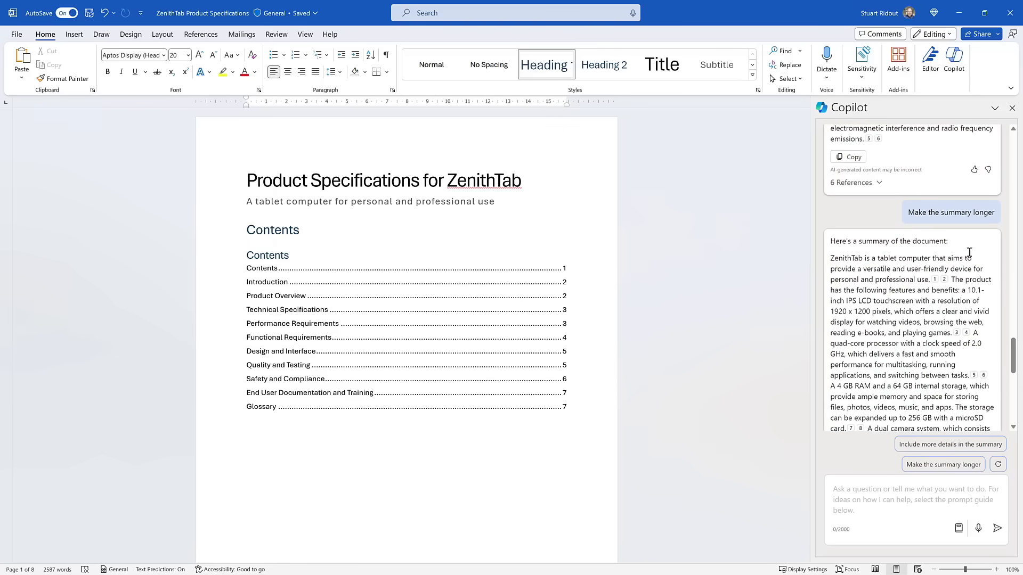
pyautogui.moveTo(919, 349)
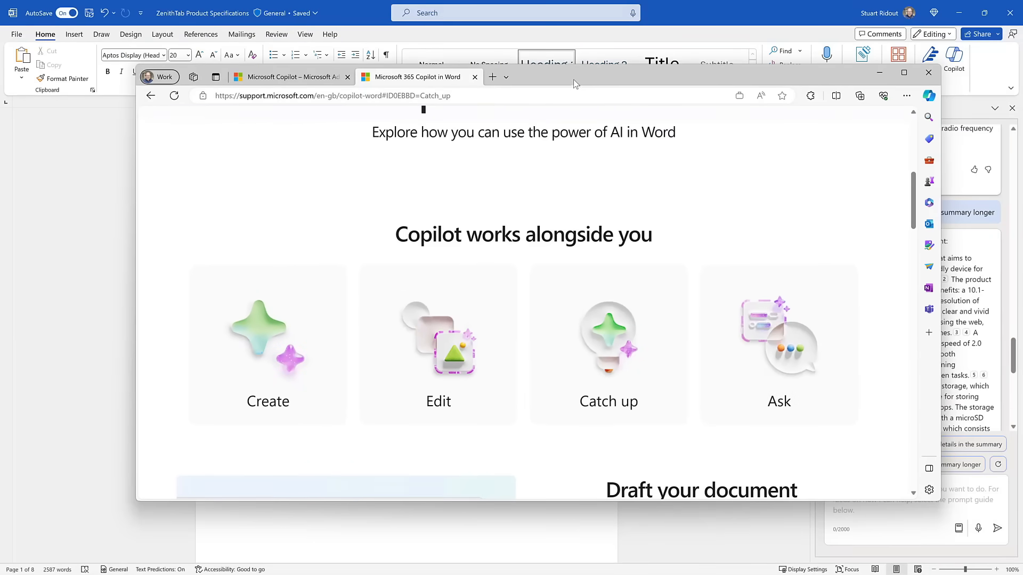
pyautogui.click(928, 72)
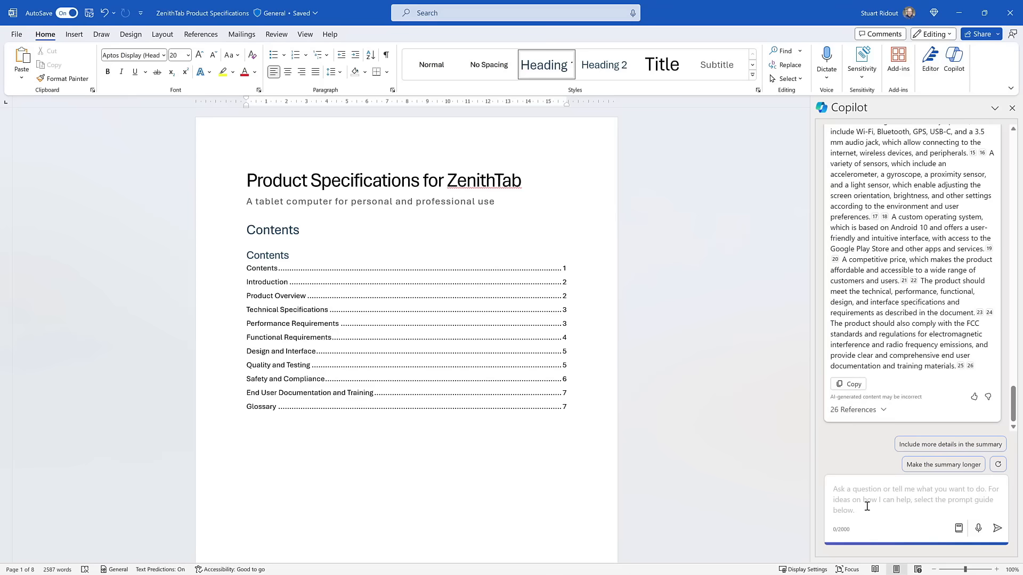
# Ask Copilot 'Who is the target audience for this product?' and scroll through its answer
pyautogui.write('Who is t')
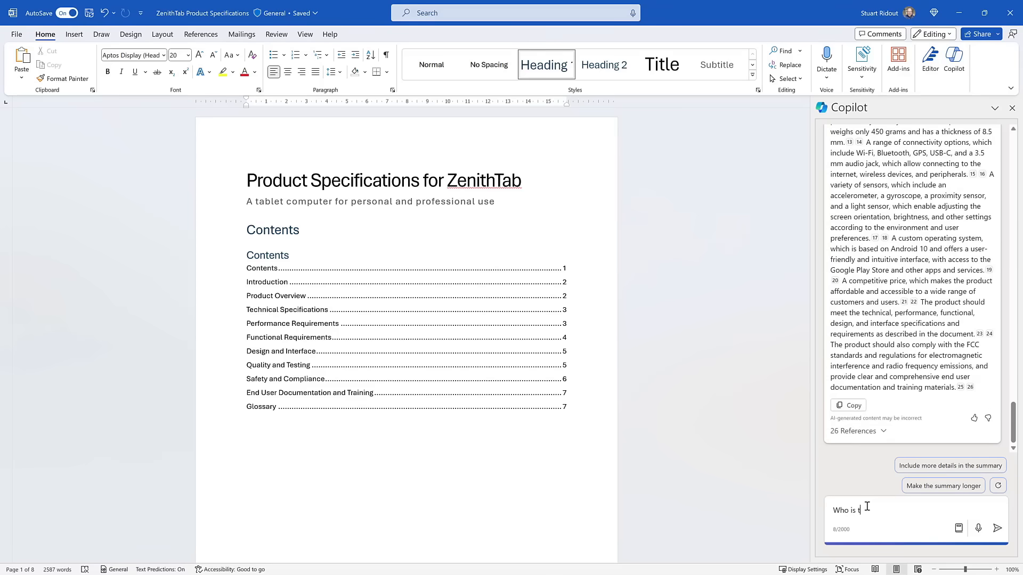
pyautogui.write('he target')
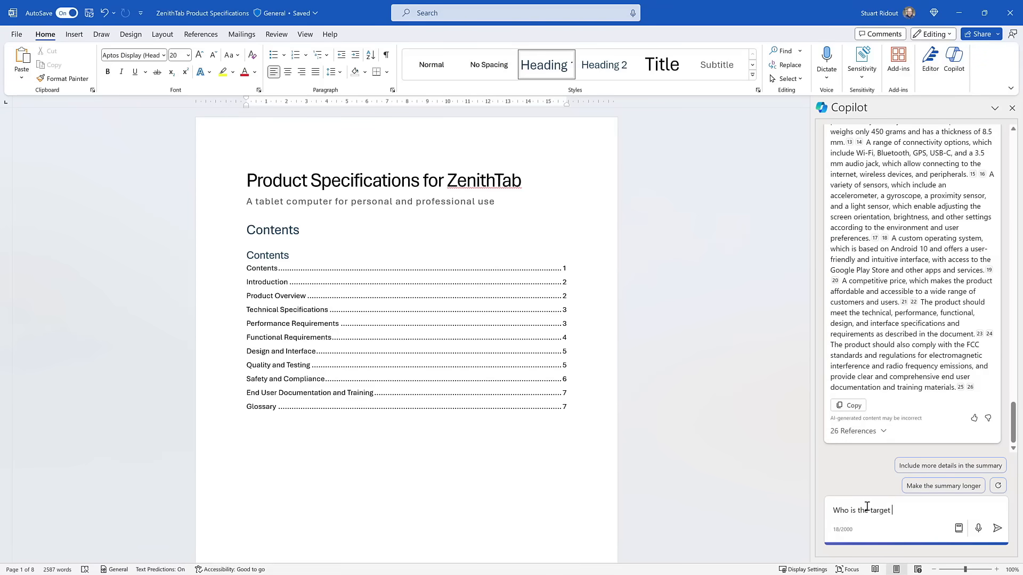
pyautogui.write('audience f')
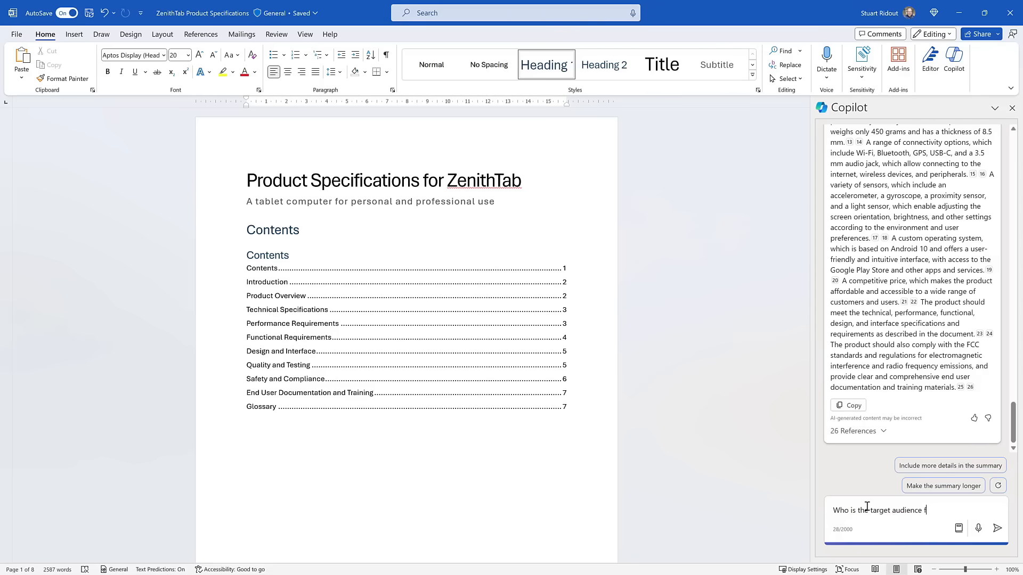
pyautogui.write('or this product?')
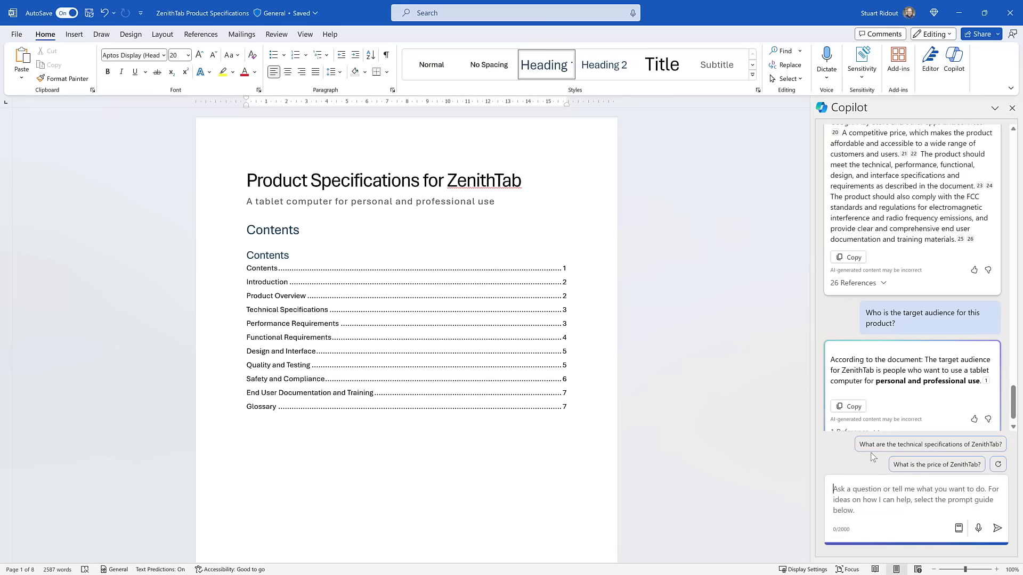
pyautogui.scroll(-3)
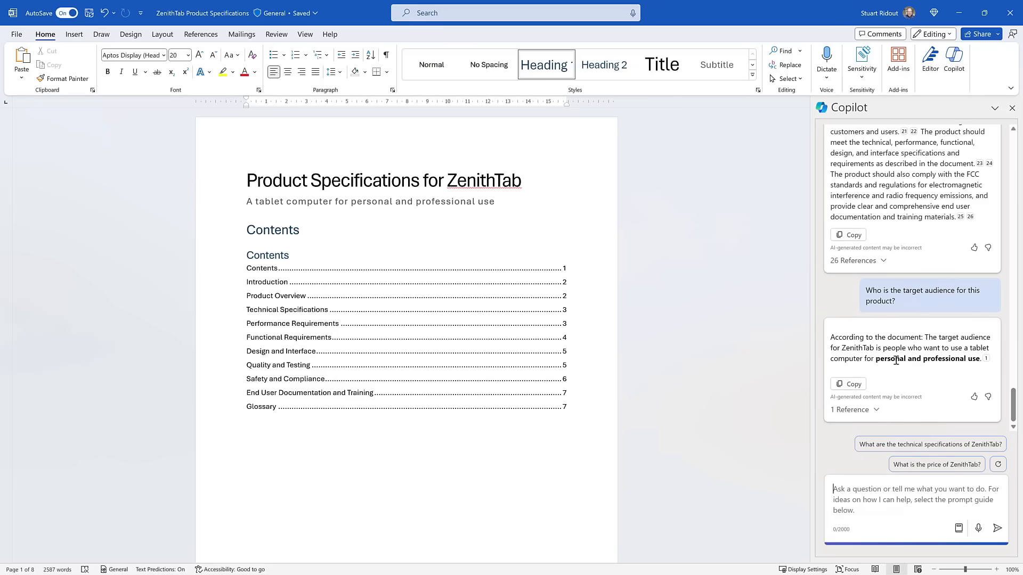
pyautogui.moveTo(857, 501)
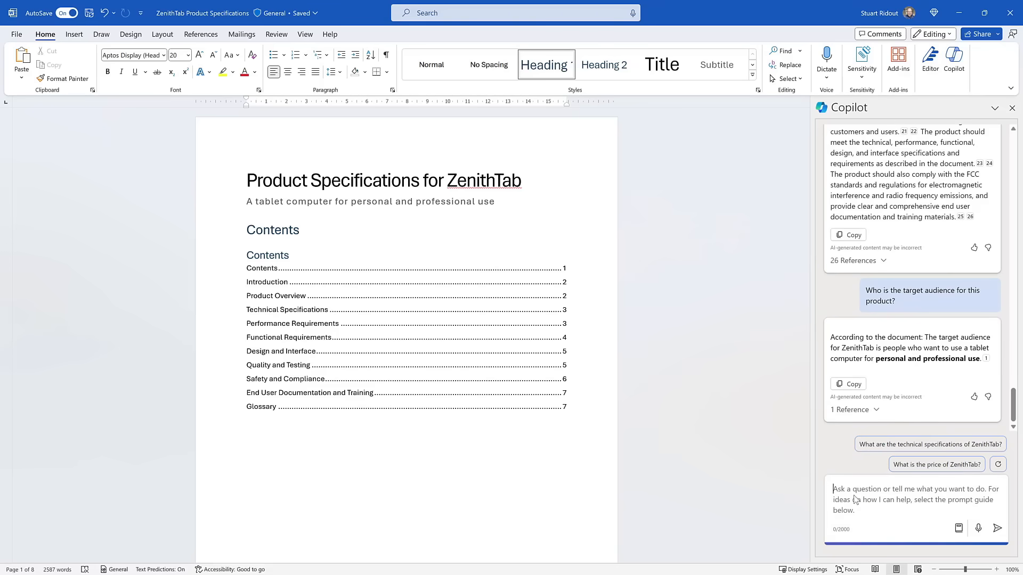
# Request '10 taglines and a 1 minute elevator pitch based upon this content' and scroll the results
pyautogui.write('GE')
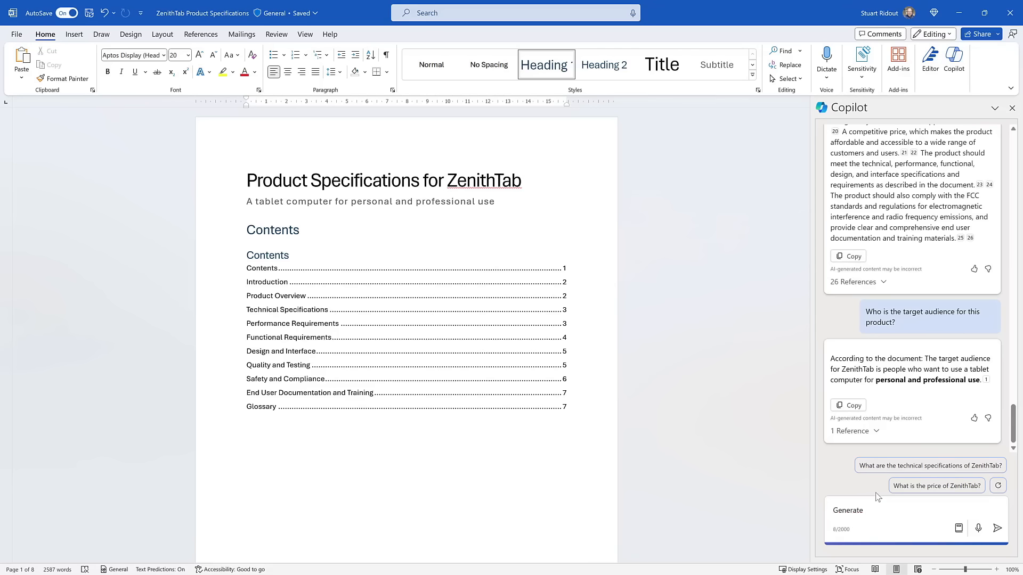
pyautogui.write('10 taglines and a 1 minut')
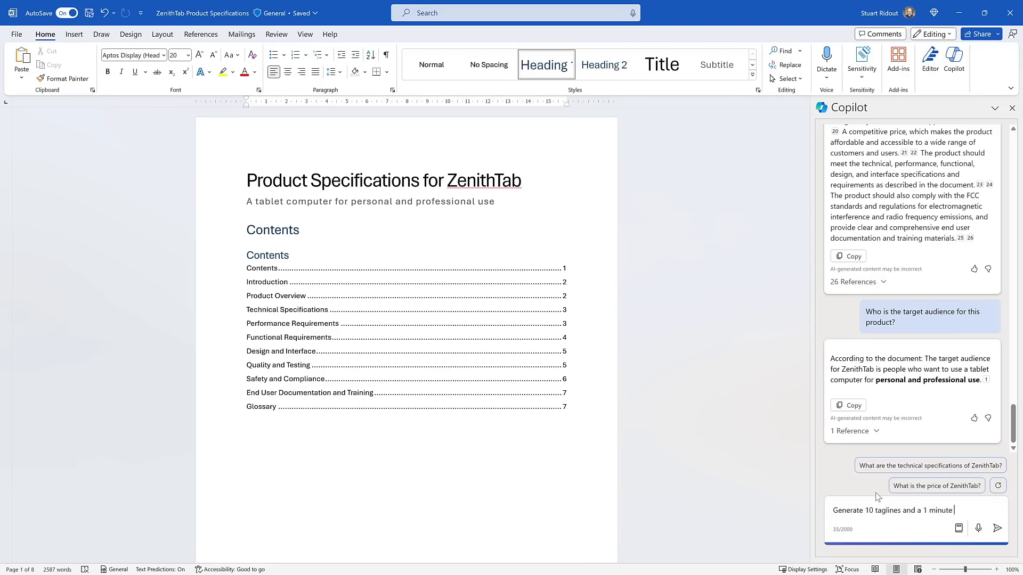
pyautogui.write('elevator pitch based')
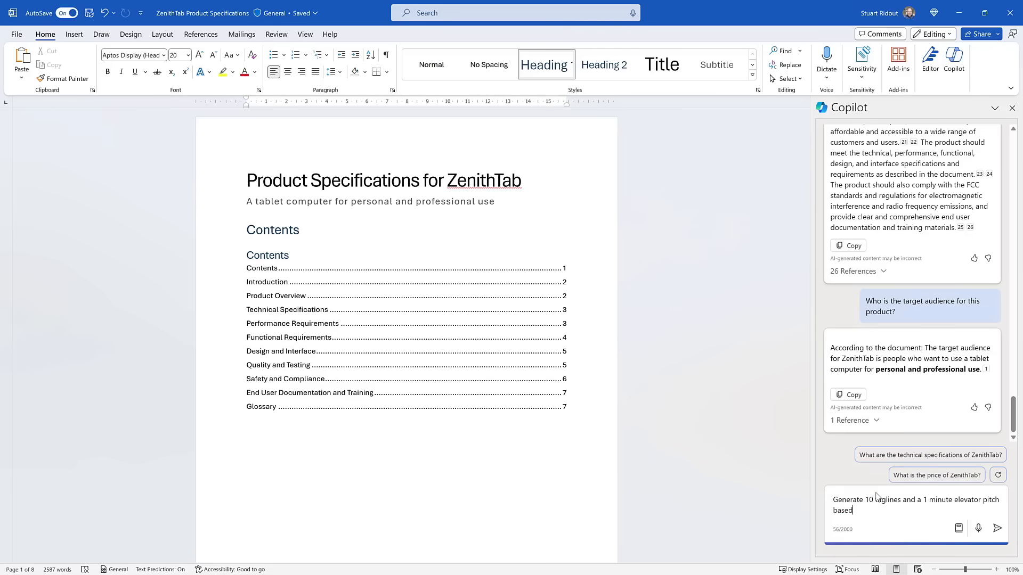
pyautogui.write('upon')
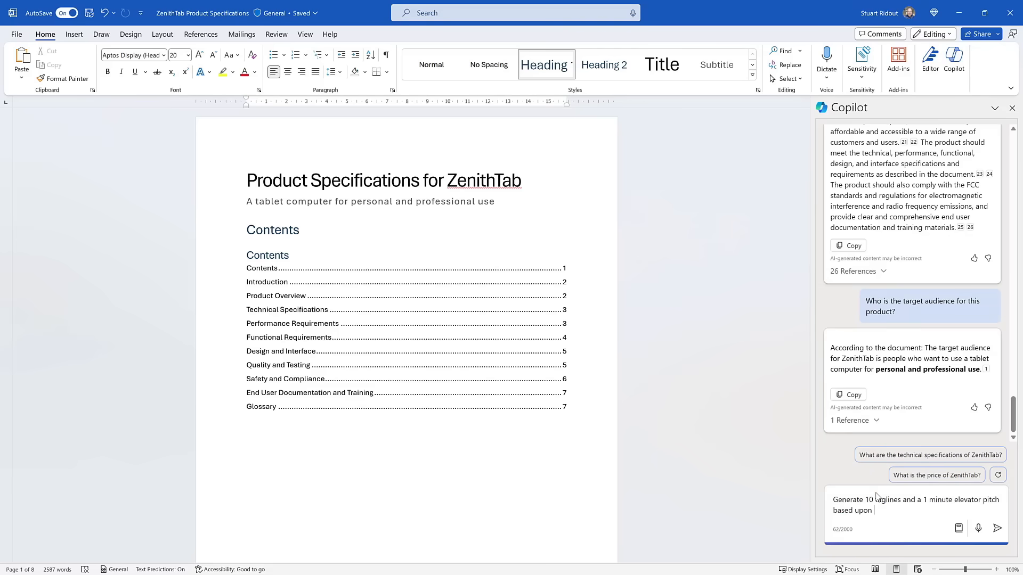
pyautogui.write('this content.')
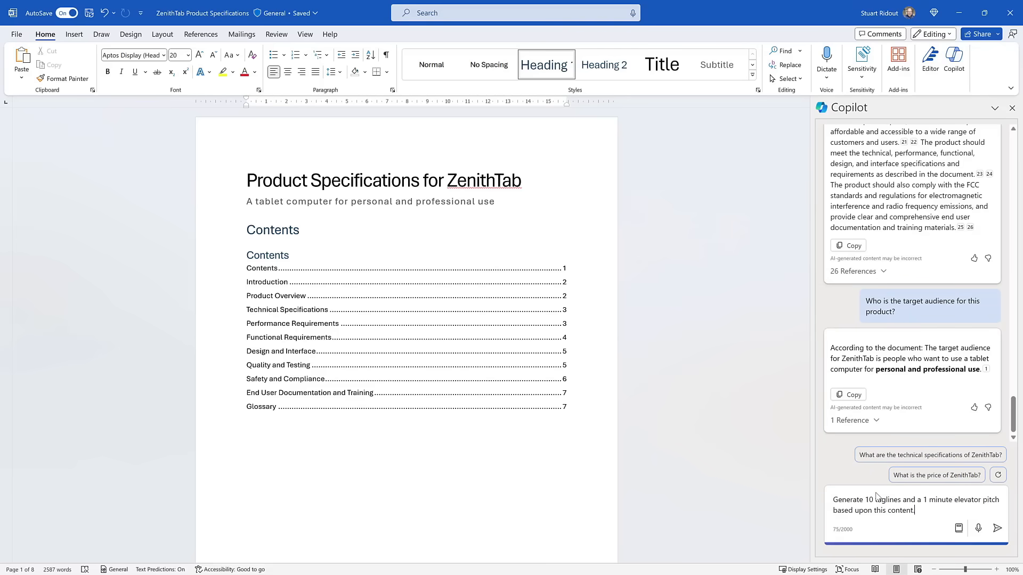
pyautogui.click(998, 529)
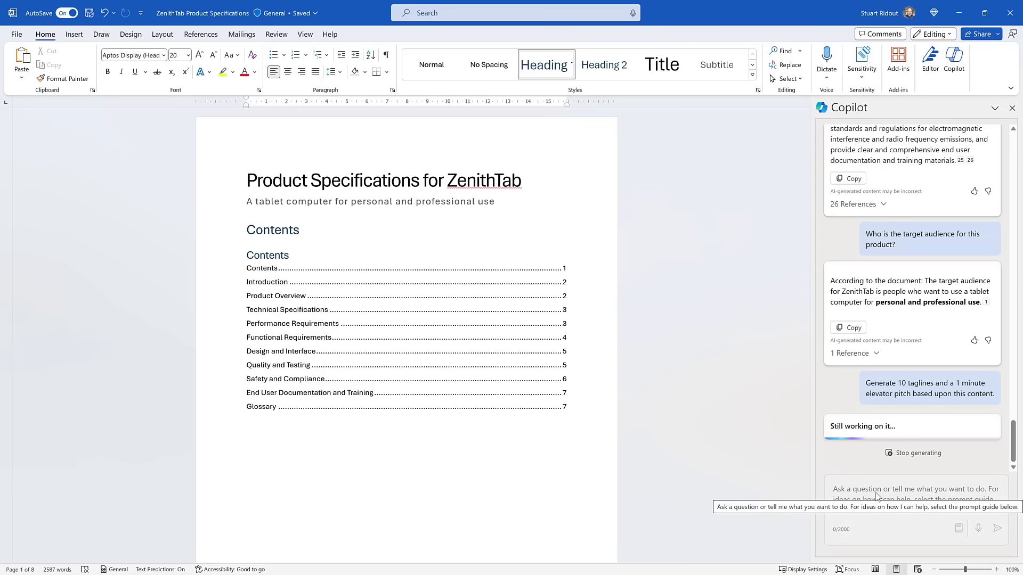
pyautogui.moveTo(823, 487)
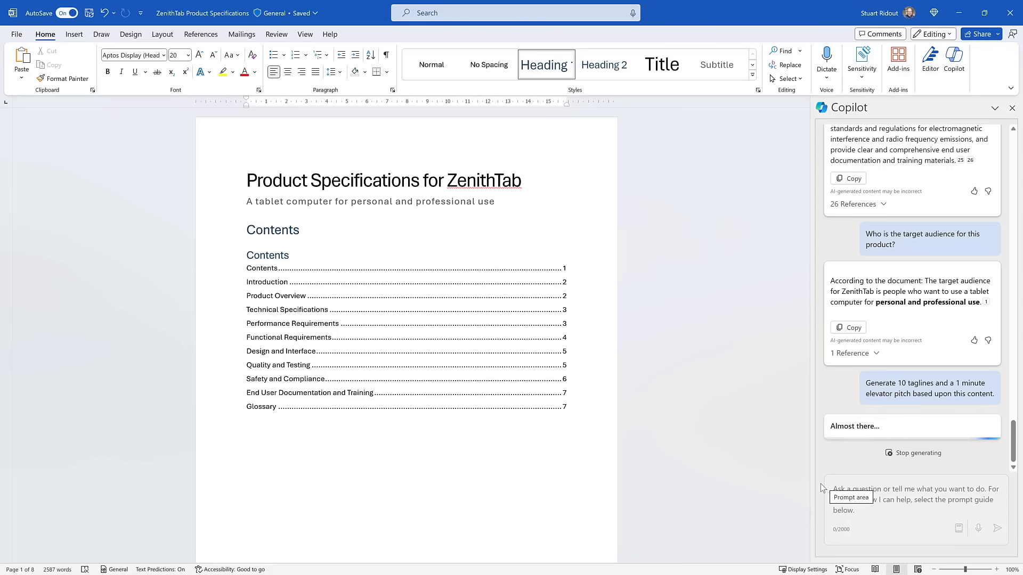
pyautogui.moveTo(821, 488)
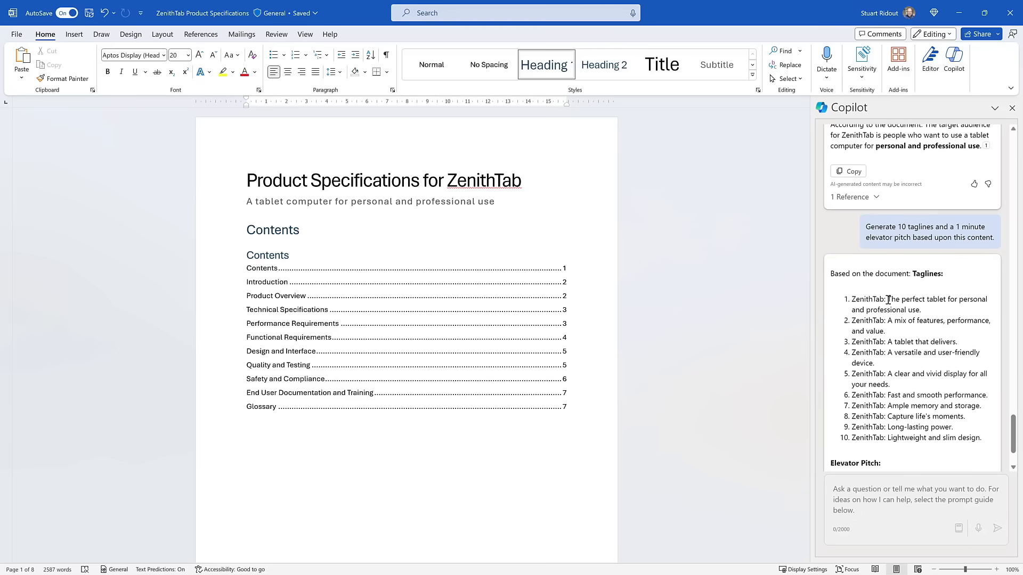
pyautogui.scroll(-3)
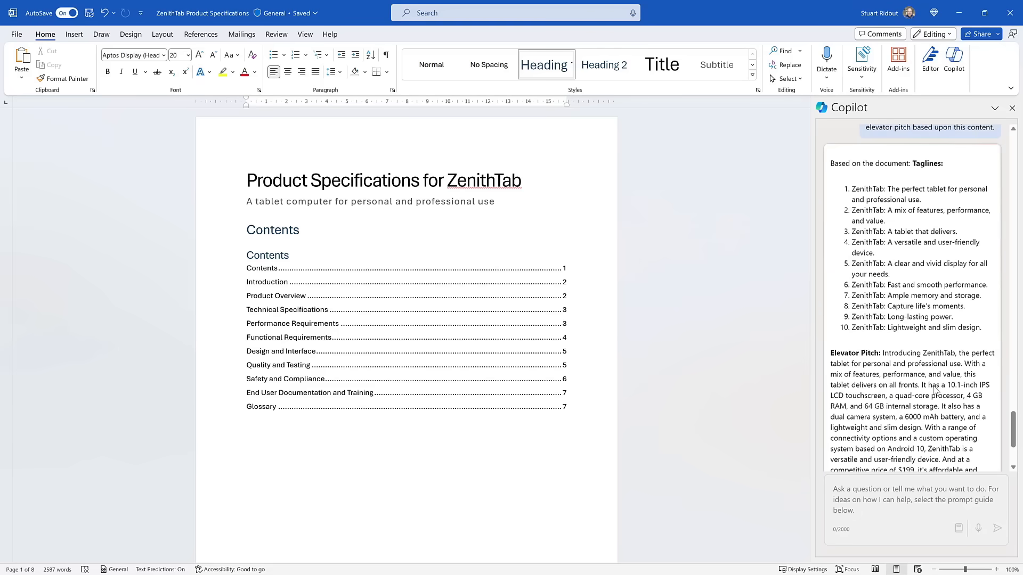
pyautogui.scroll(-3)
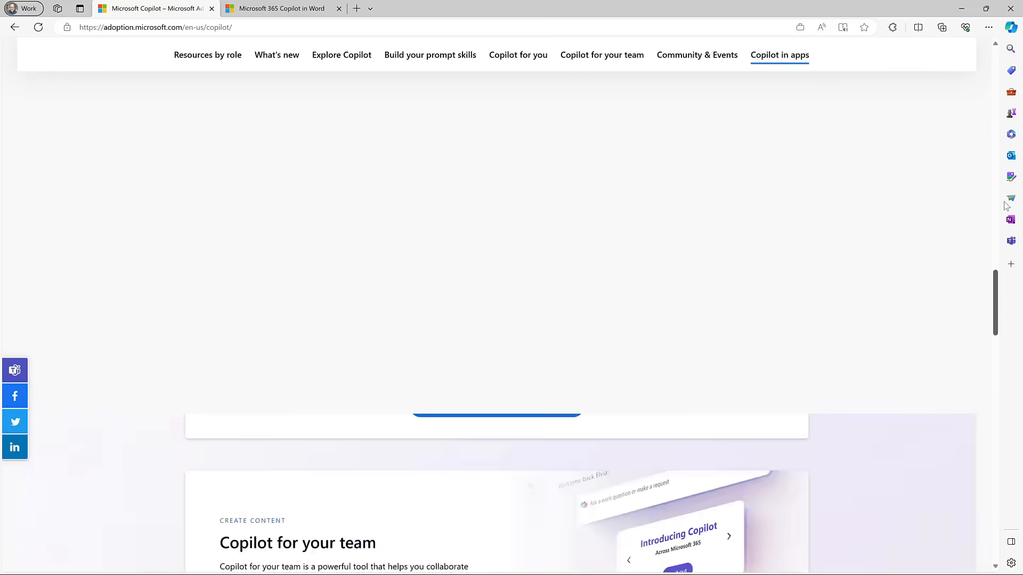
# Scroll the Microsoft Adoption Copilot page up to the Prepare, Learn and Join sections
pyautogui.scroll(3)
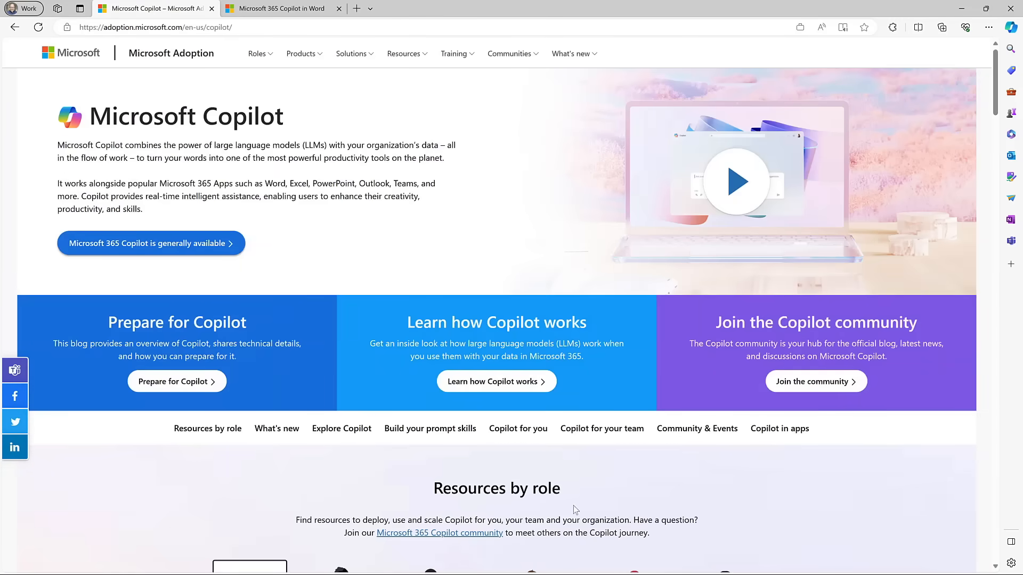
pyautogui.moveTo(343, 160)
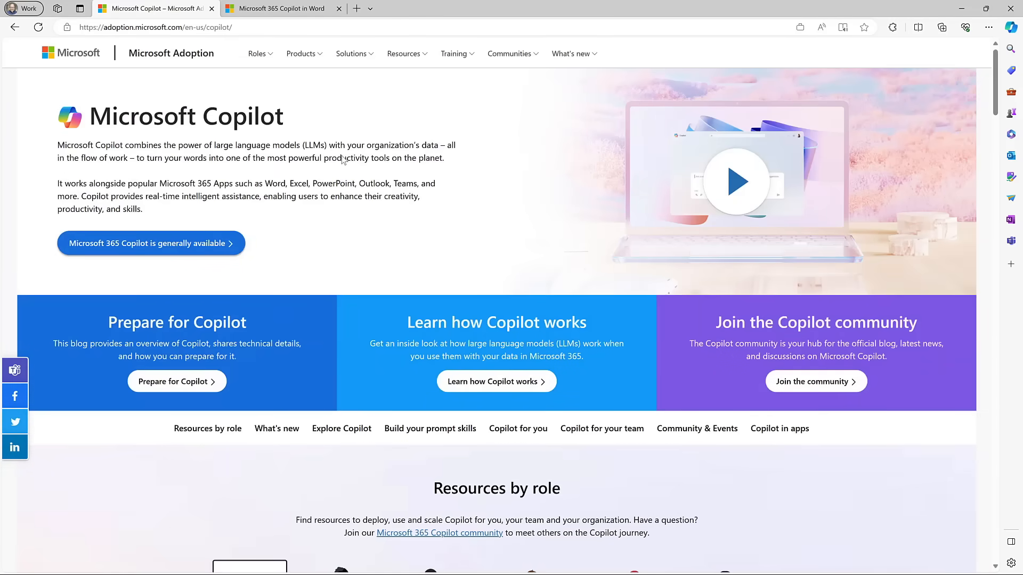